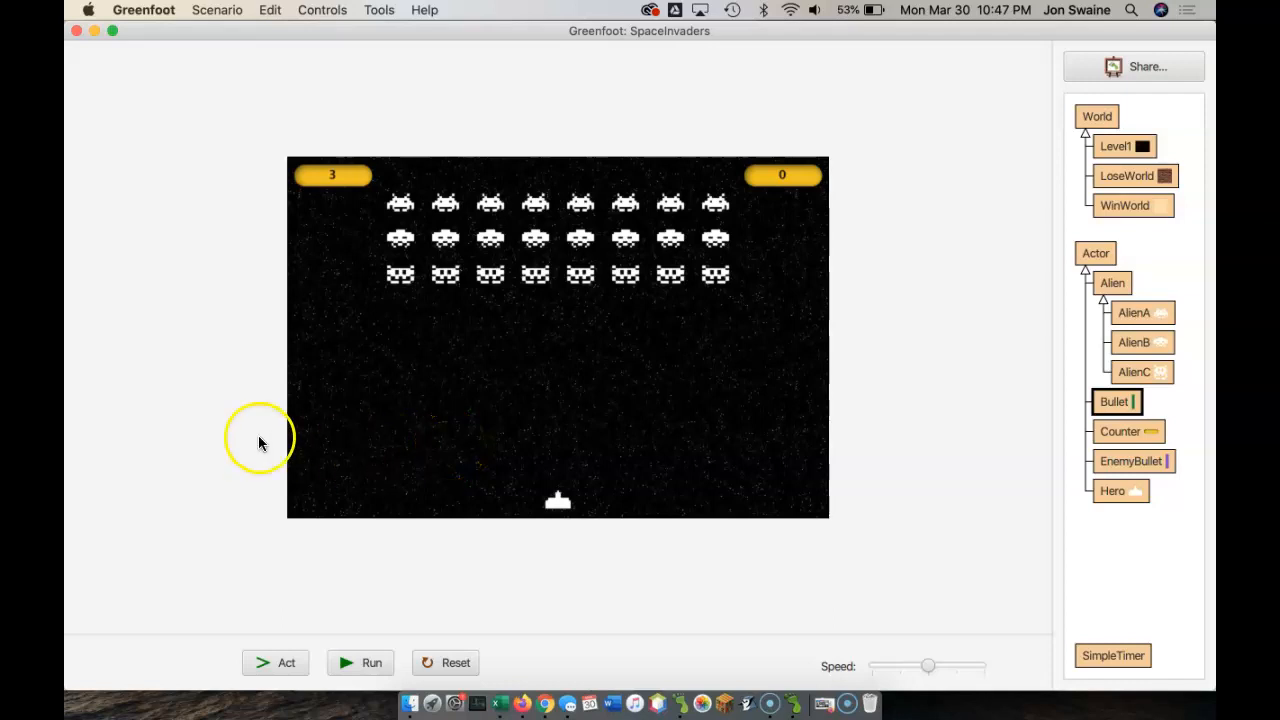
pyautogui.moveTo(230, 442)
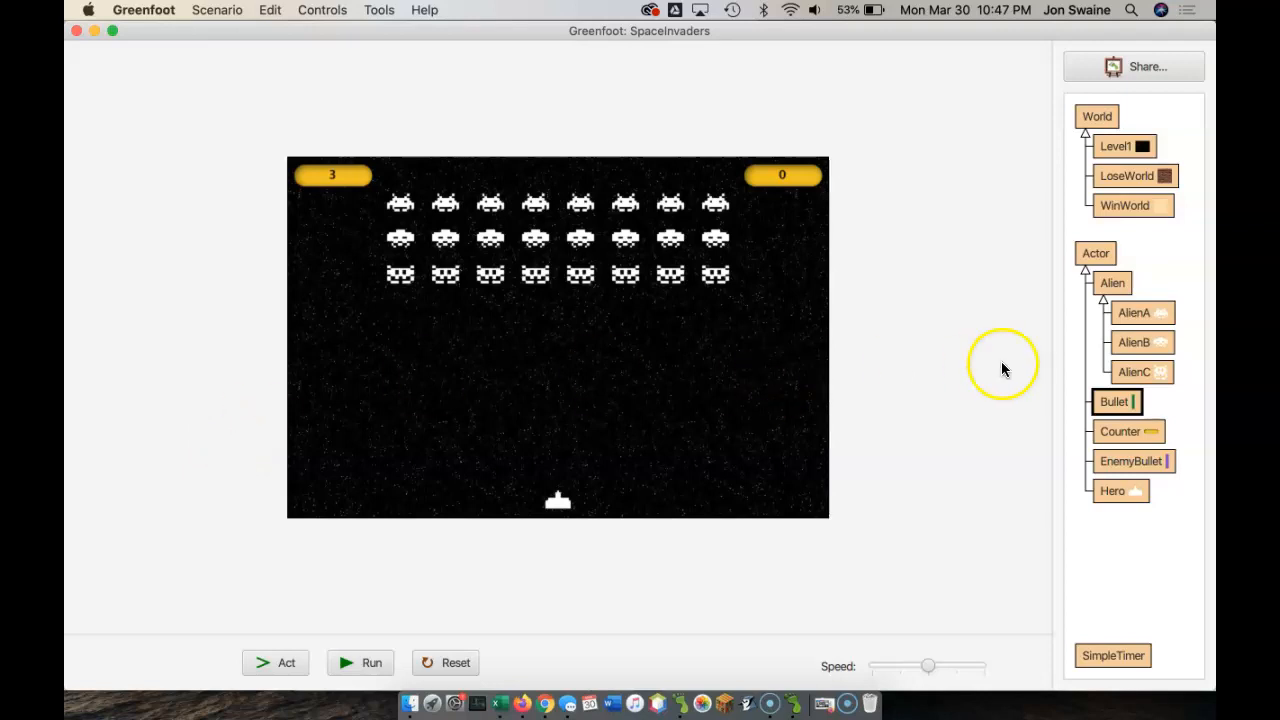
pyautogui.moveTo(1085, 338)
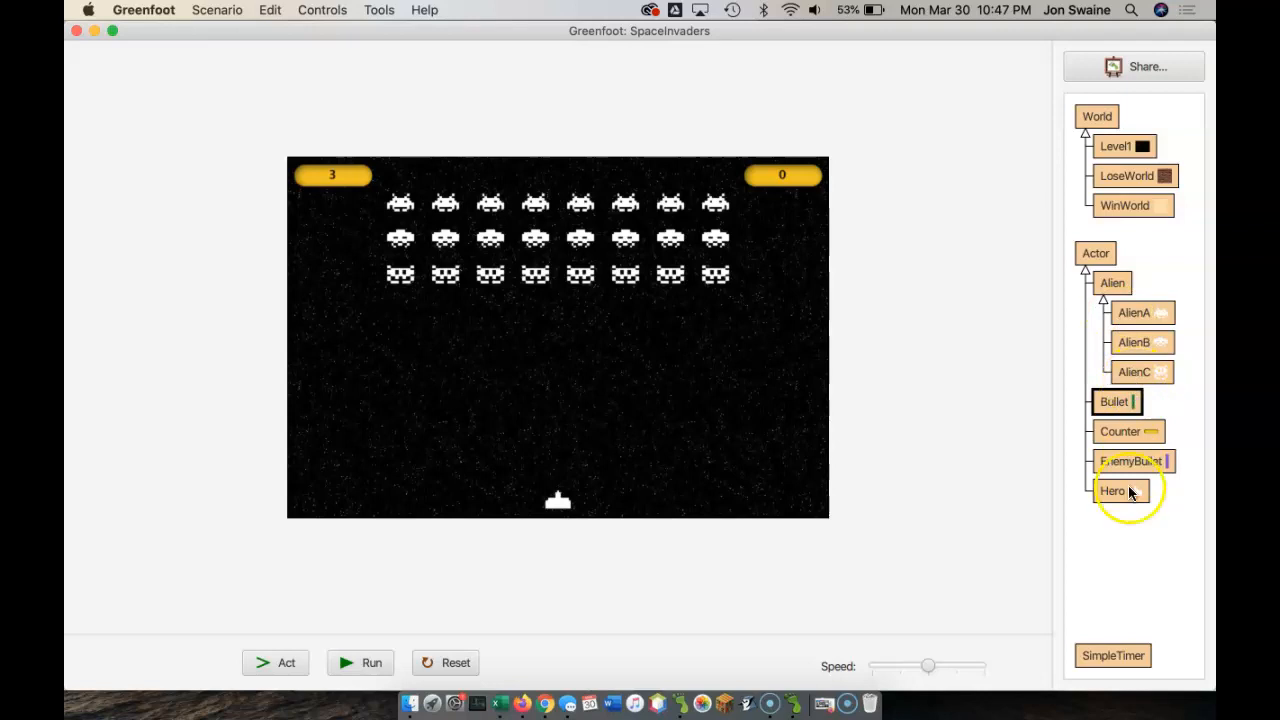
# Open the Hero class and read through act()'s movement, shooting and collision code.
pyautogui.doubleClick(1112, 490)
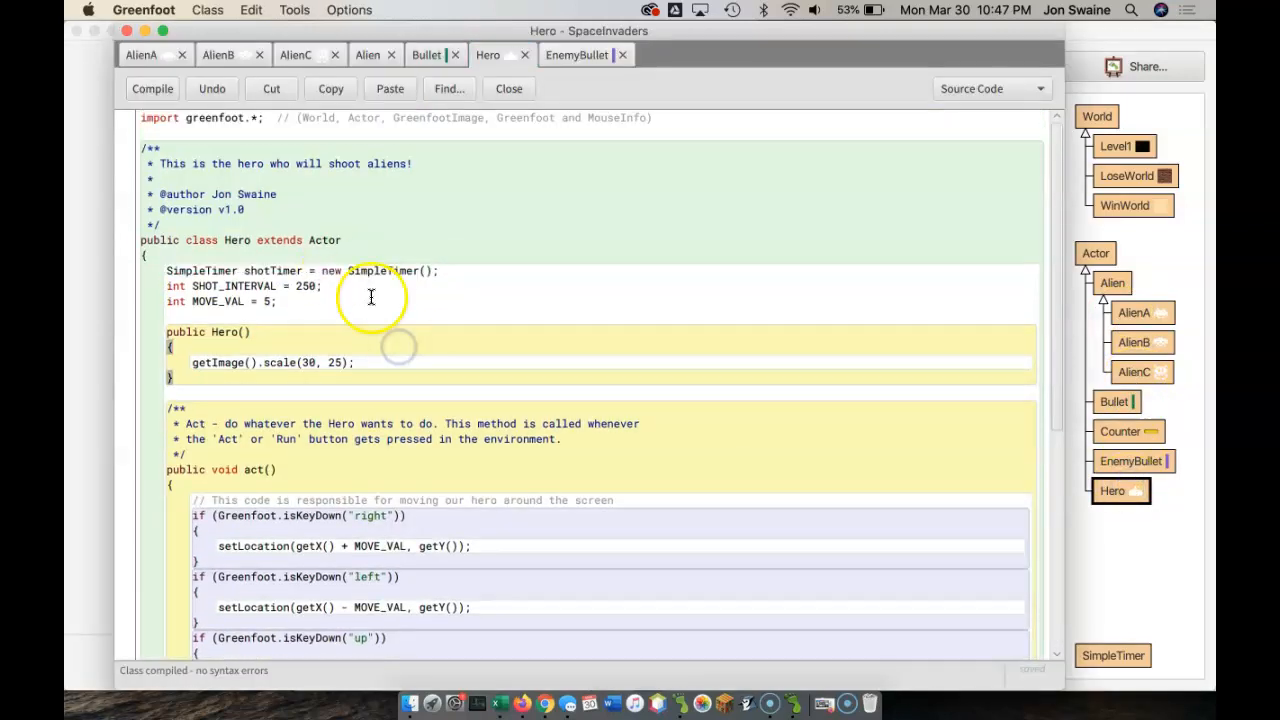
pyautogui.scroll(-3)
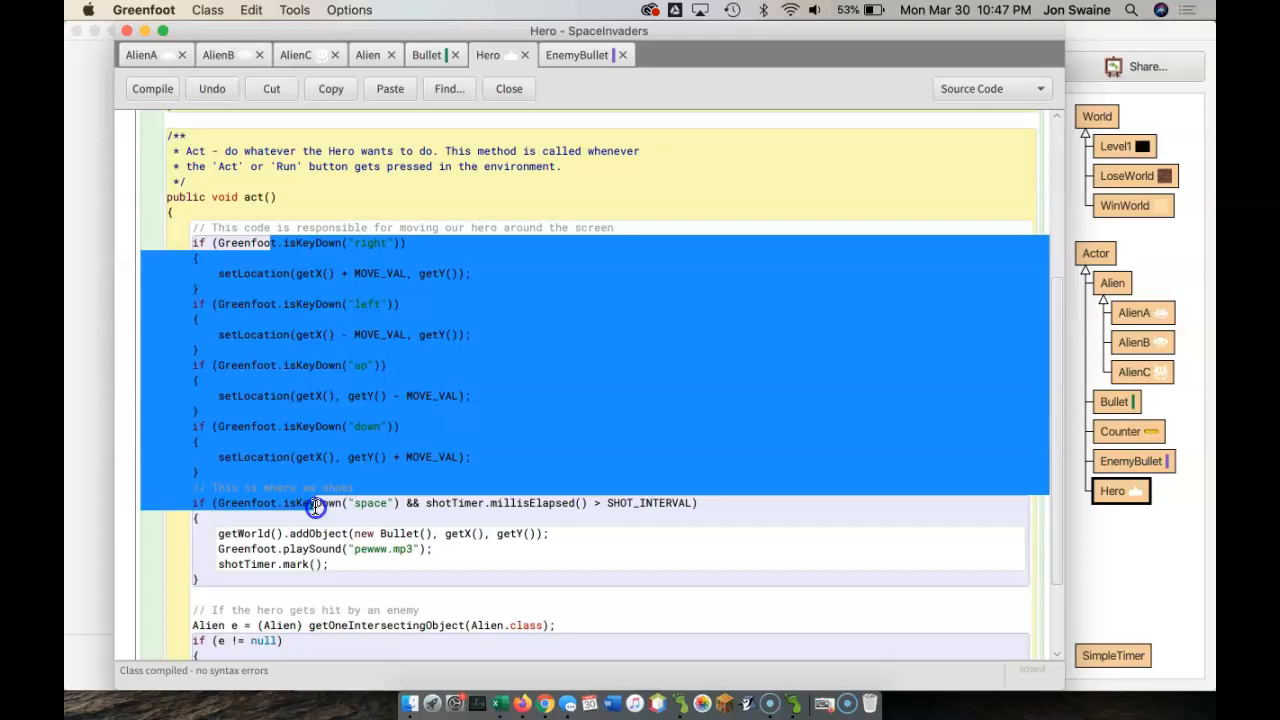
pyautogui.click(303, 564)
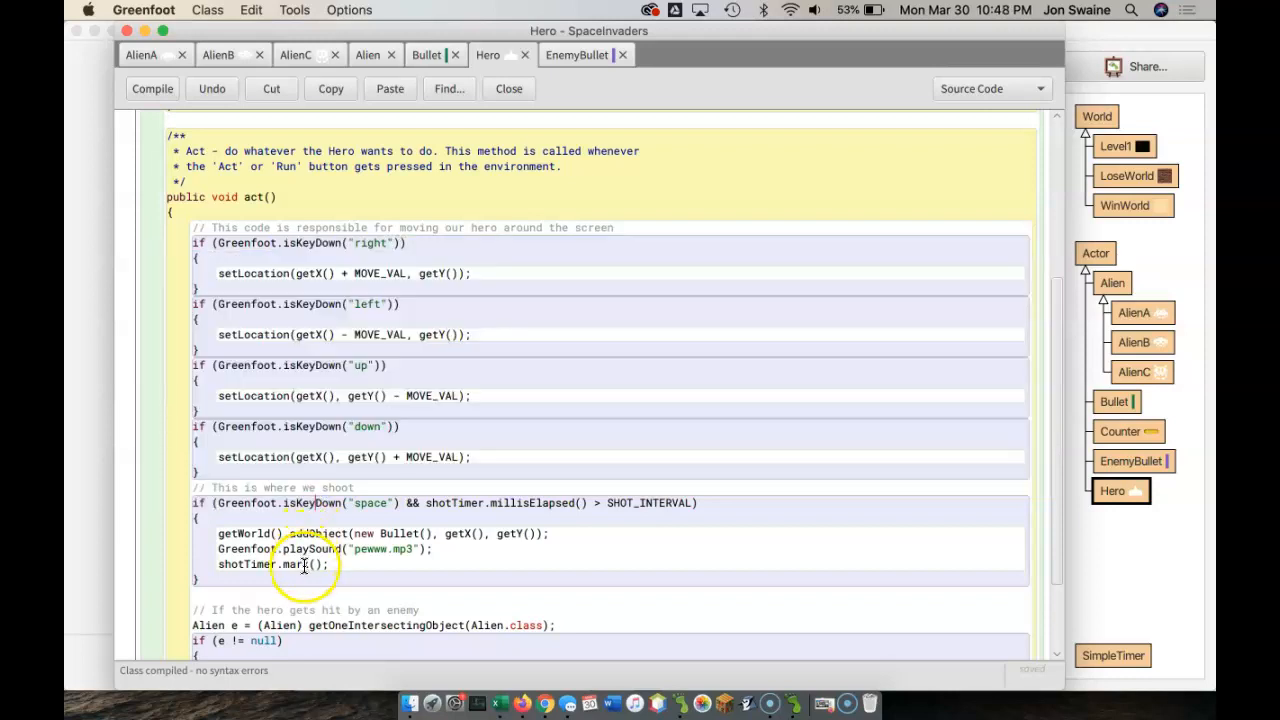
pyautogui.scroll(-3)
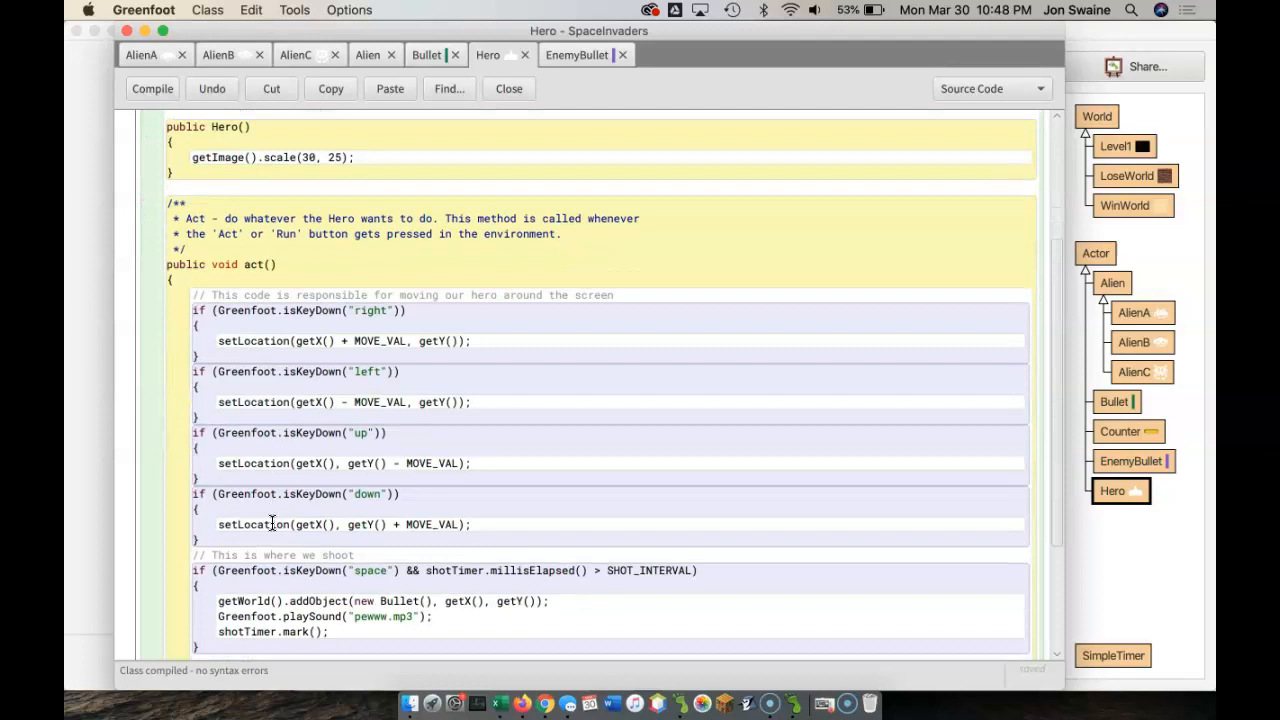
pyautogui.scroll(-3)
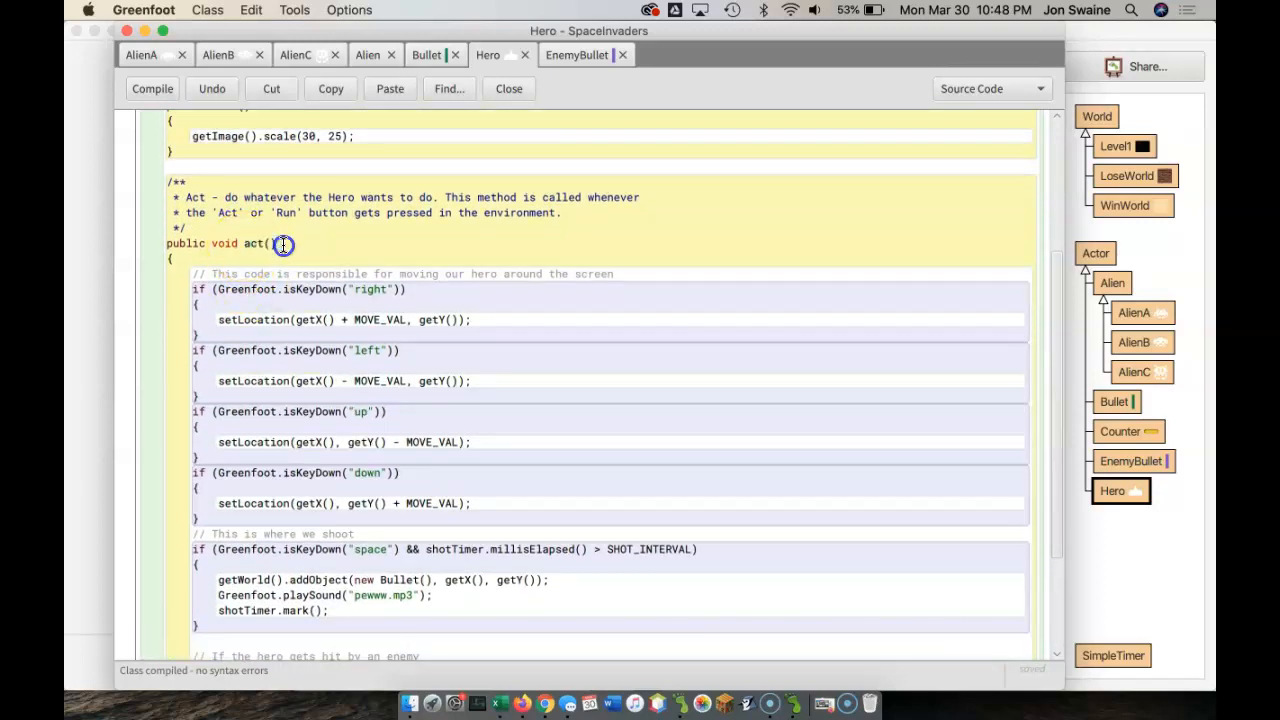
pyautogui.scroll(-3)
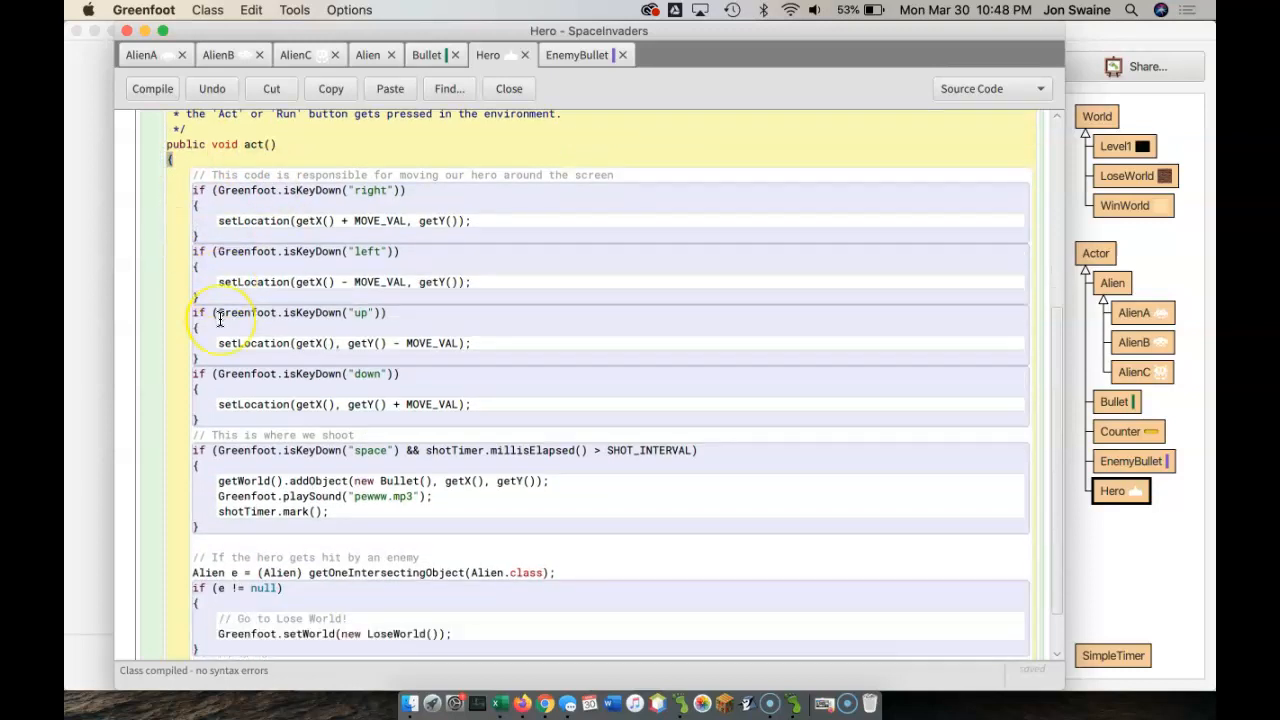
pyautogui.scroll(-3)
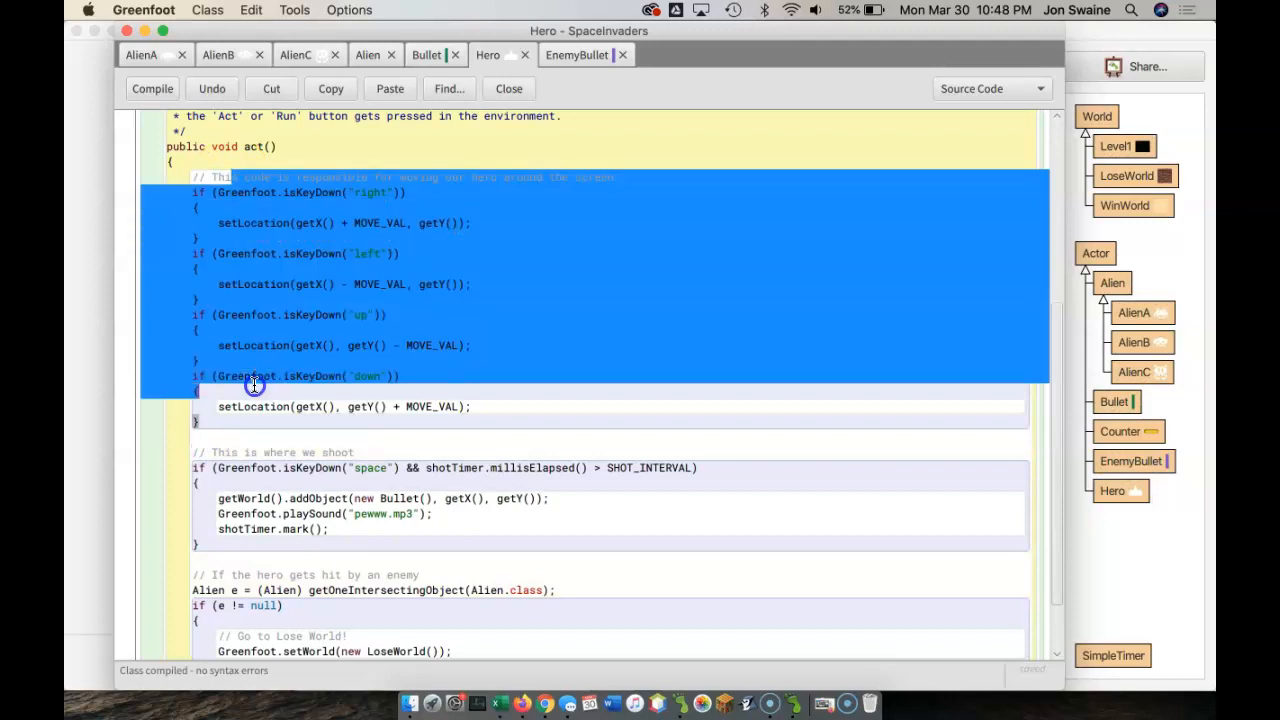
pyautogui.click(365, 177)
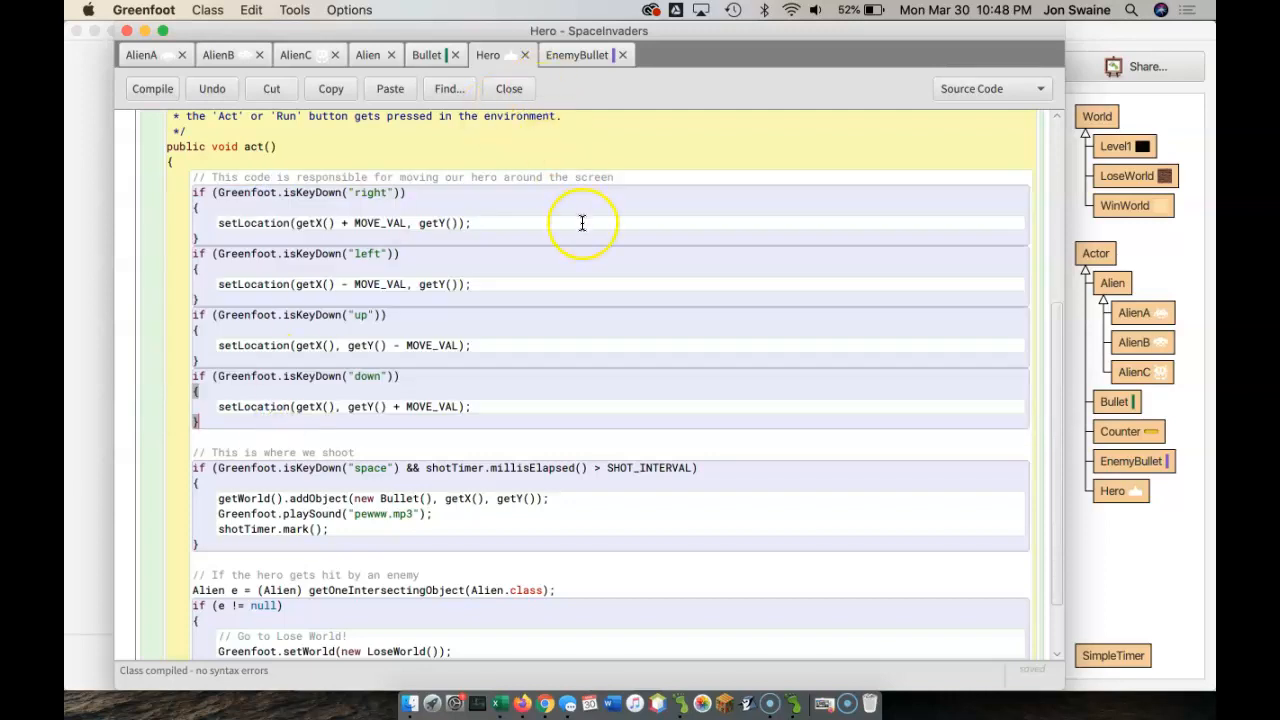
pyautogui.moveTo(590, 315)
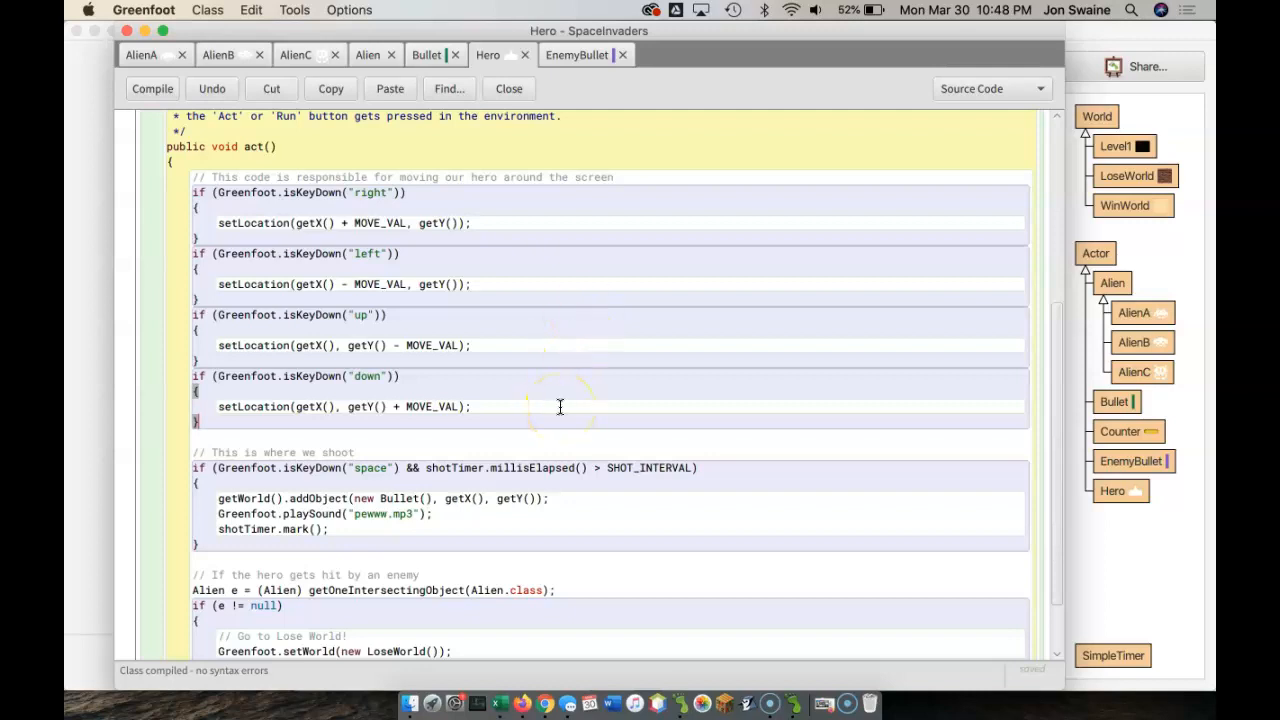
pyautogui.scroll(-3)
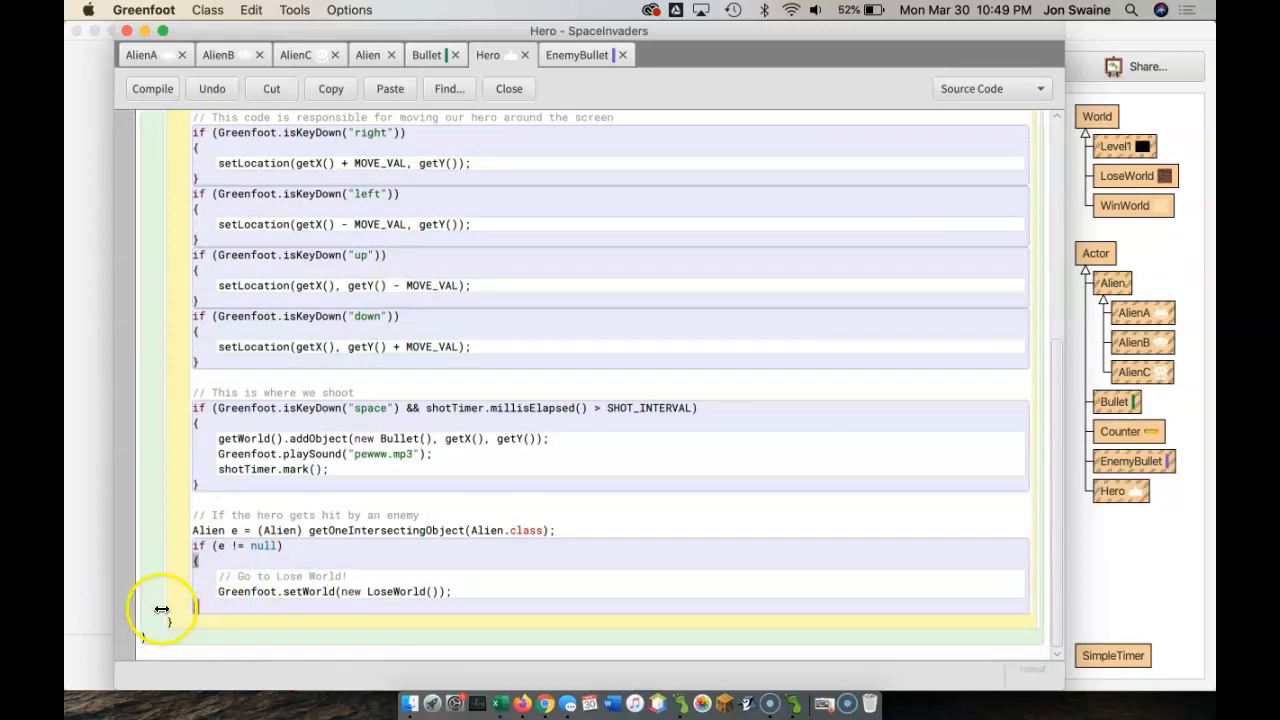
pyautogui.click(152, 88)
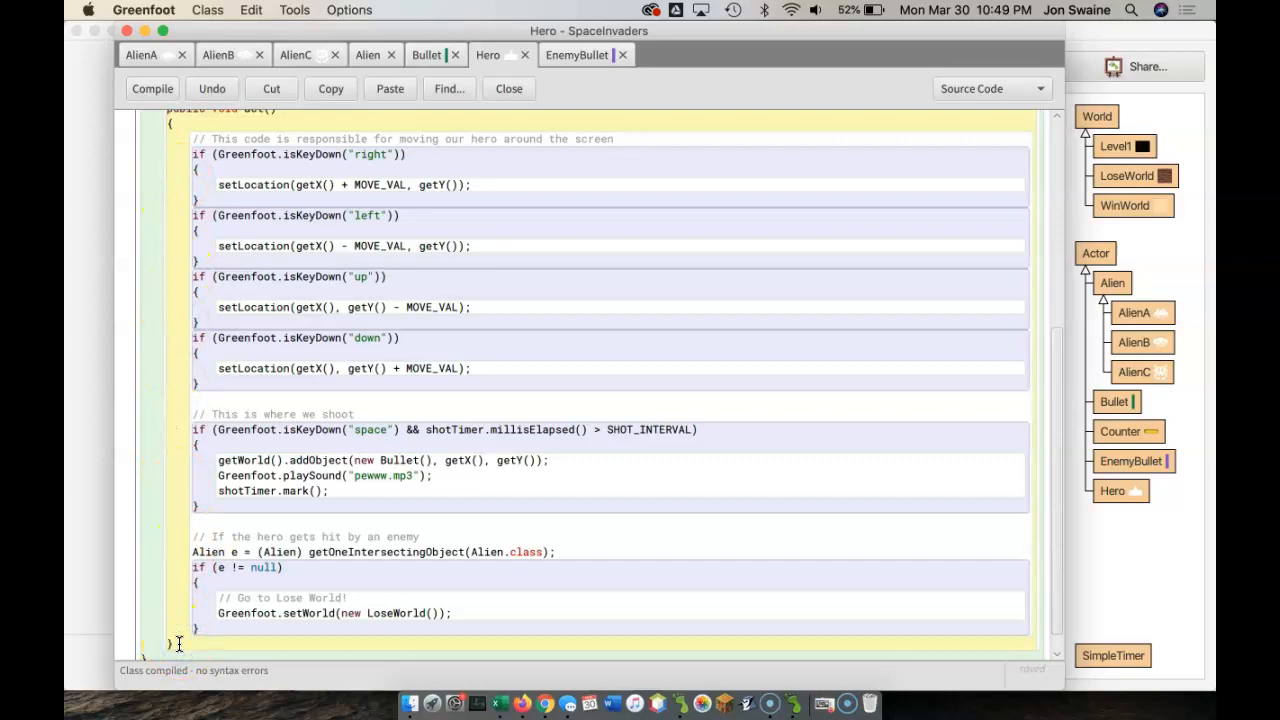
# Type an empty public void keyControl() method after act()'s closing brace.
pyautogui.scroll(-3)
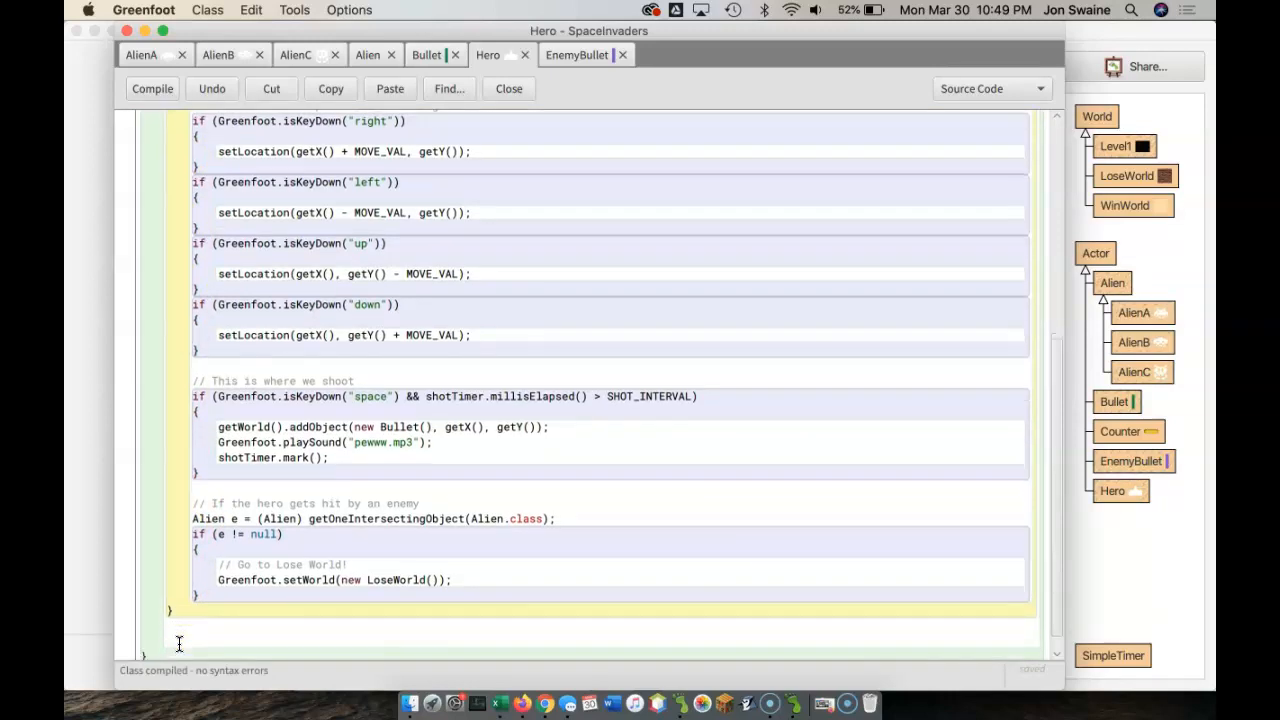
pyautogui.scroll(-3)
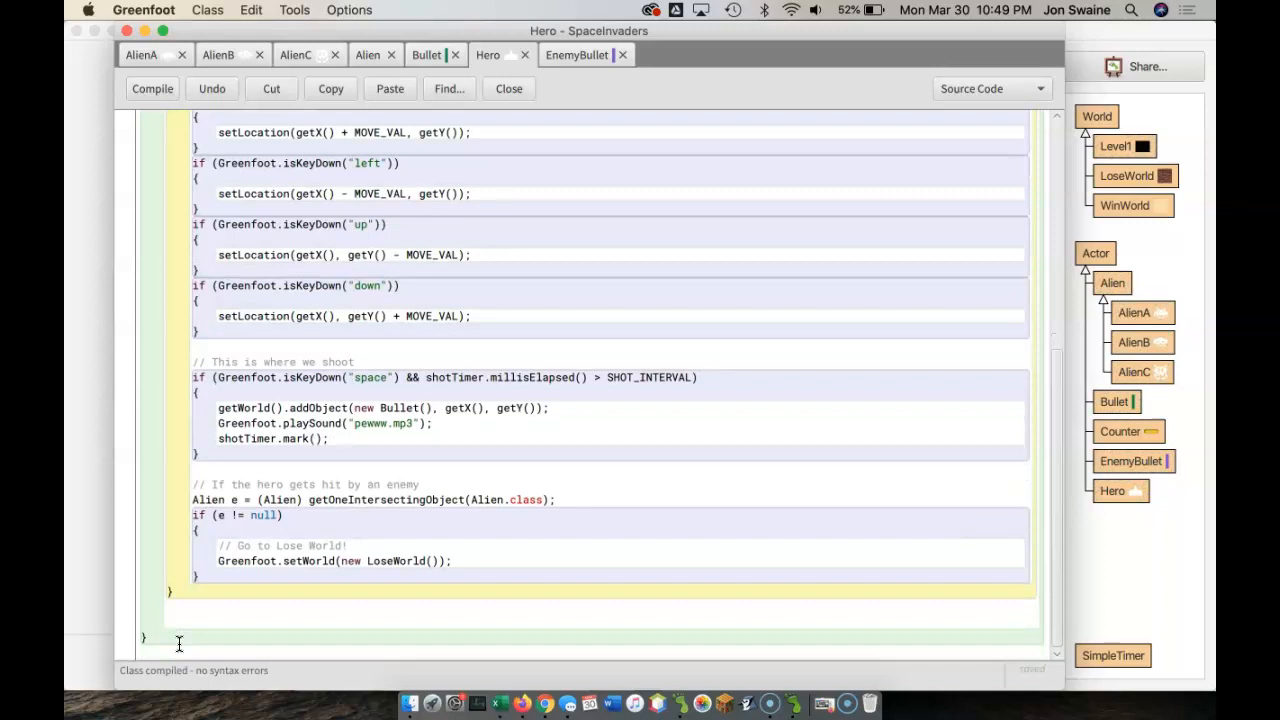
pyautogui.write('public v')
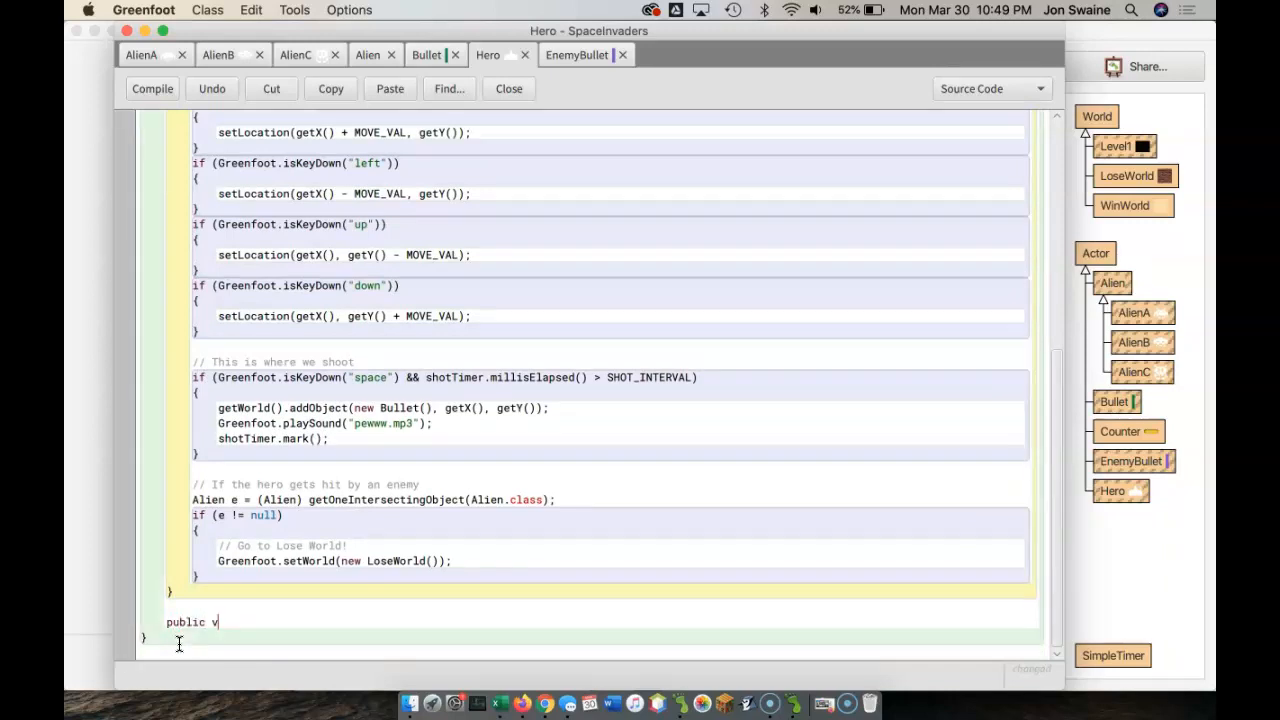
pyautogui.write('oid')
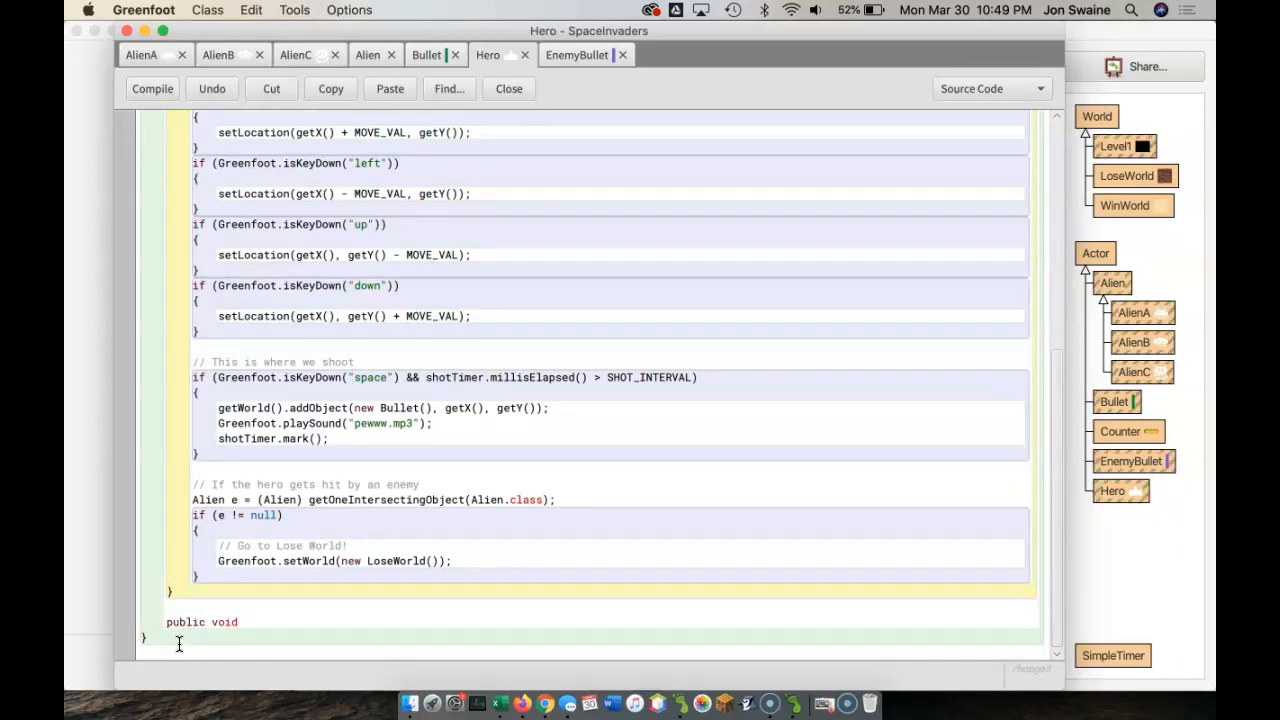
pyautogui.write('key')
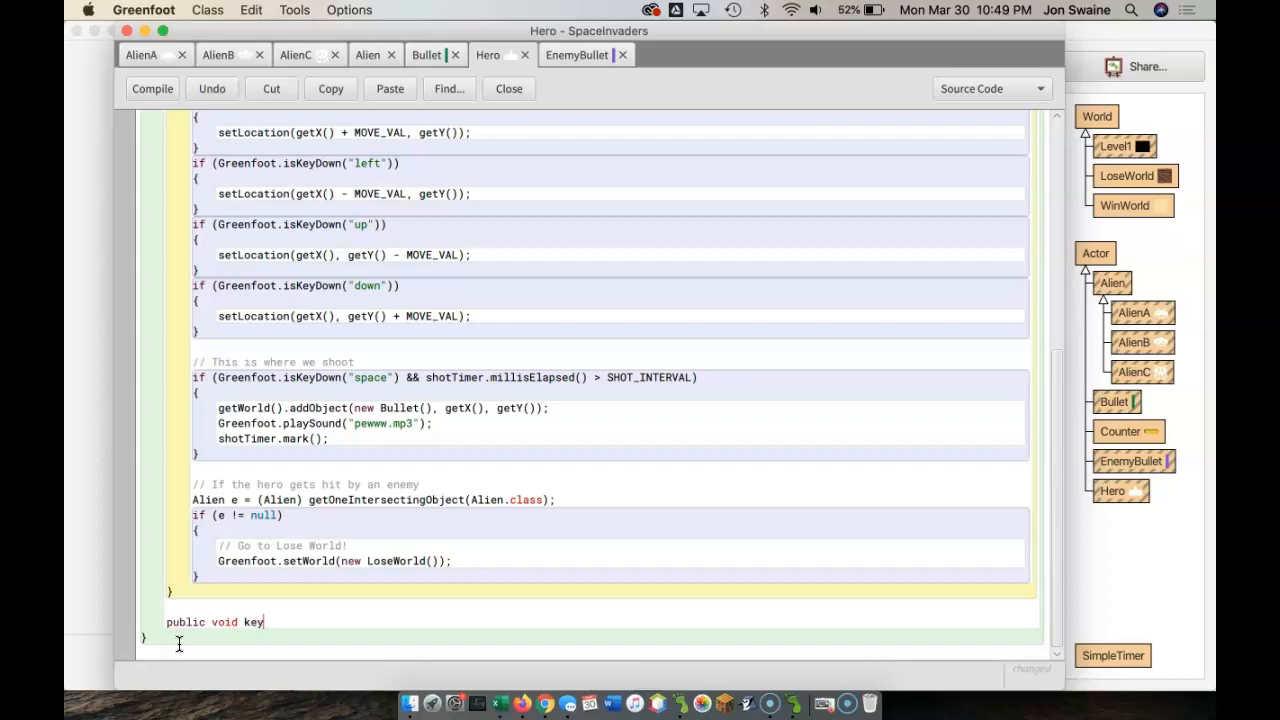
pyautogui.write('Contro')
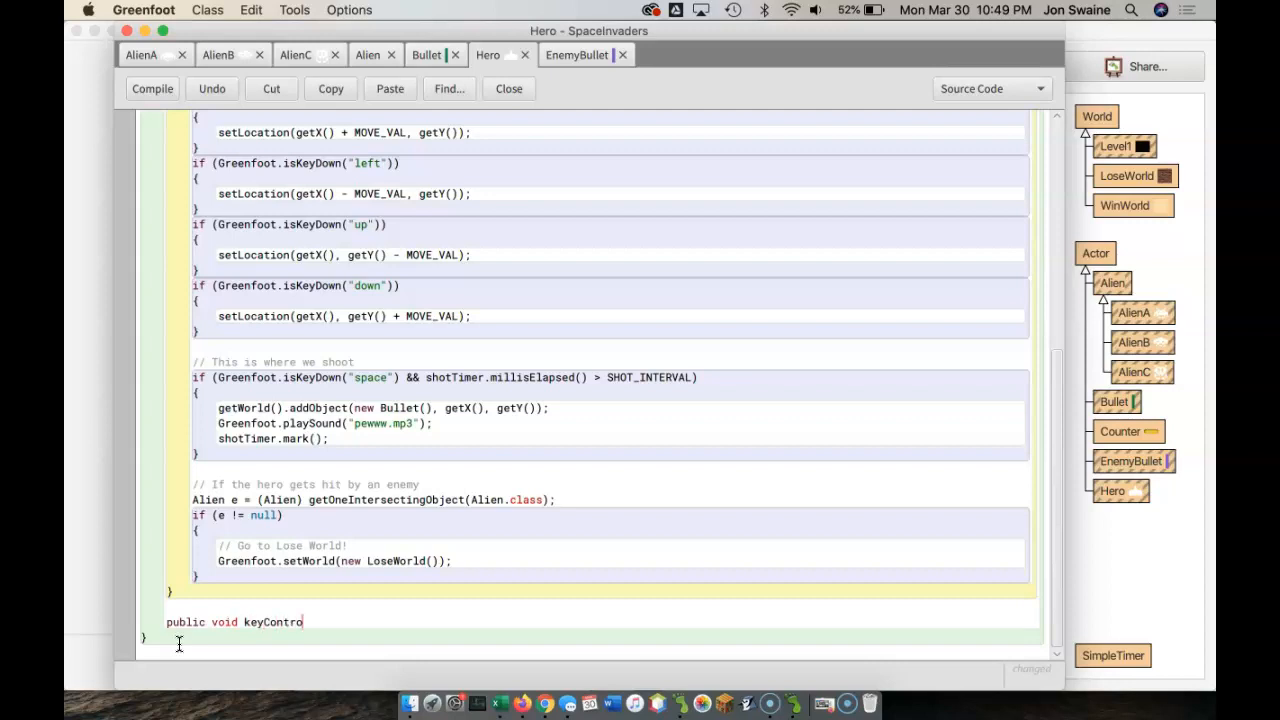
pyautogui.write('(')
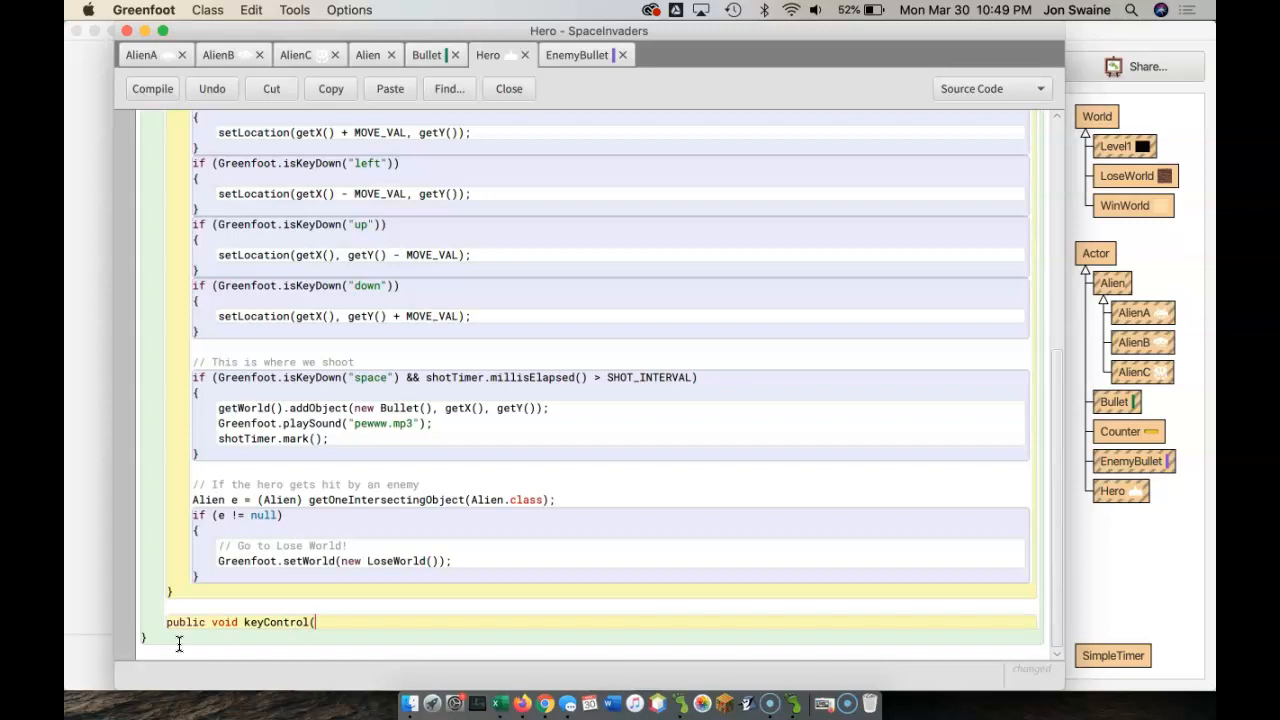
pyautogui.write(')')
pyautogui.write('{')
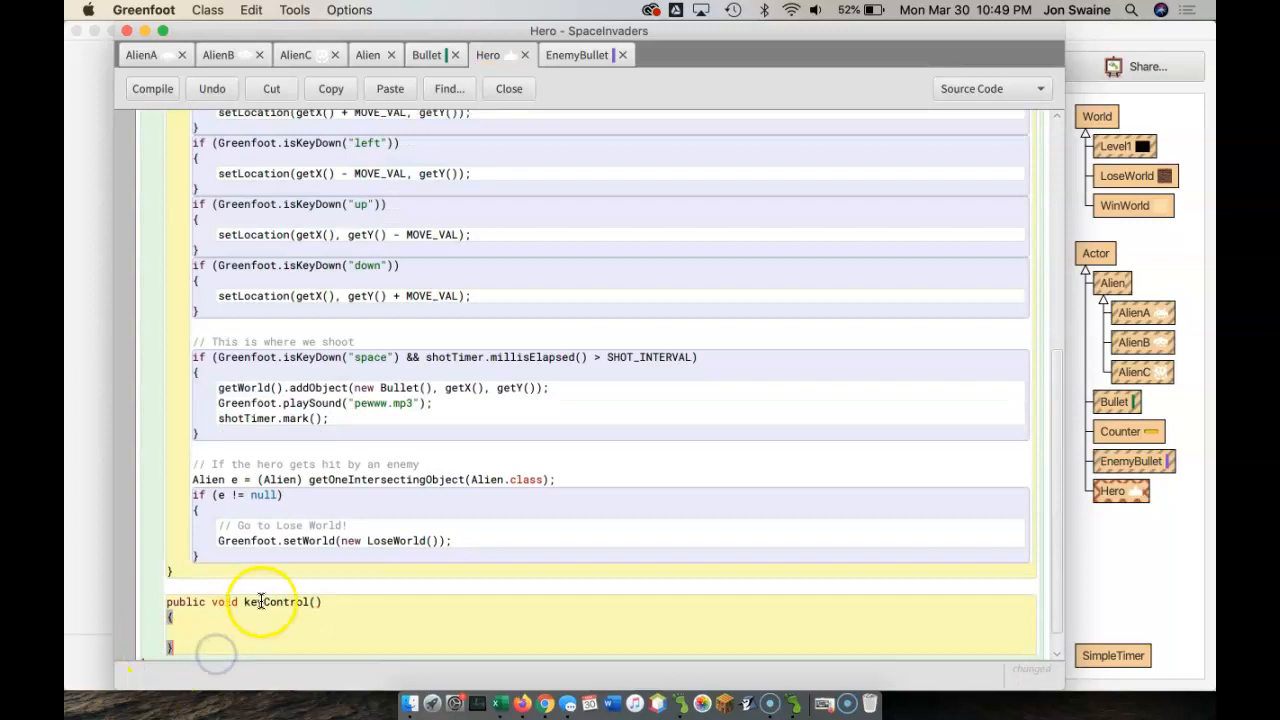
pyautogui.click(152, 88)
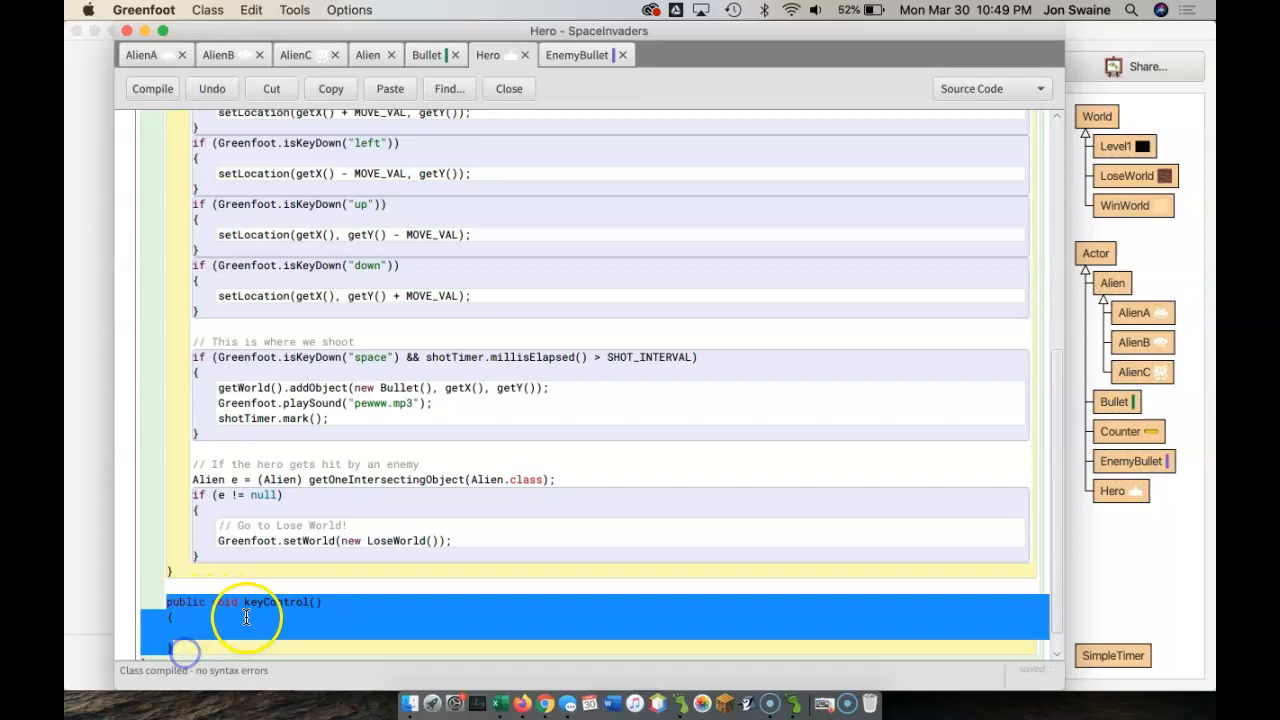
# Move the four arrow-key movement blocks into keyControl() and call keyControl() at act()'s start.
pyautogui.doubleClick(276, 602)
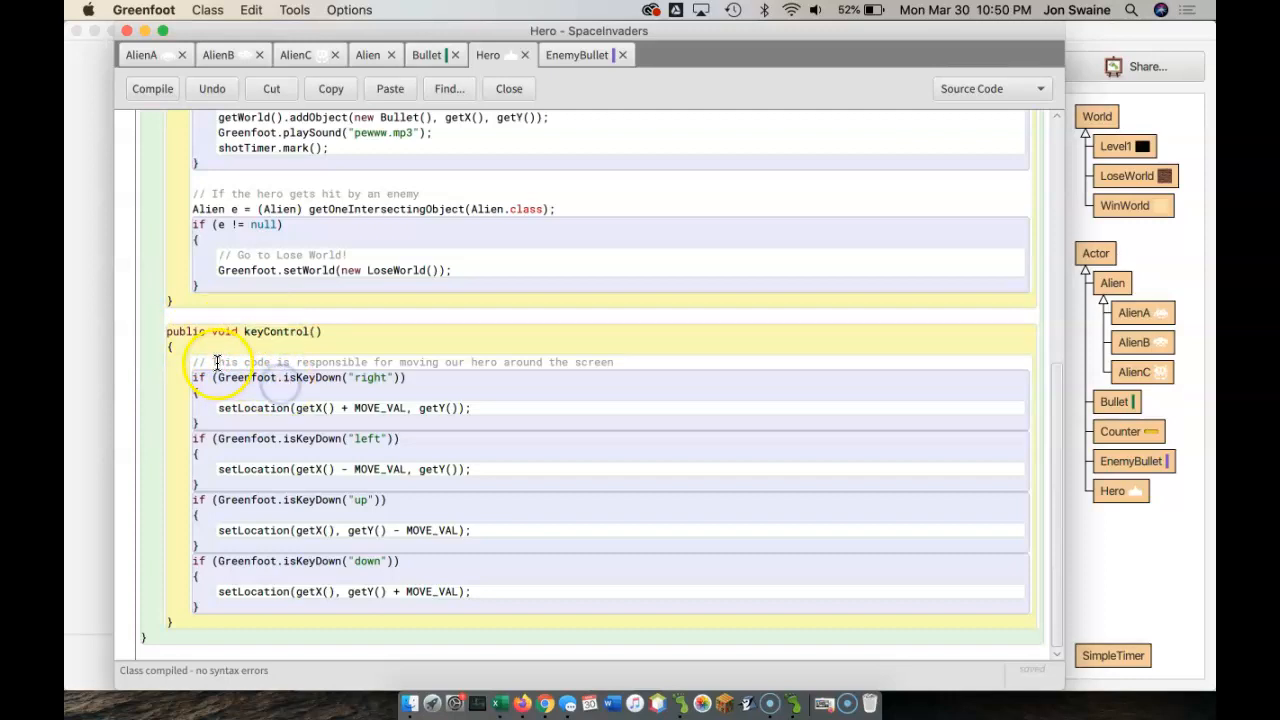
pyautogui.moveTo(217, 362); pyautogui.dragTo(222, 607)
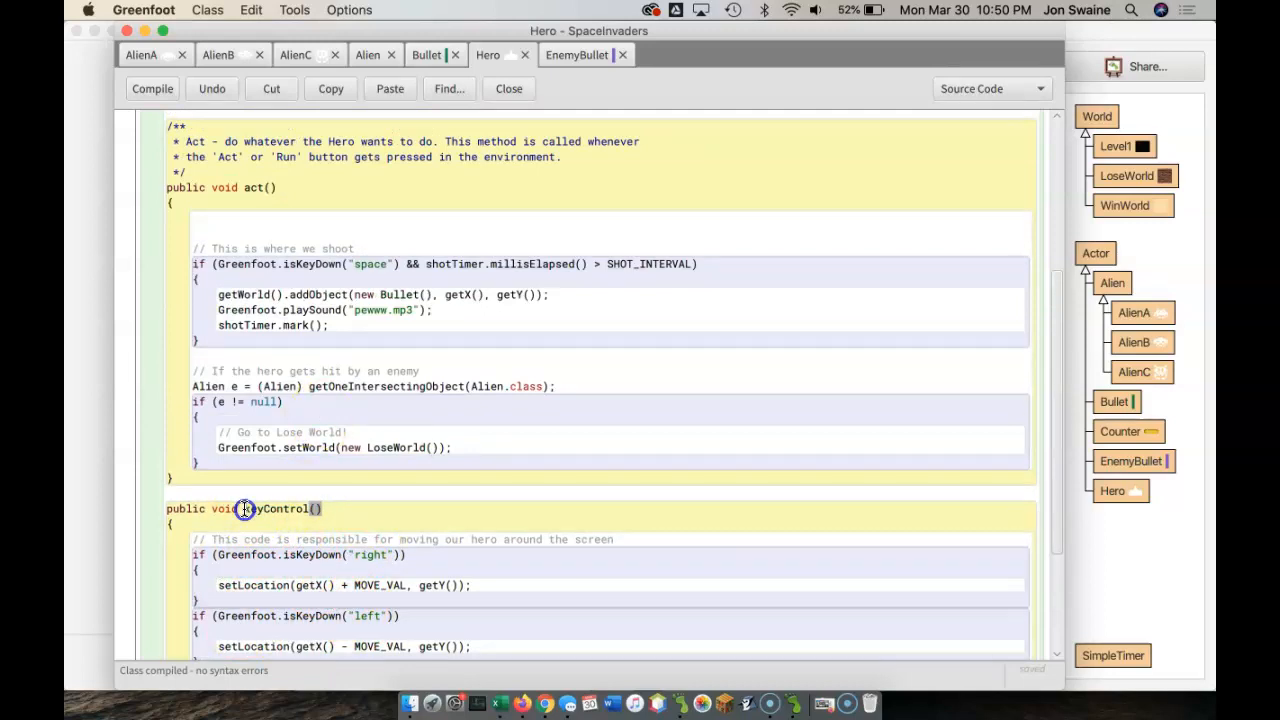
pyautogui.doubleClick(282, 509)
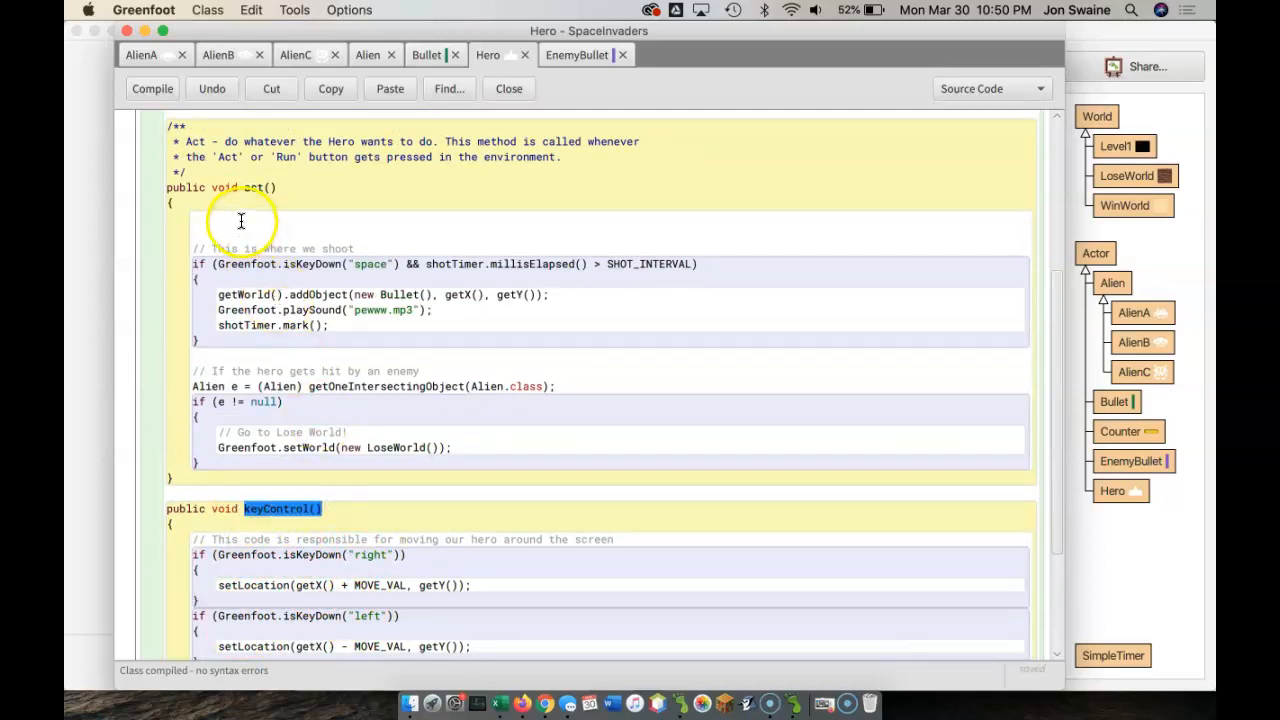
pyautogui.write('keyControl();')
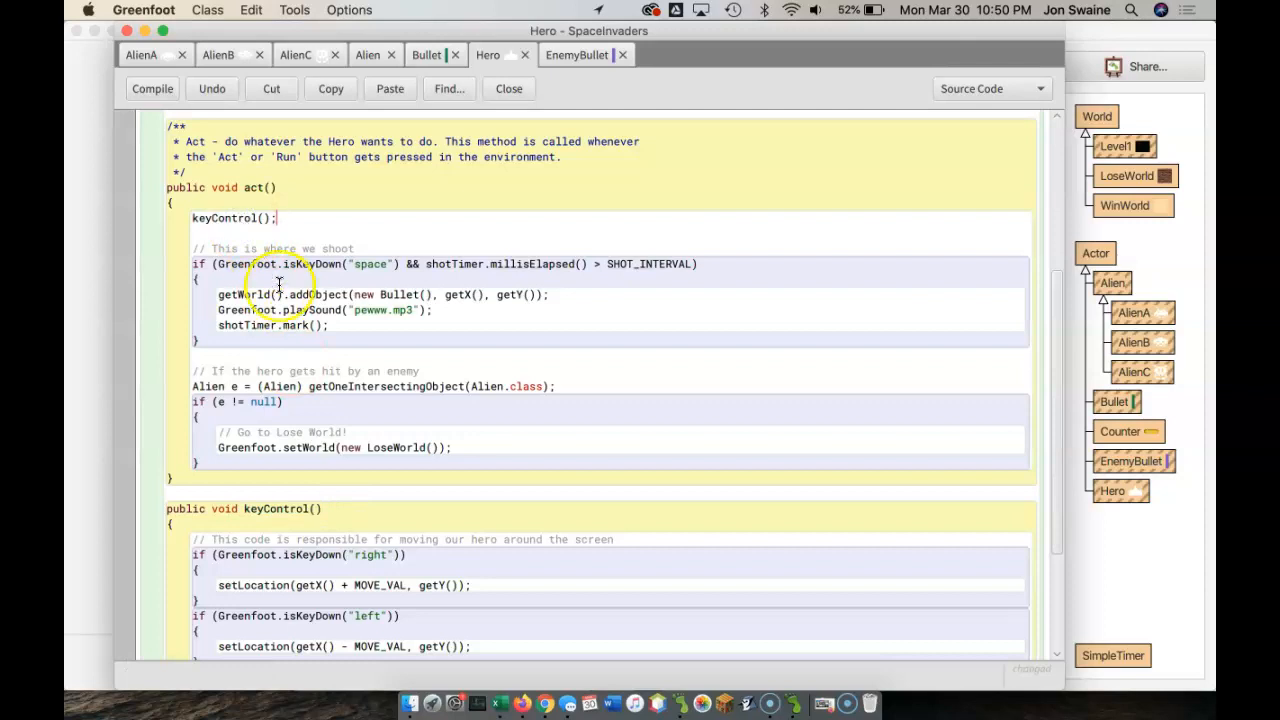
pyautogui.click(152, 88)
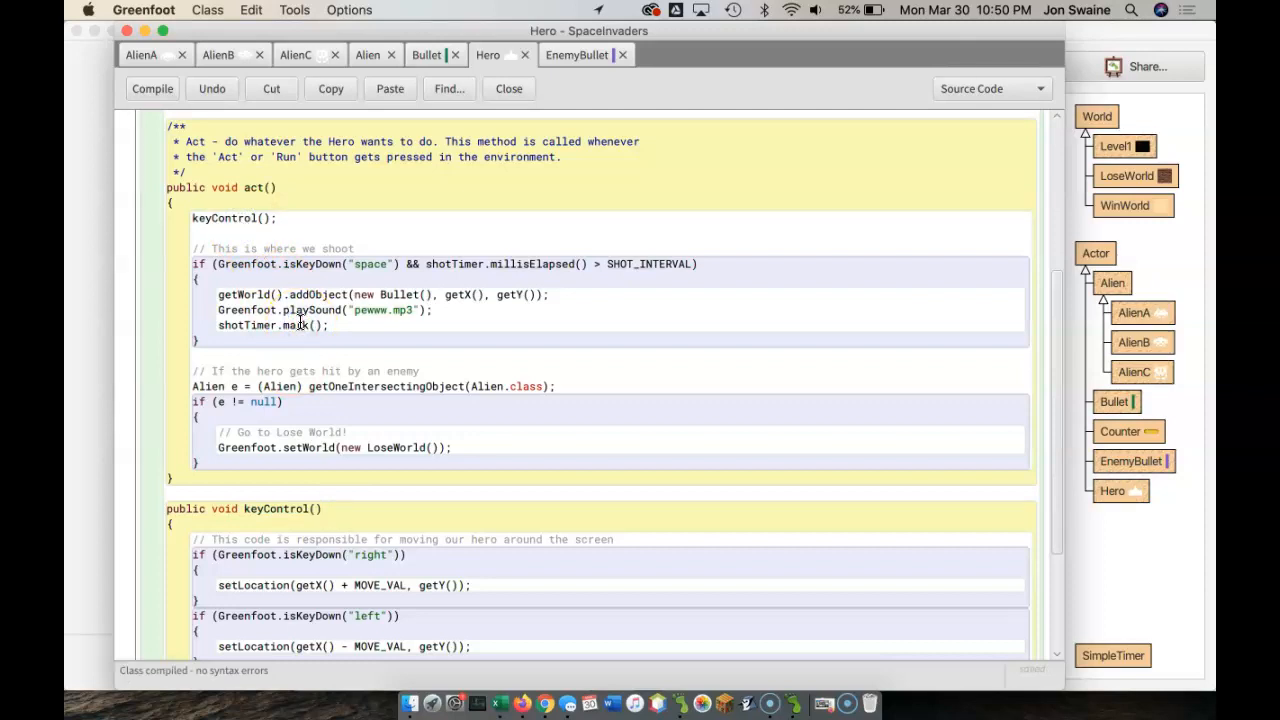
pyautogui.scroll(-3)
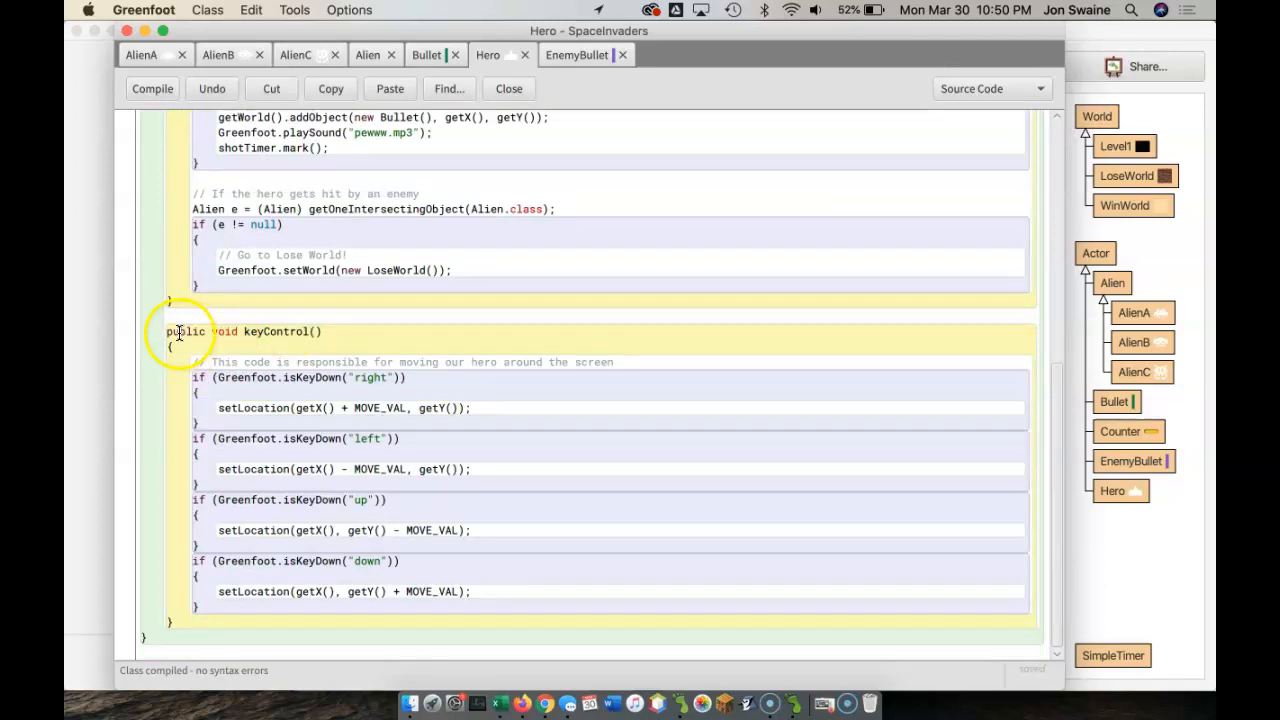
pyautogui.moveTo(180, 331); pyautogui.dragTo(200, 622)
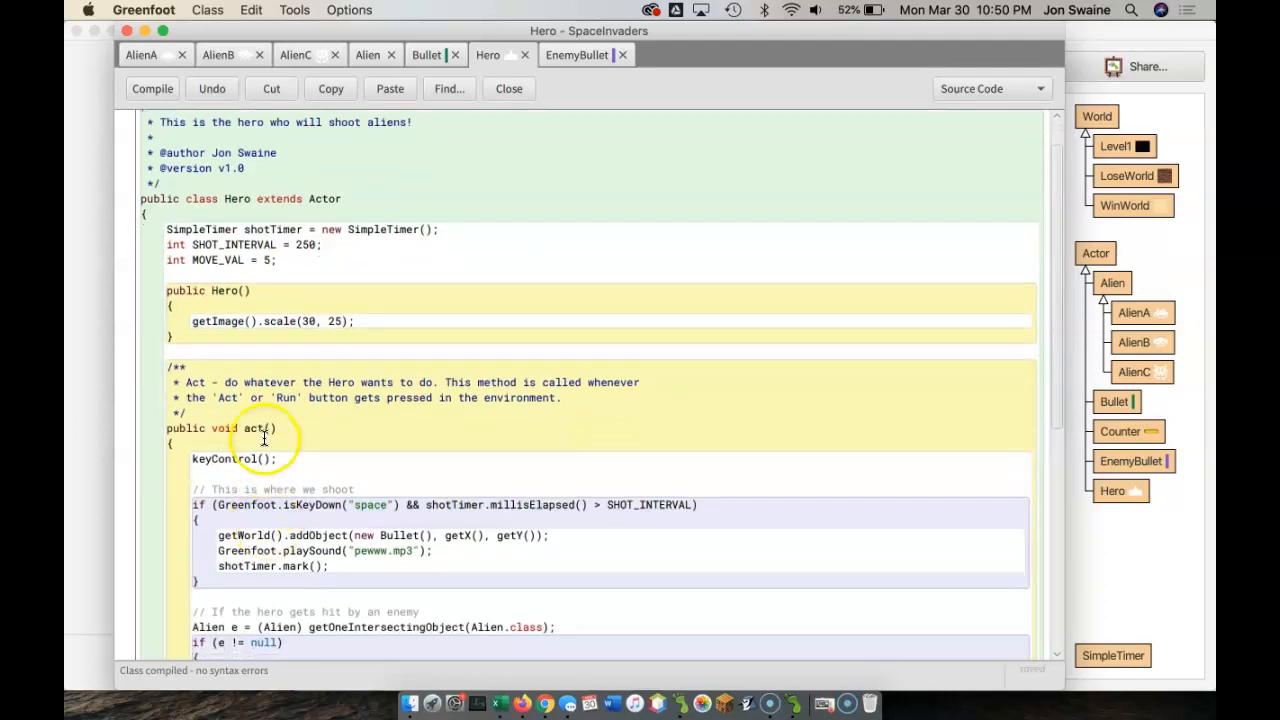
pyautogui.doubleClick(224, 458)
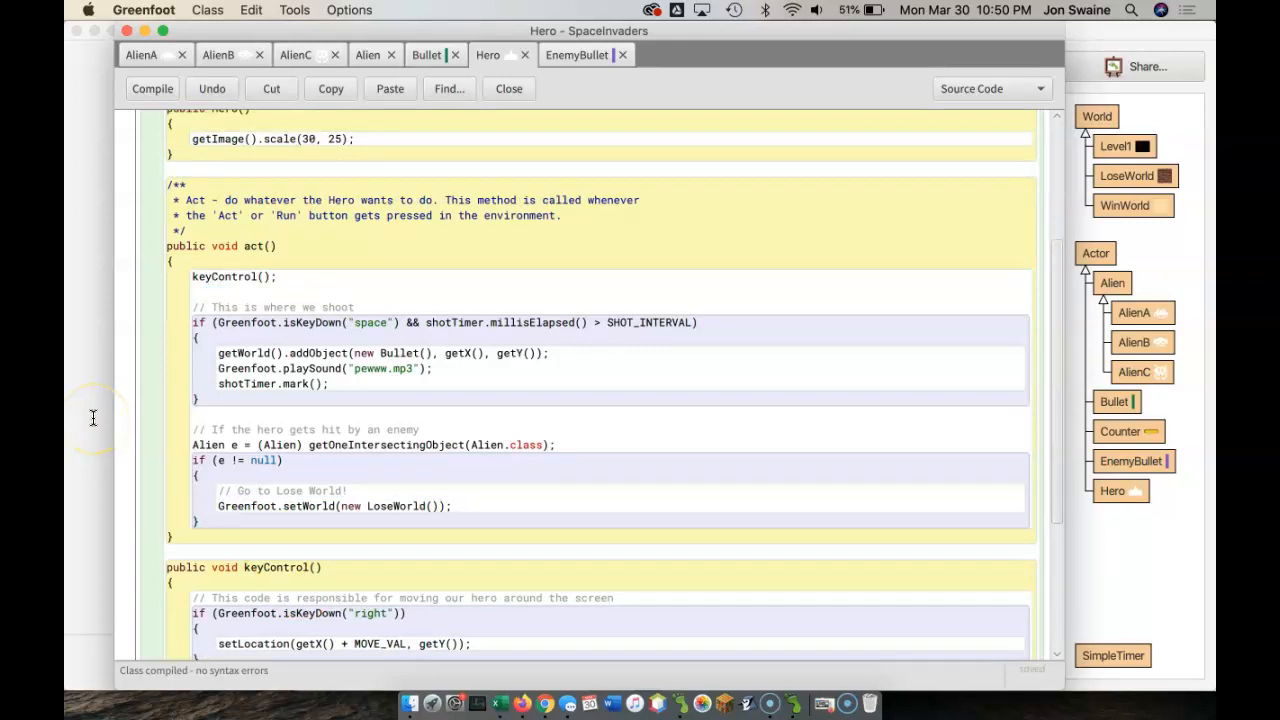
# Close the editor, run the game to test the refactored Hero, then reset it.
pyautogui.click(508, 88)
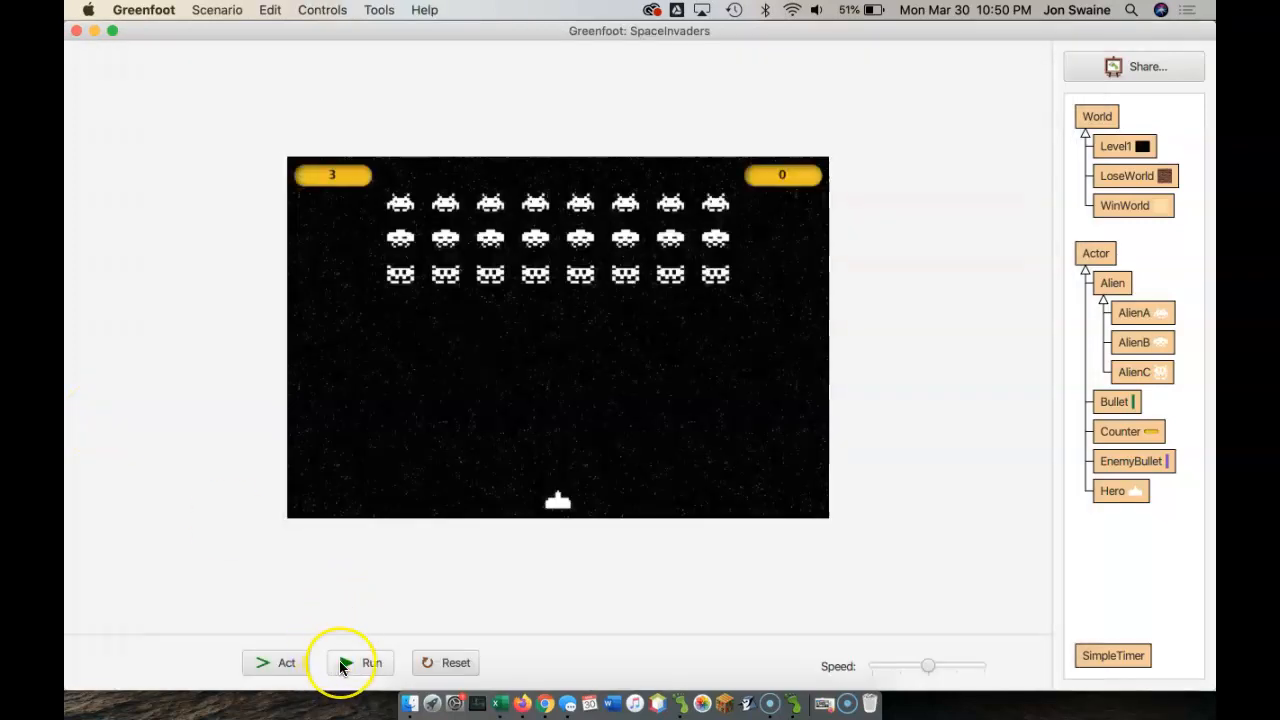
pyautogui.click(358, 662)
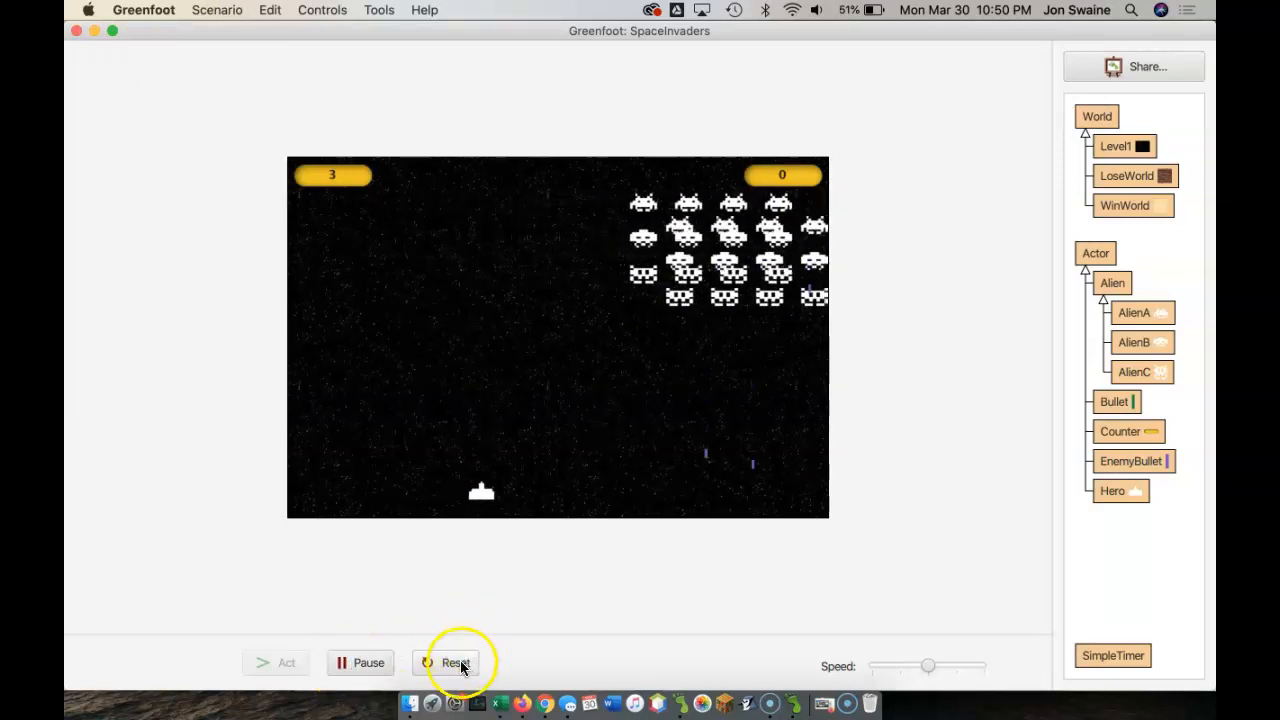
pyautogui.click(455, 662)
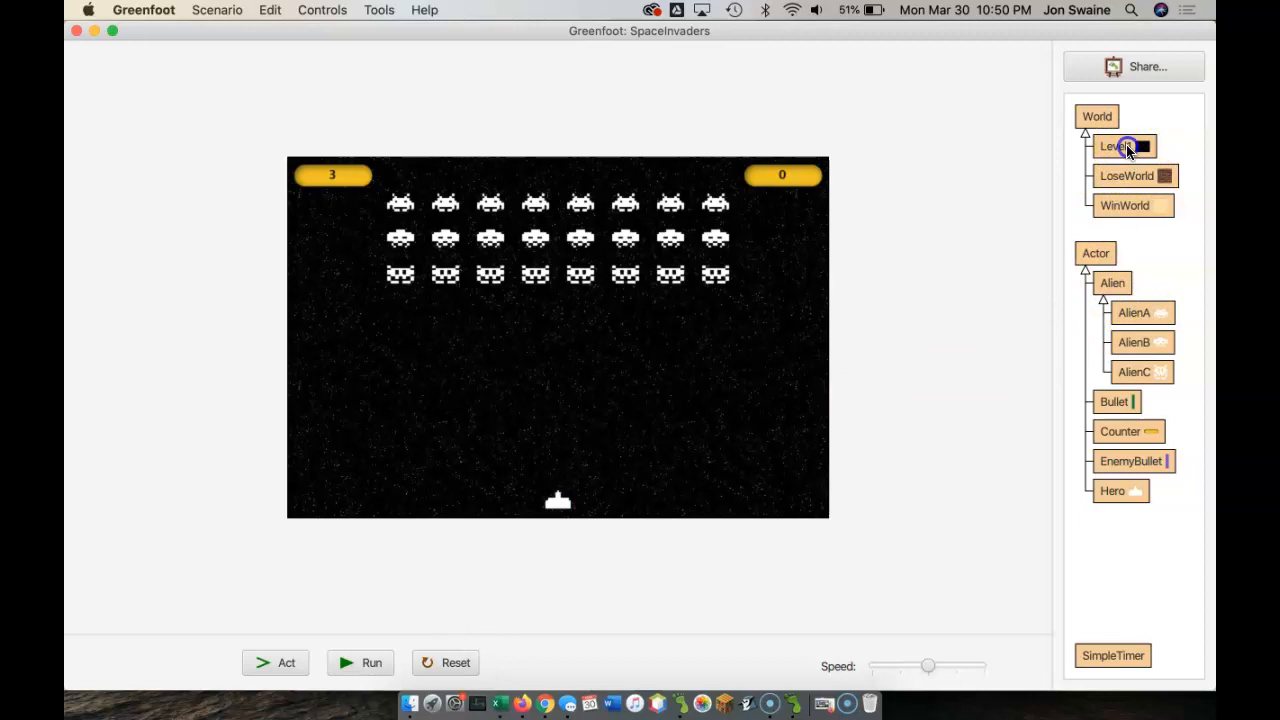
pyautogui.click(1112, 491)
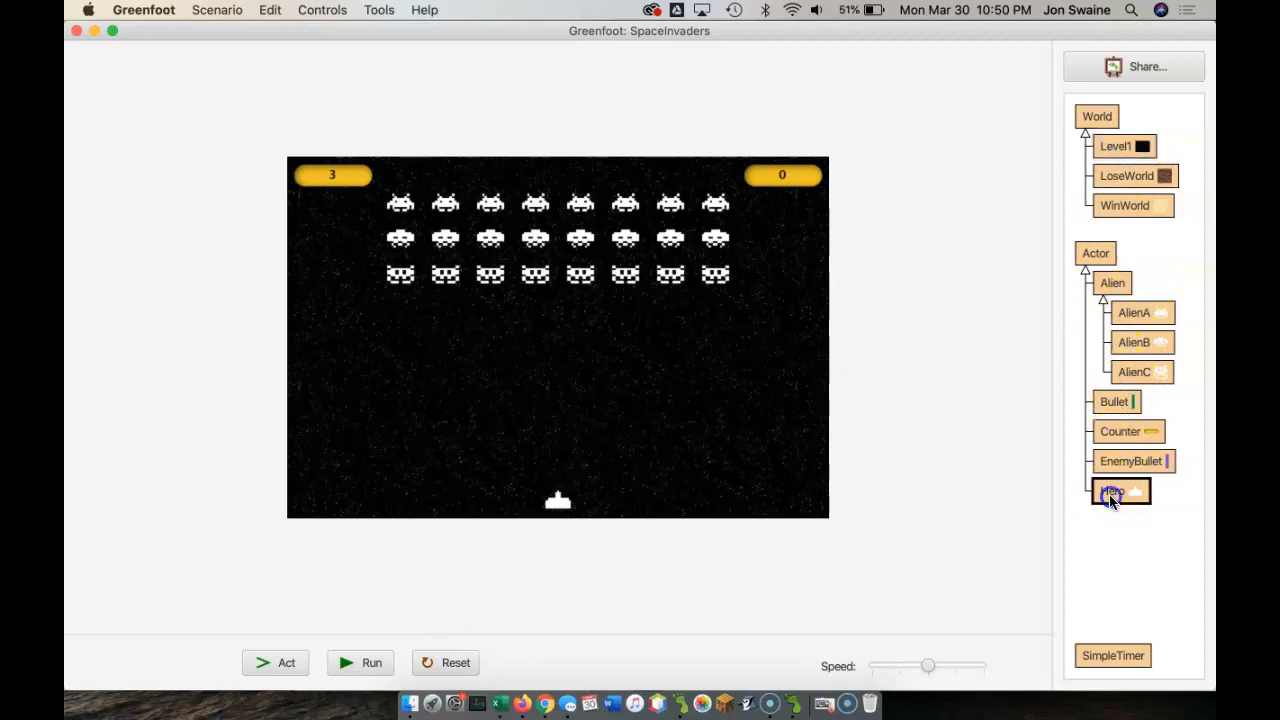
# Recompile Hero with the keyControl() call and delete the up and down movement blocks.
pyautogui.doubleClick(1113, 491)
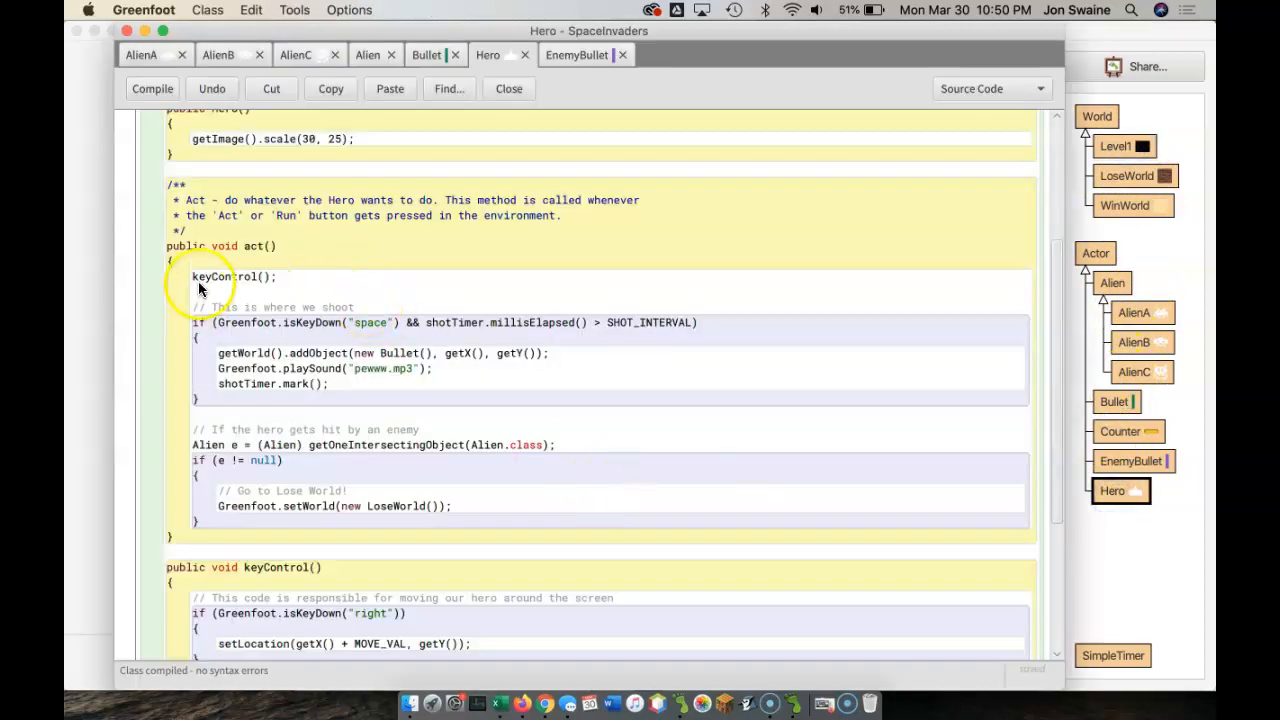
pyautogui.doubleClick(230, 276)
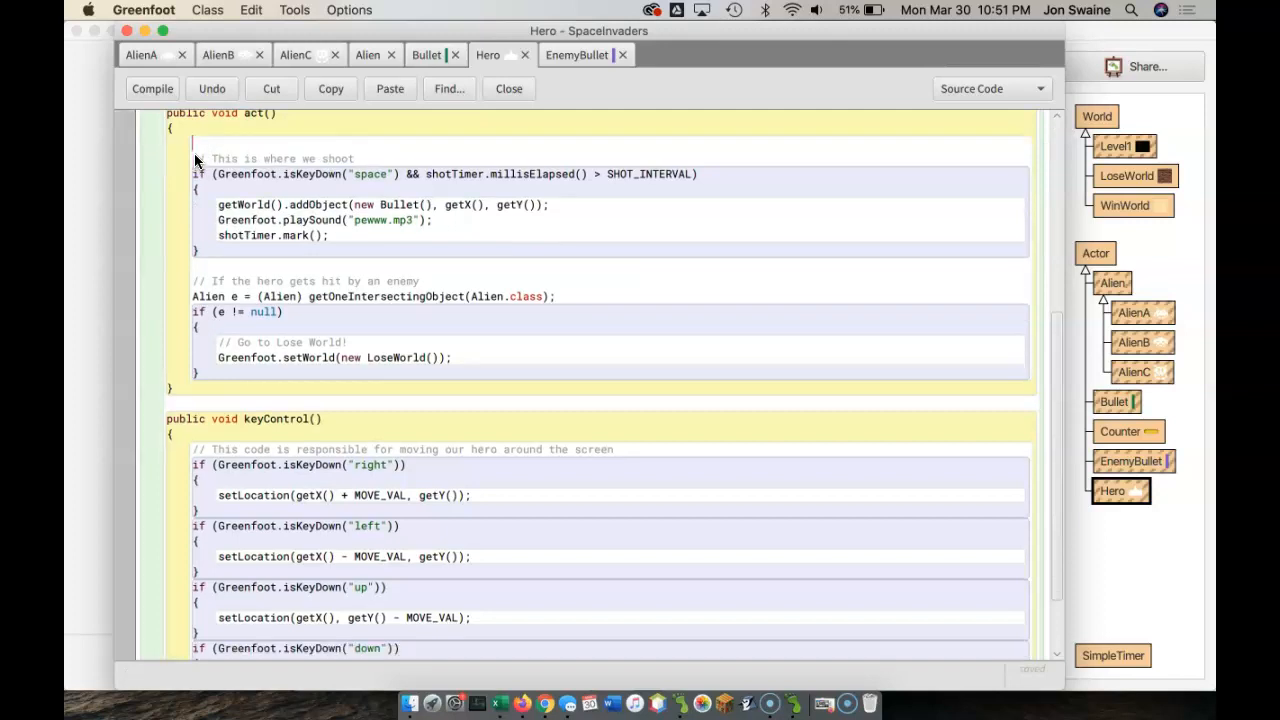
pyautogui.click(508, 88)
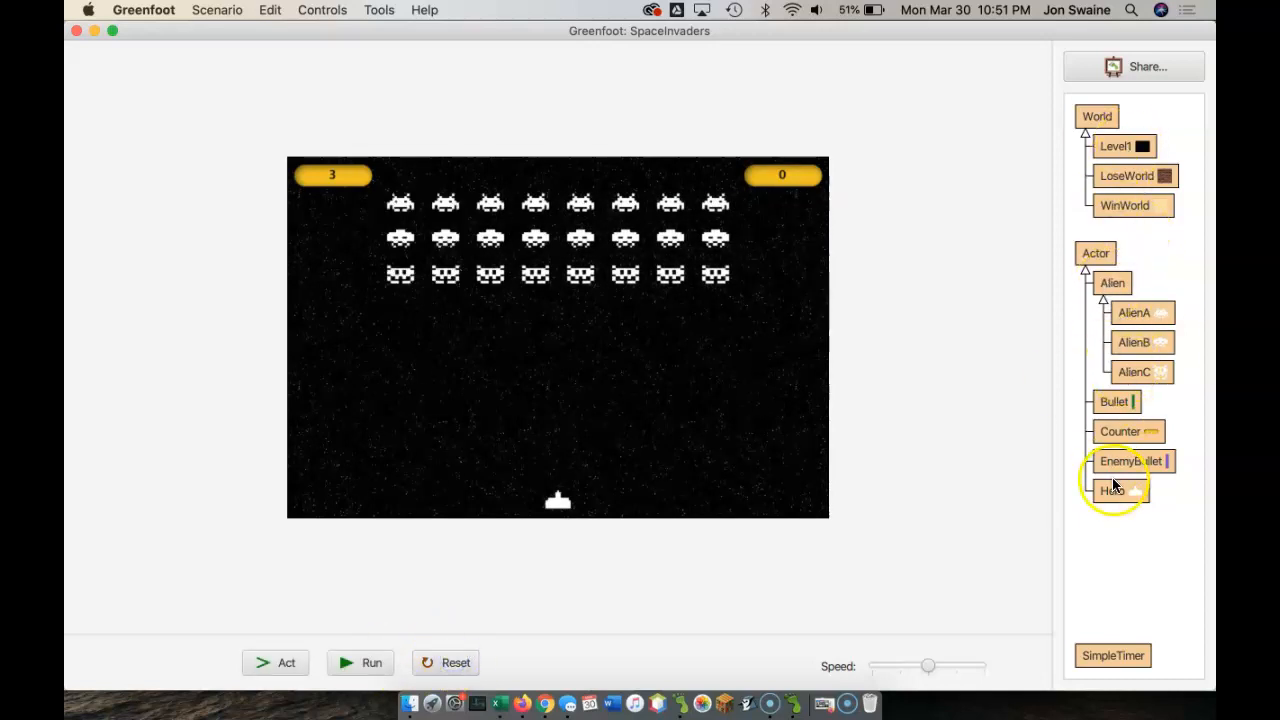
pyautogui.doubleClick(1113, 490)
pyautogui.write('keyCont')
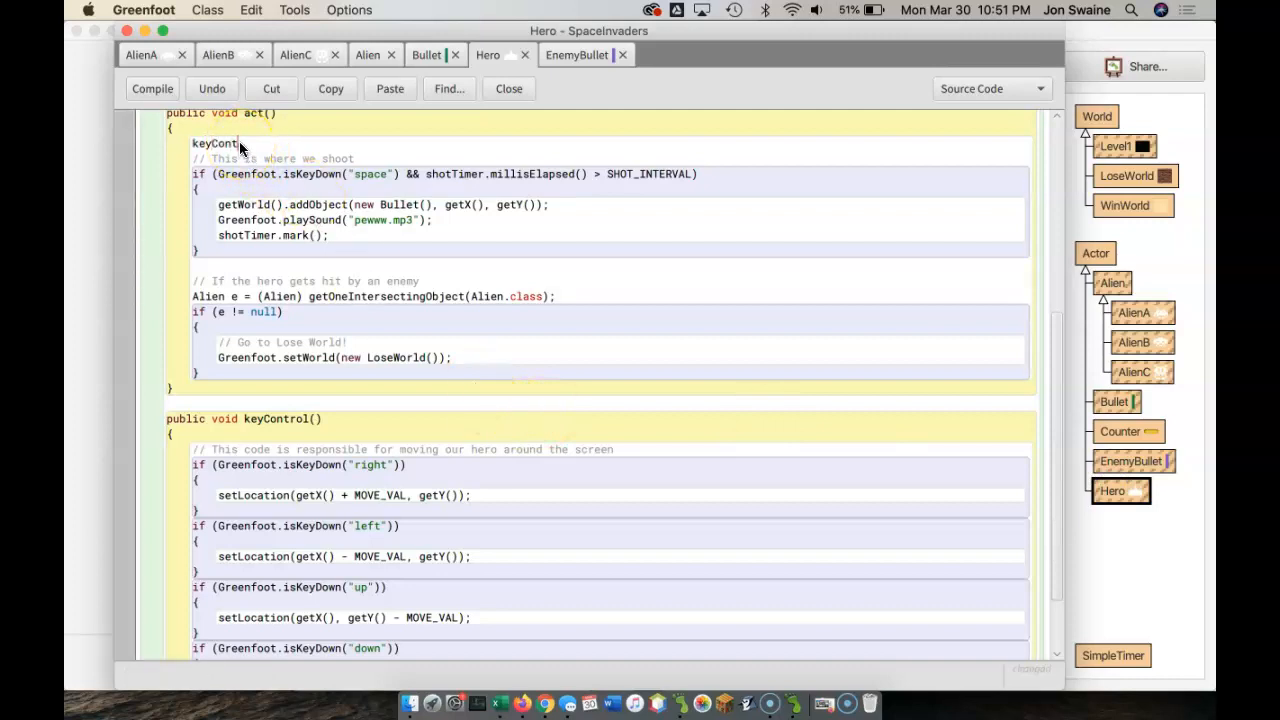
pyautogui.click(152, 88)
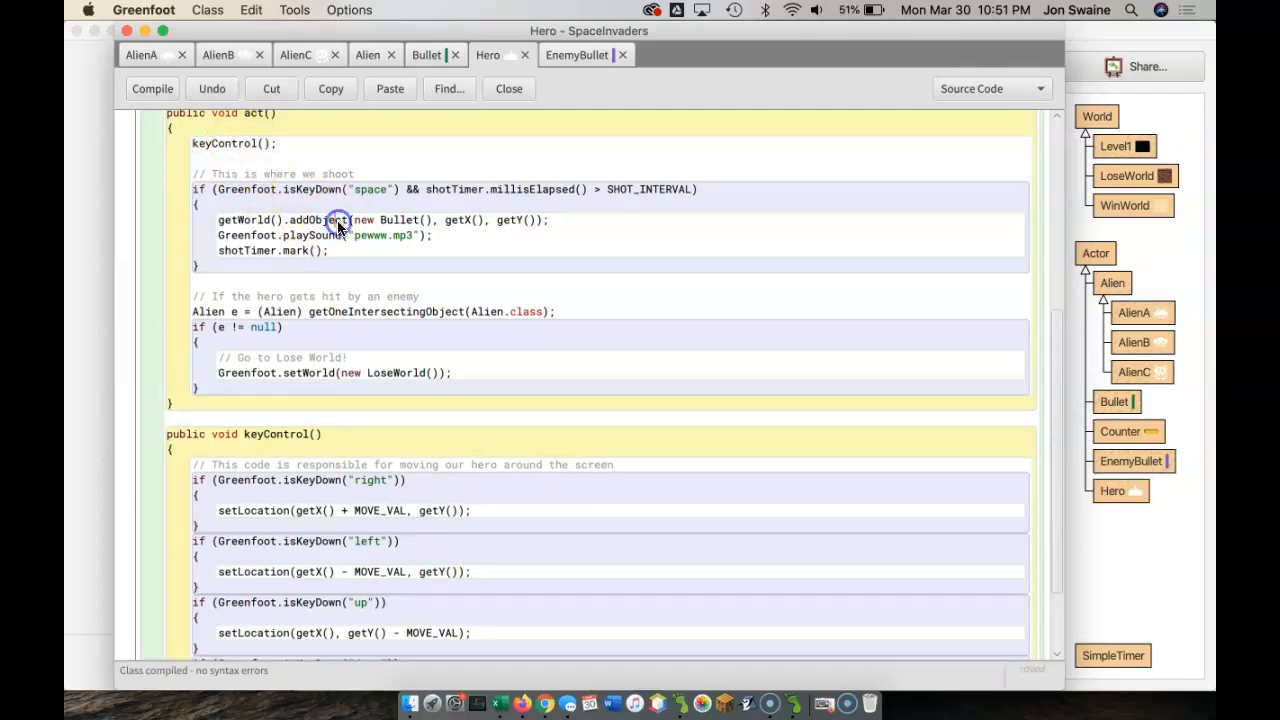
pyautogui.scroll(-3)
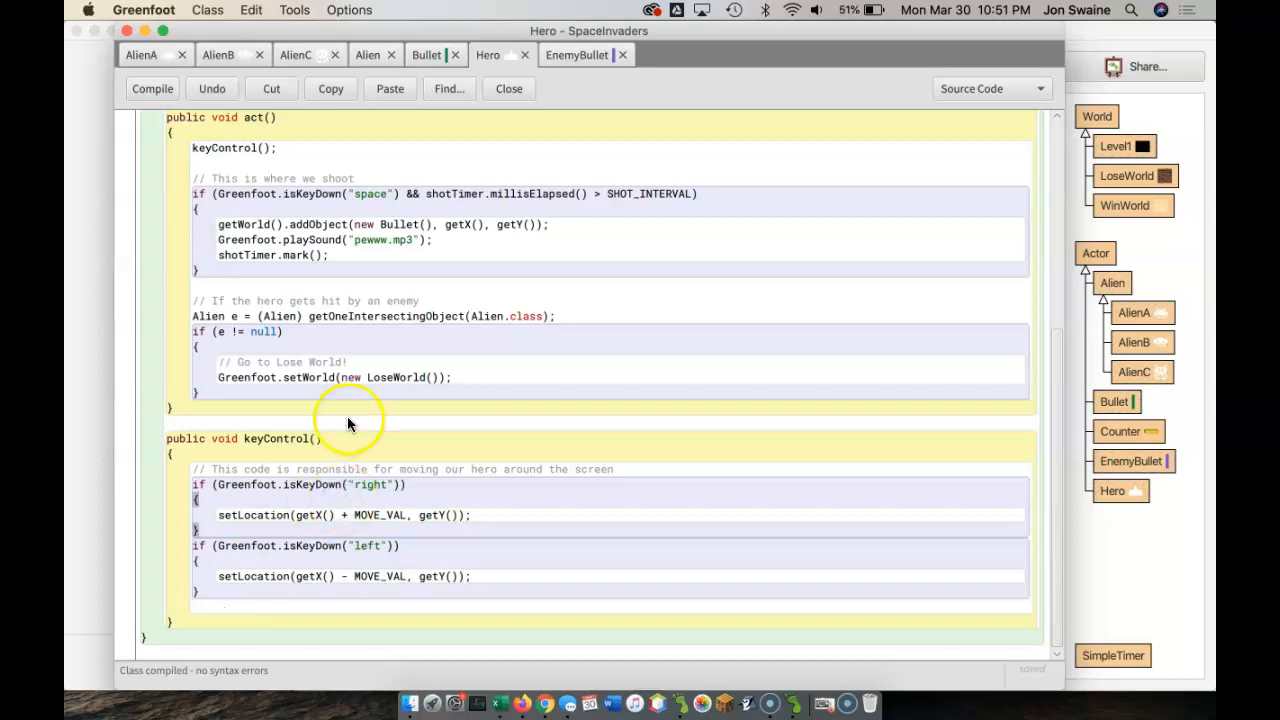
pyautogui.moveTo(196, 178); pyautogui.dragTo(211, 240)
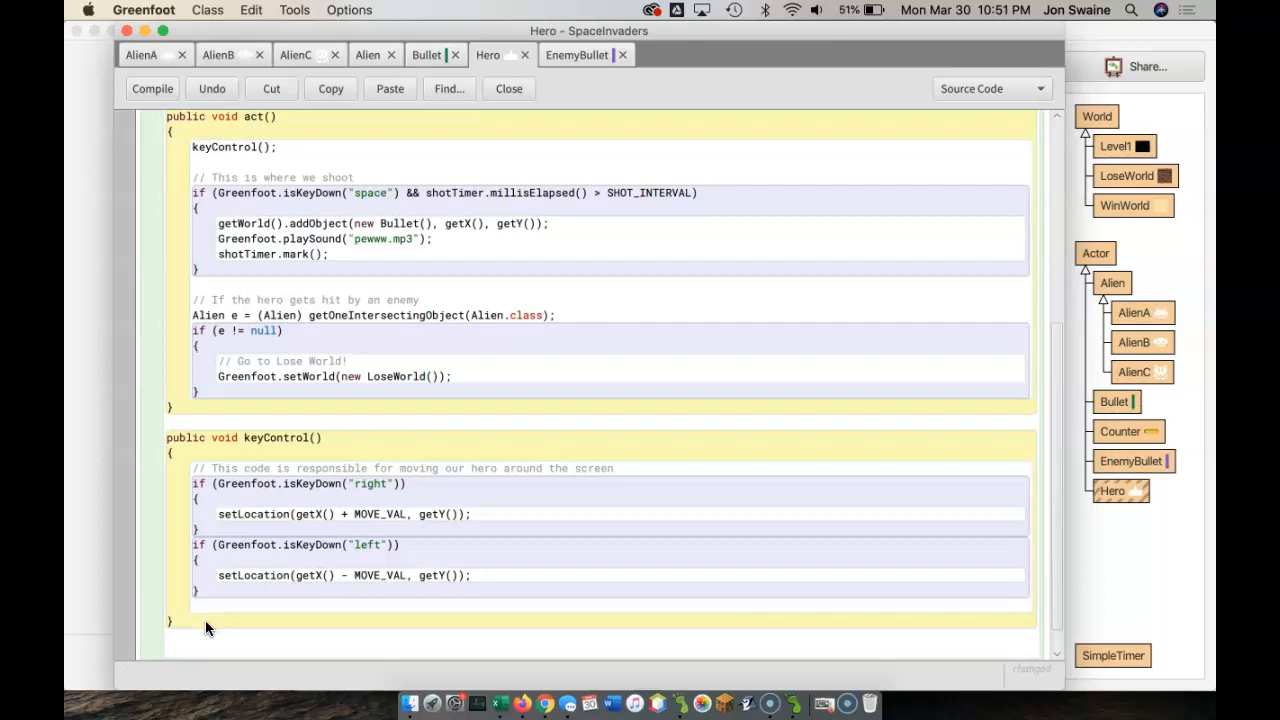
# Create shoot() holding the space-key shooting block and add shoot(); to act().
pyautogui.write('public void shoot(')
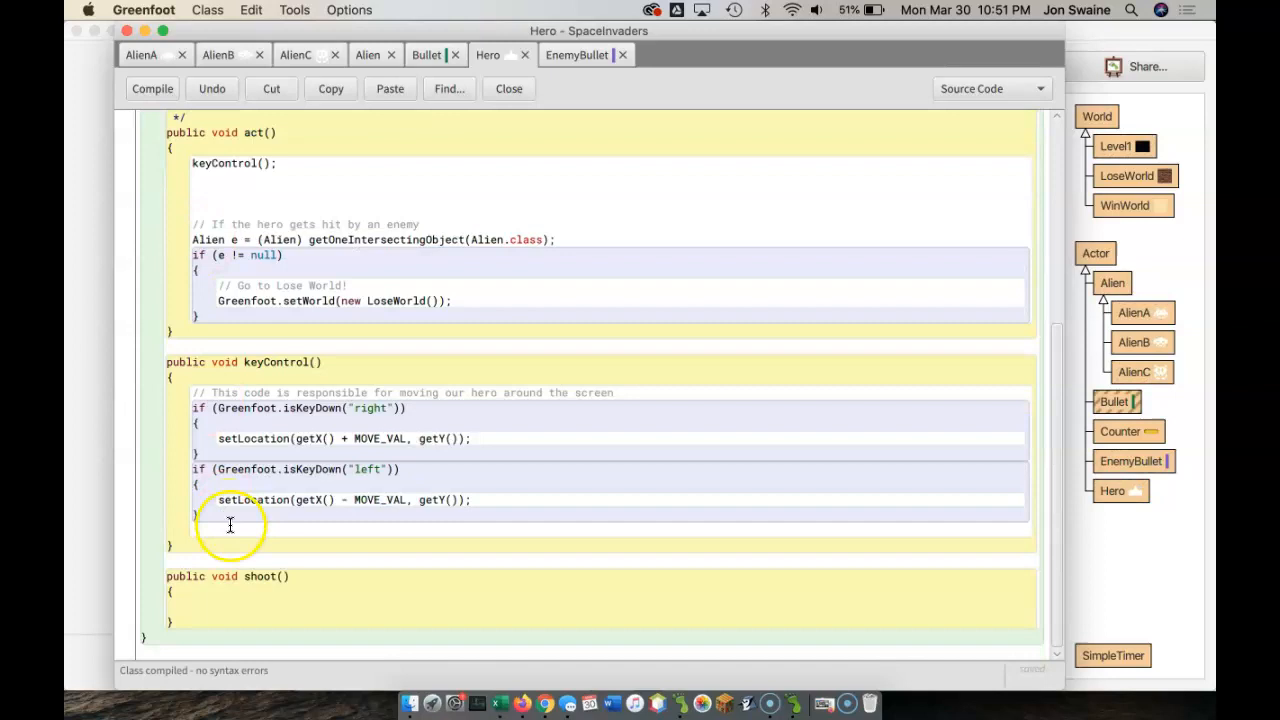
pyautogui.scroll(-3)
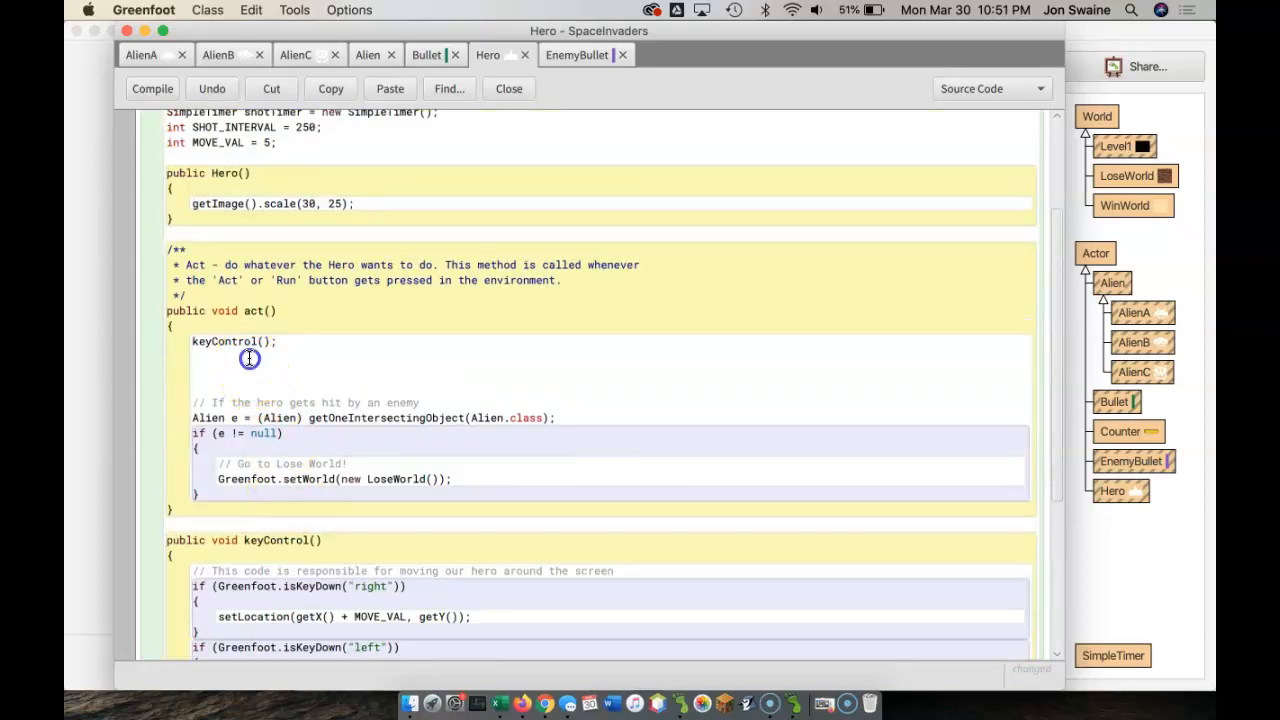
pyautogui.write('sho')
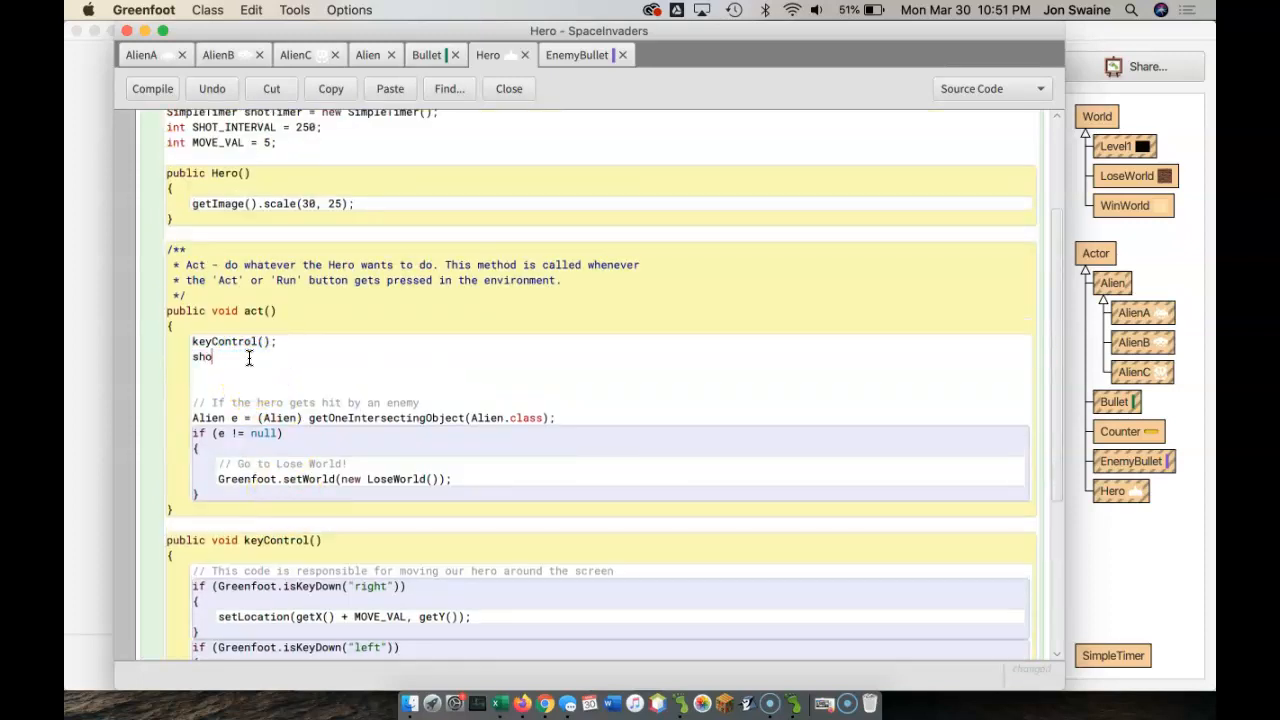
pyautogui.write('ot();')
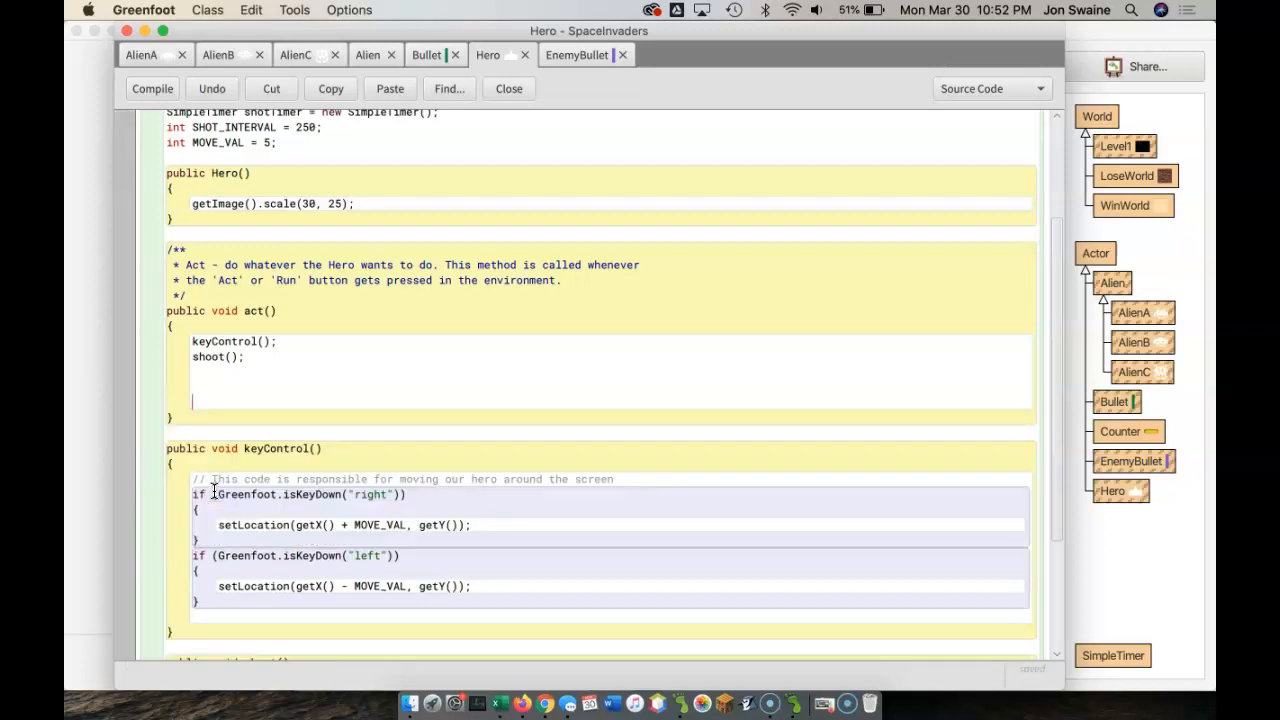
# Add checkForAlien() with the LoseWorld alien-collision check and call it from act().
pyautogui.click(152, 88)
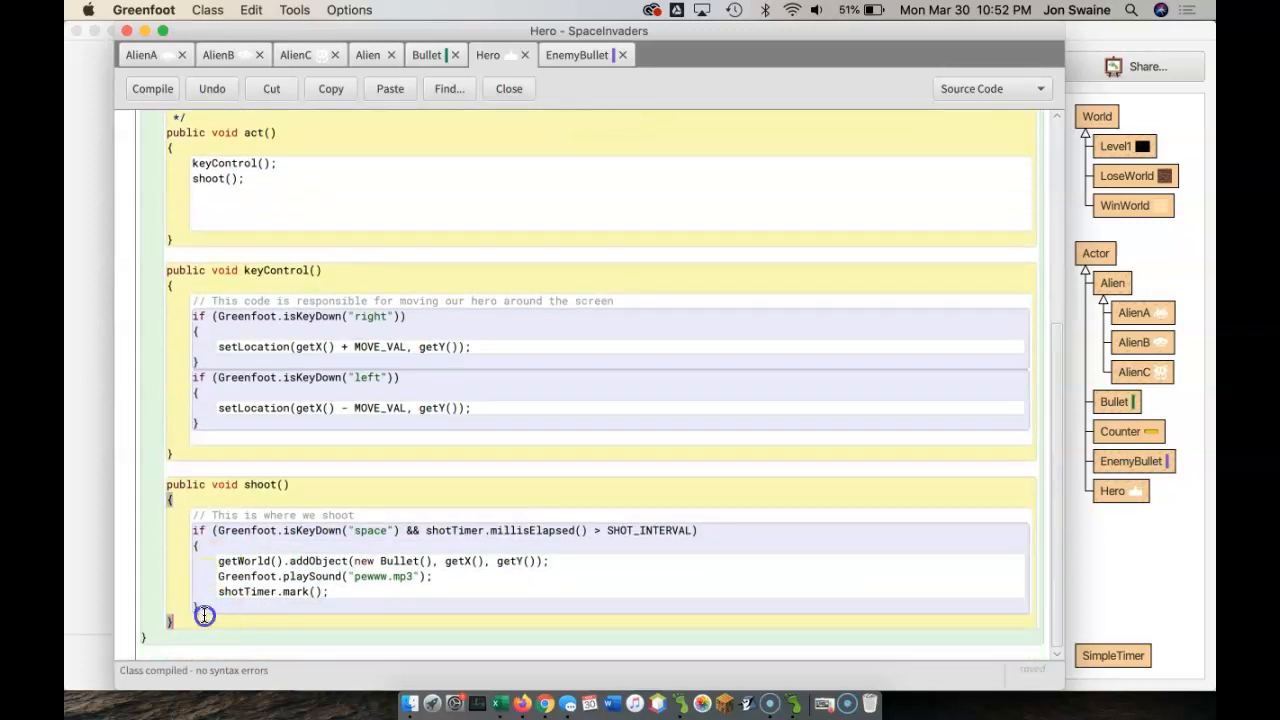
pyautogui.write('public void')
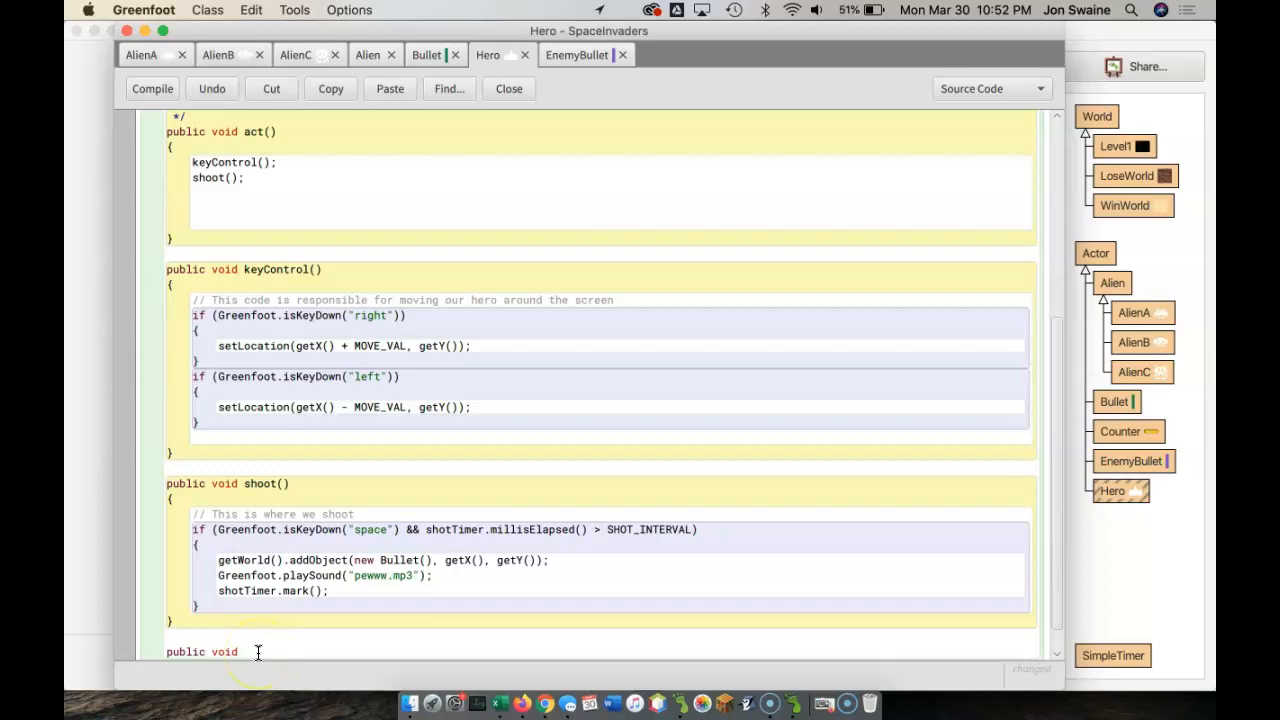
pyautogui.write('chec')
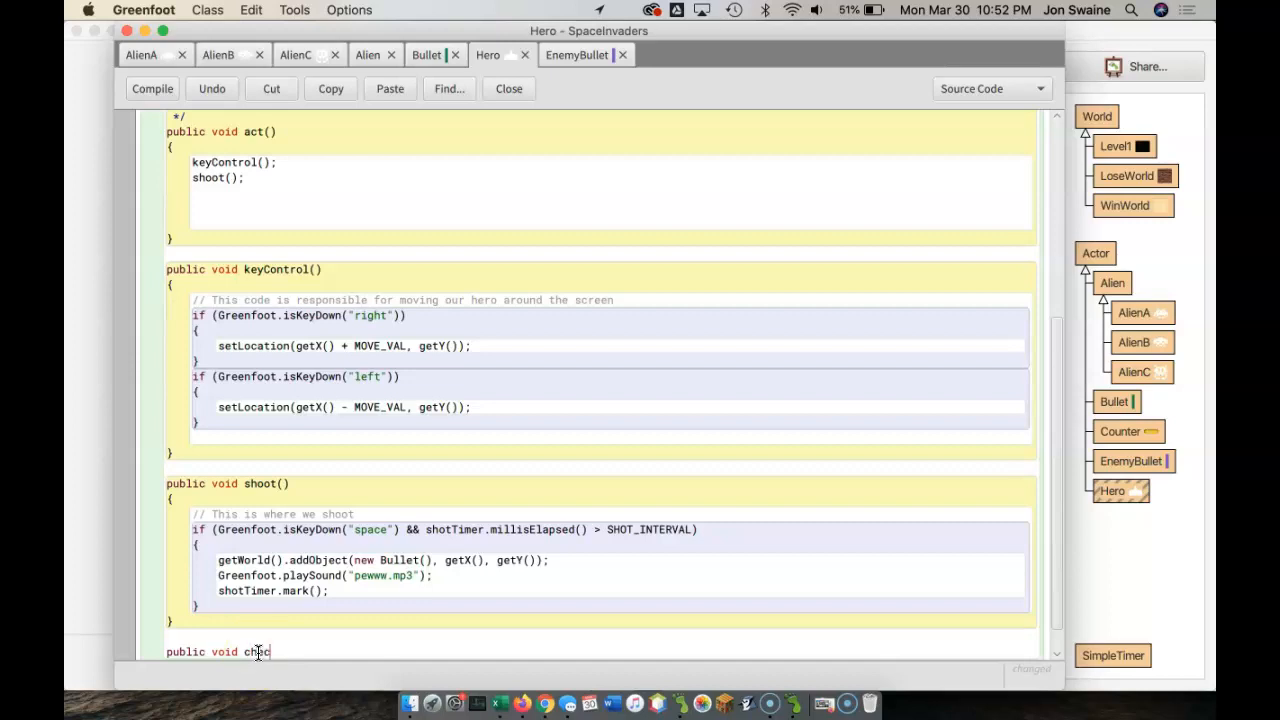
pyautogui.write('kForAlien')
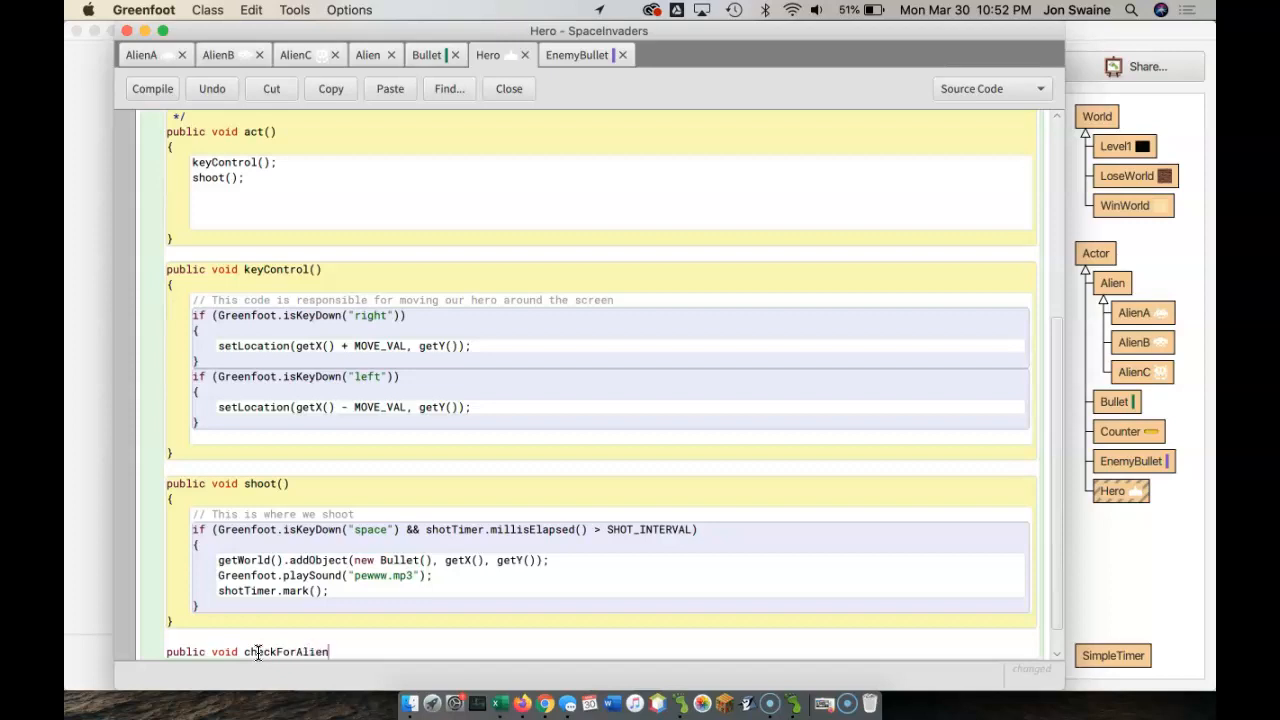
pyautogui.write('()')
pyautogui.write('{}')
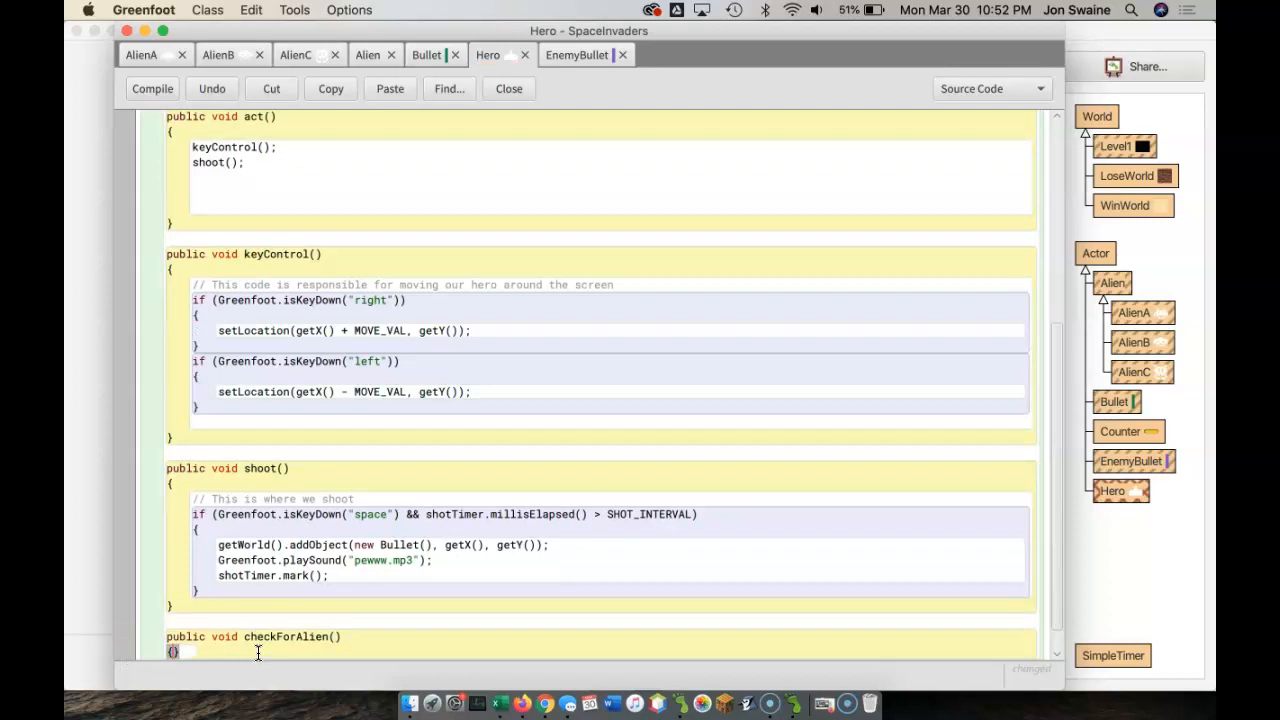
pyautogui.click(152, 88)
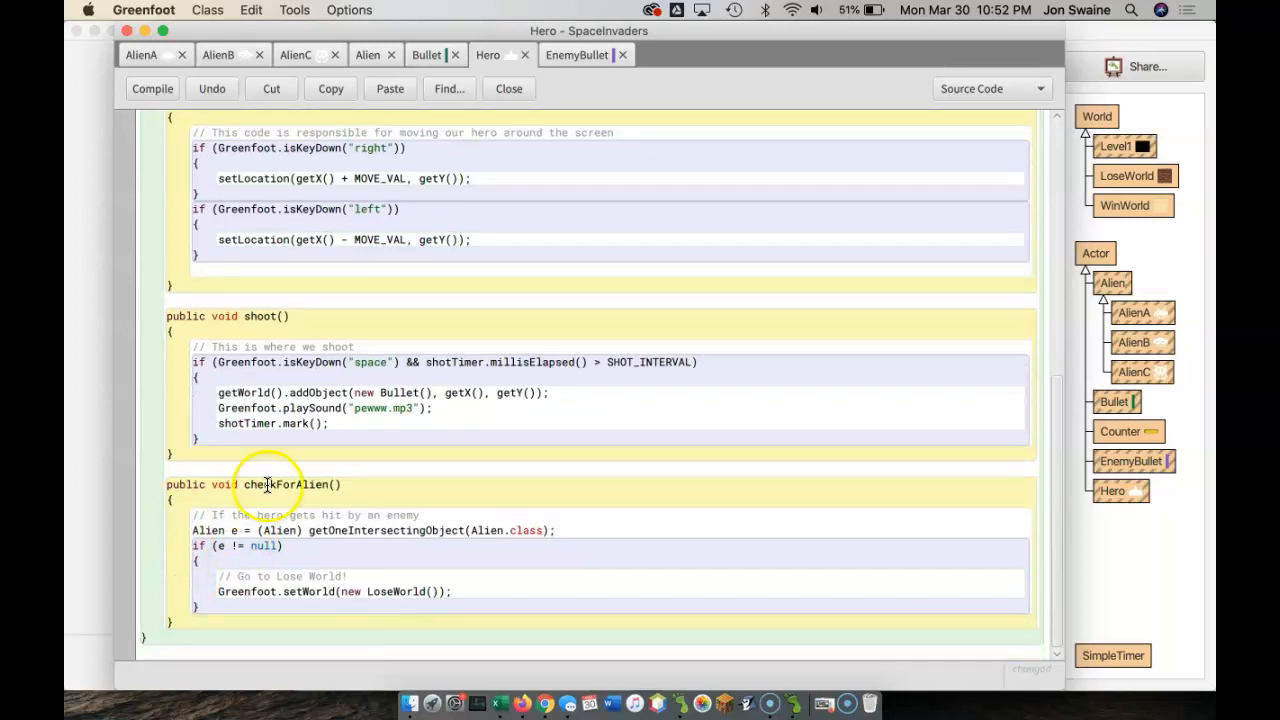
pyautogui.doubleClick(287, 484)
pyautogui.write('checkForAlien();')
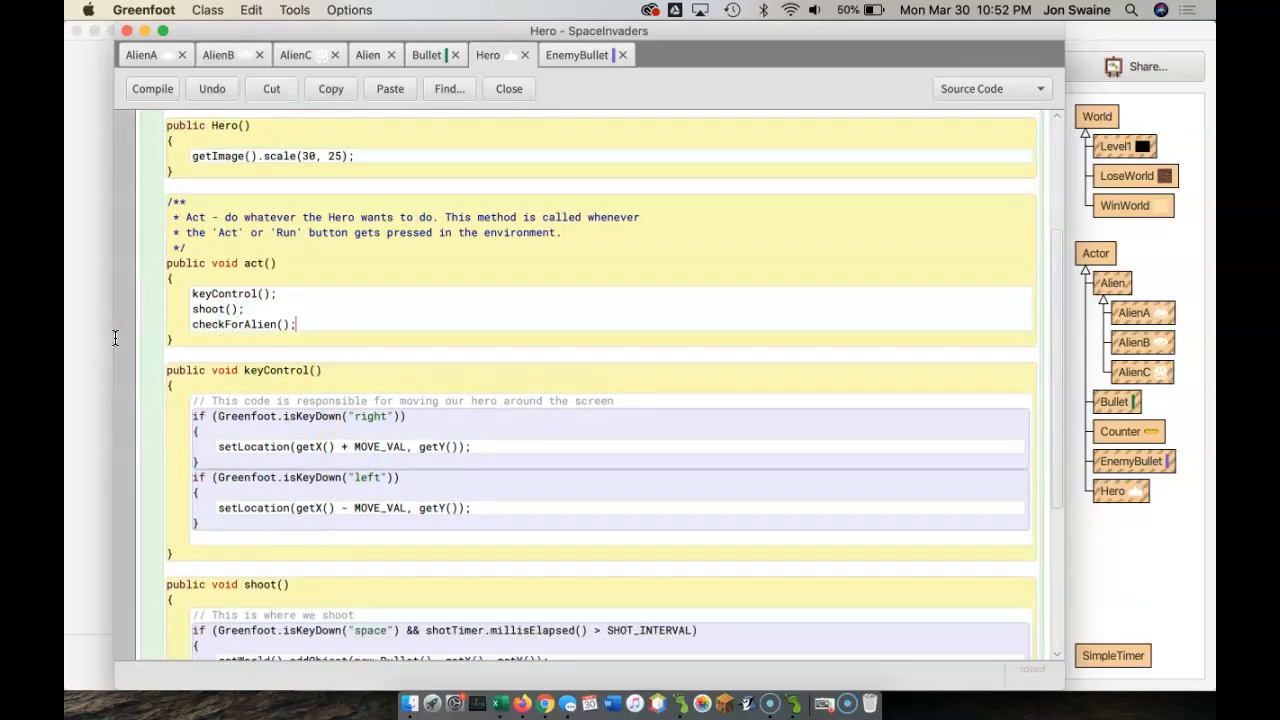
pyautogui.click(152, 88)
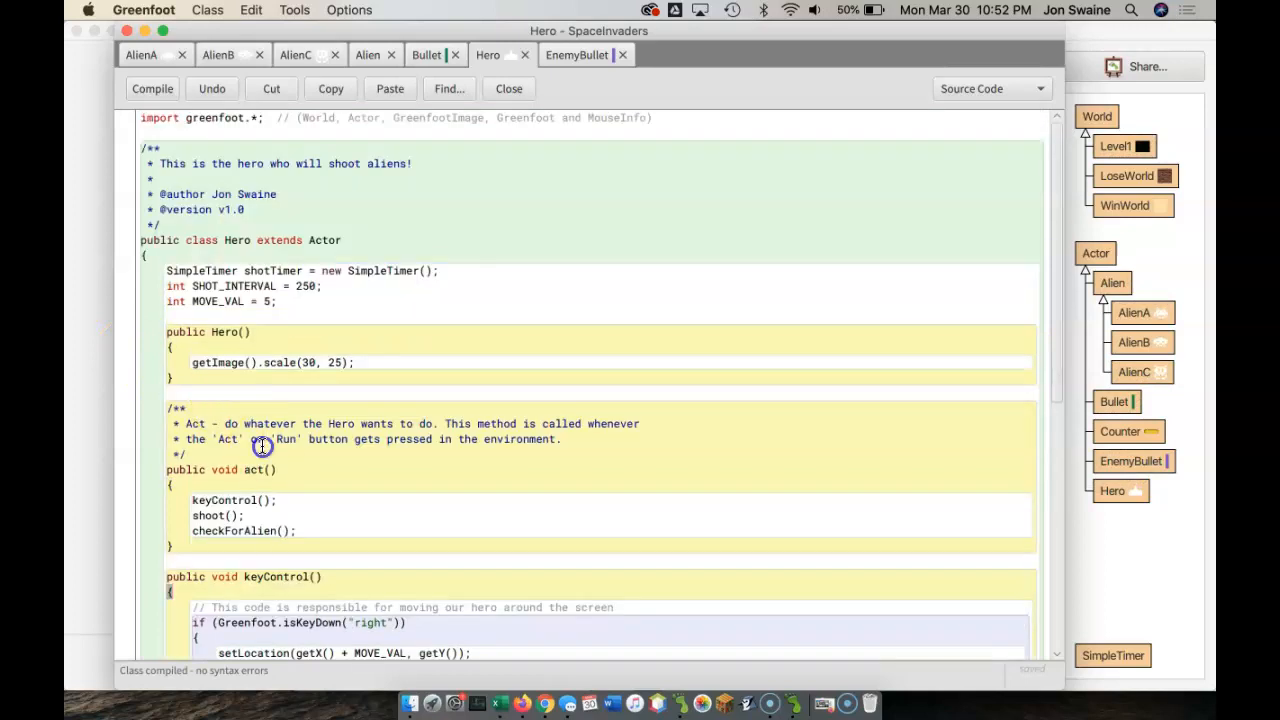
pyautogui.moveTo(262, 447); pyautogui.dragTo(270, 548)
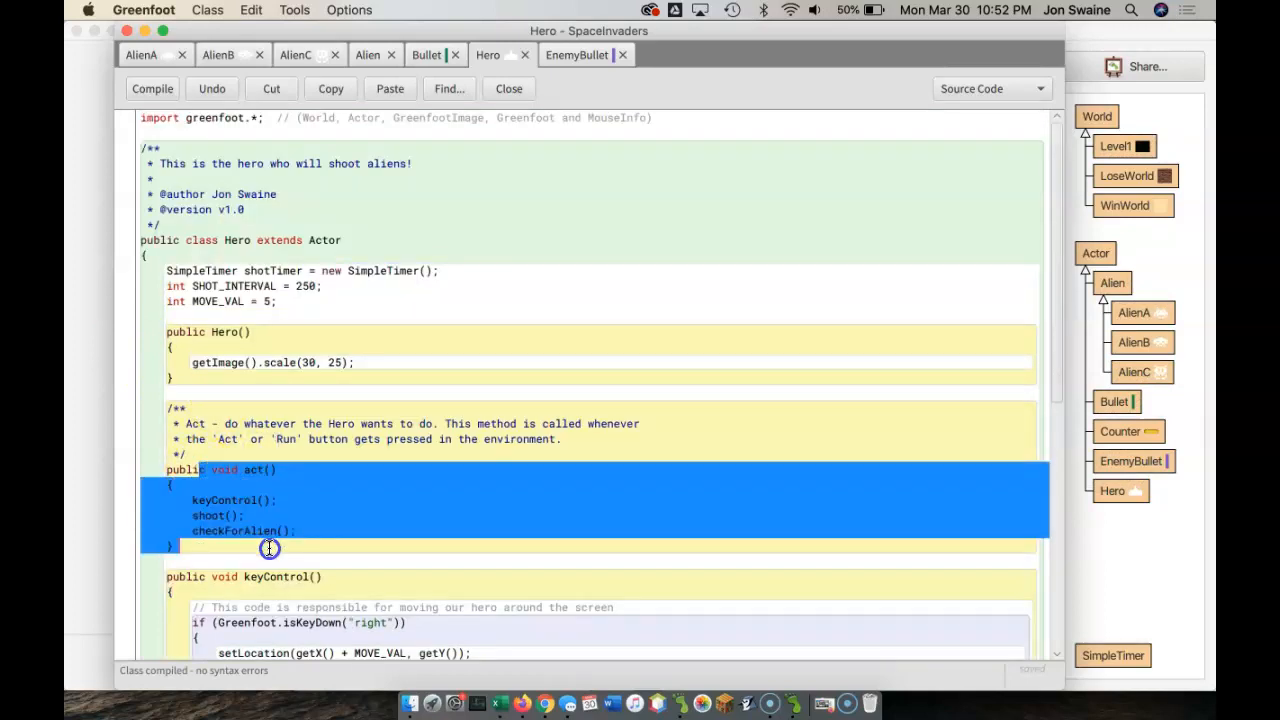
pyautogui.click(258, 515)
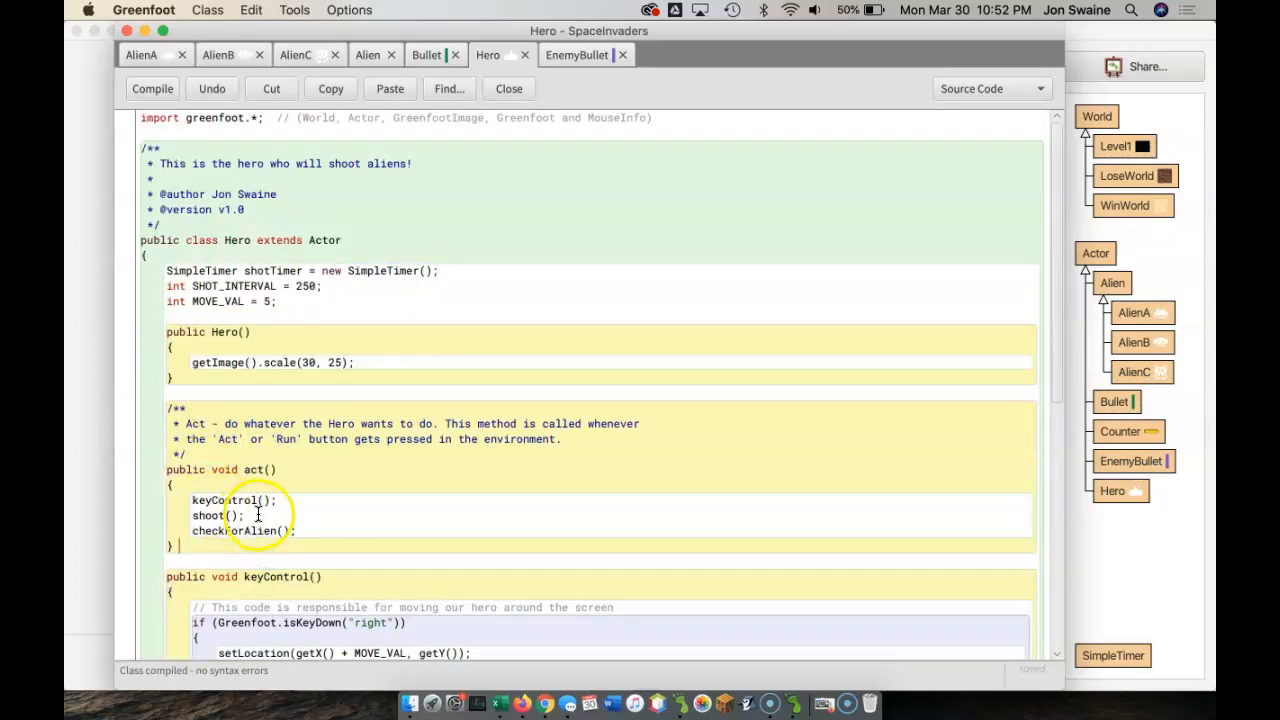
pyautogui.doubleClick(225, 500)
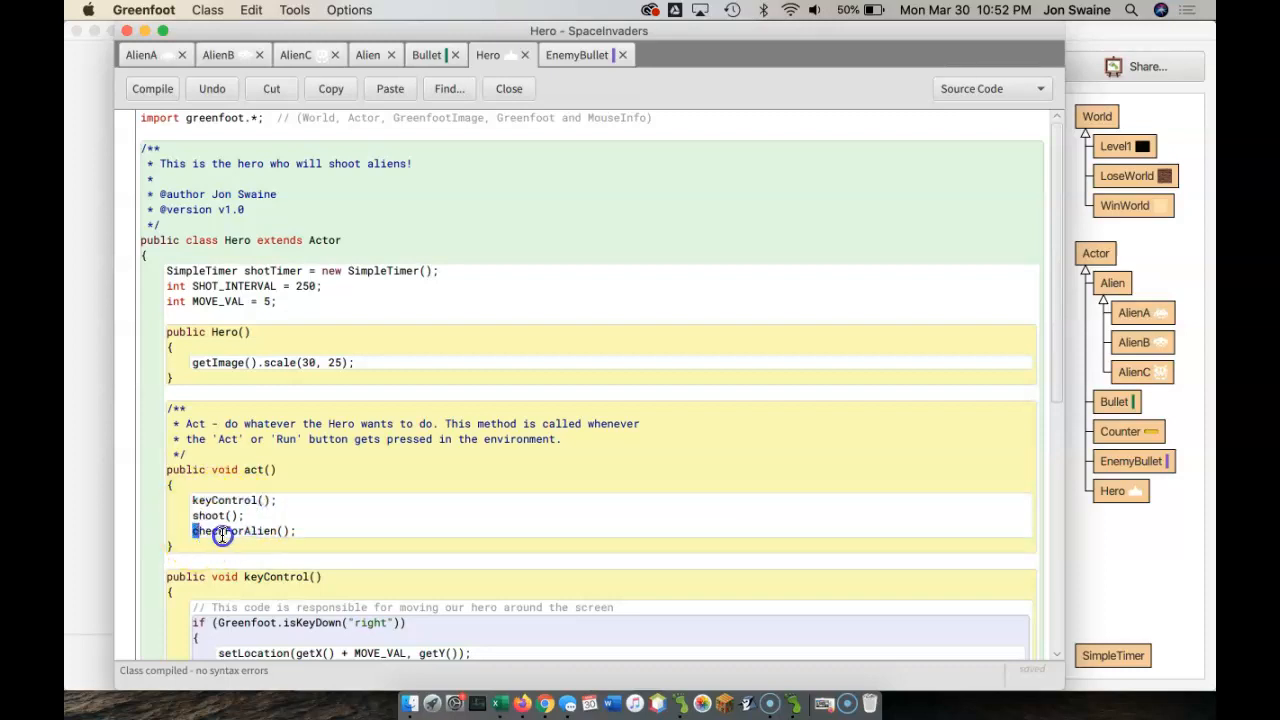
pyautogui.tripleClick(243, 531)
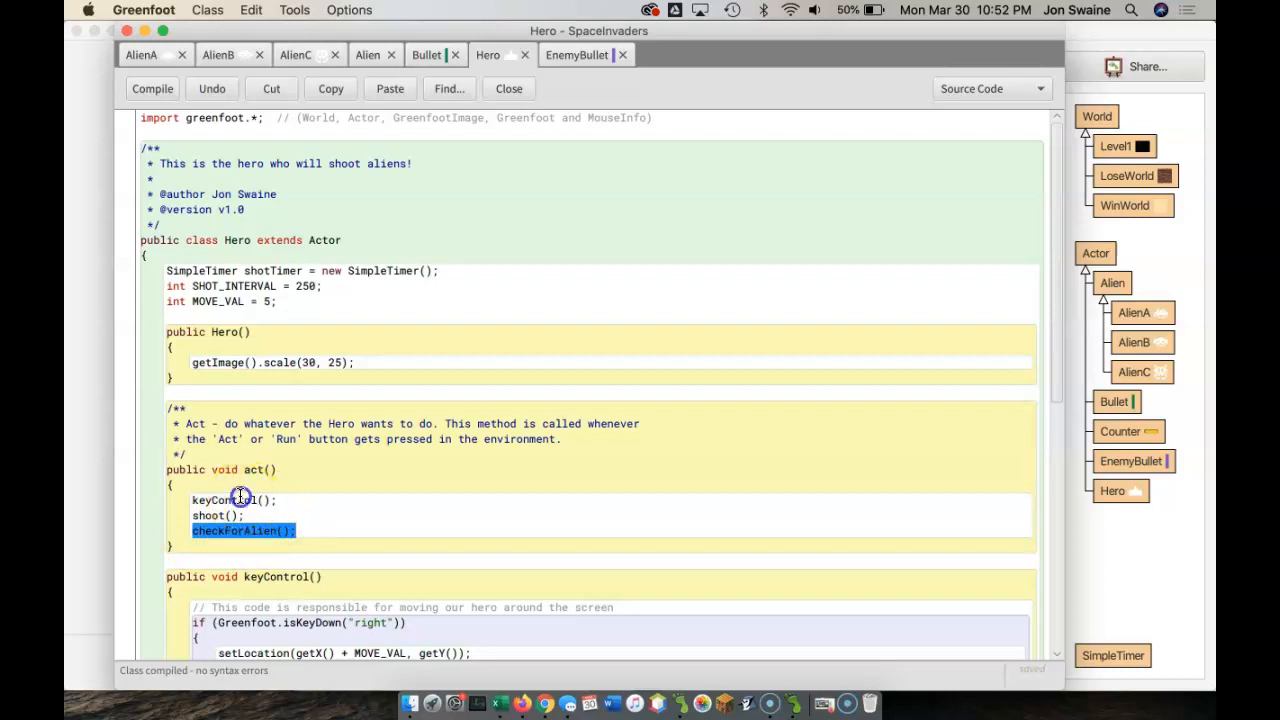
pyautogui.scroll(-3)
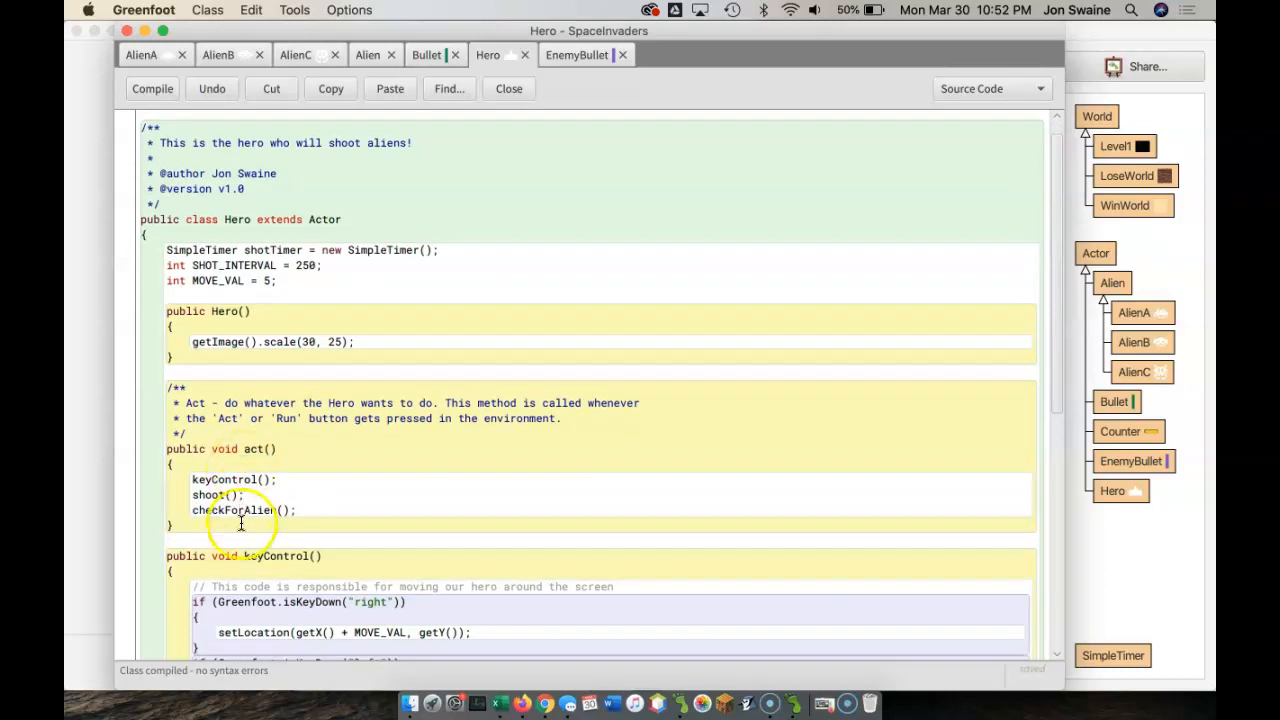
pyautogui.scroll(-3)
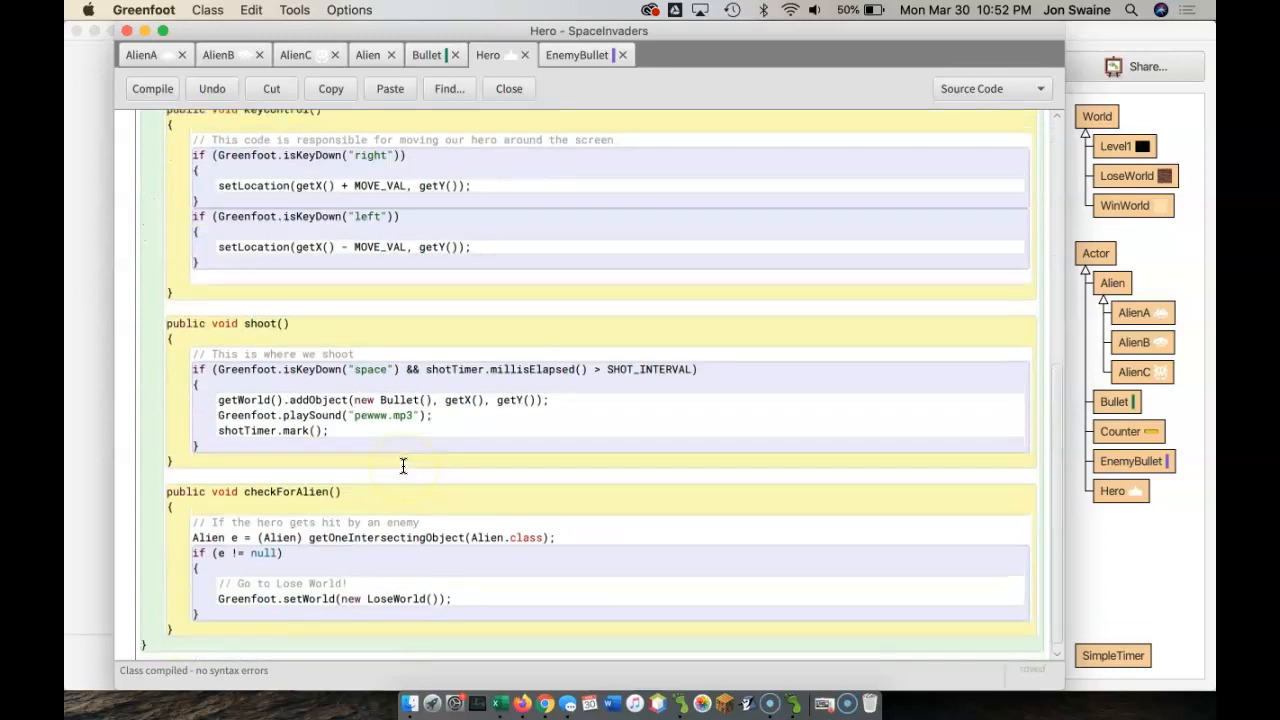
pyautogui.scroll(3)
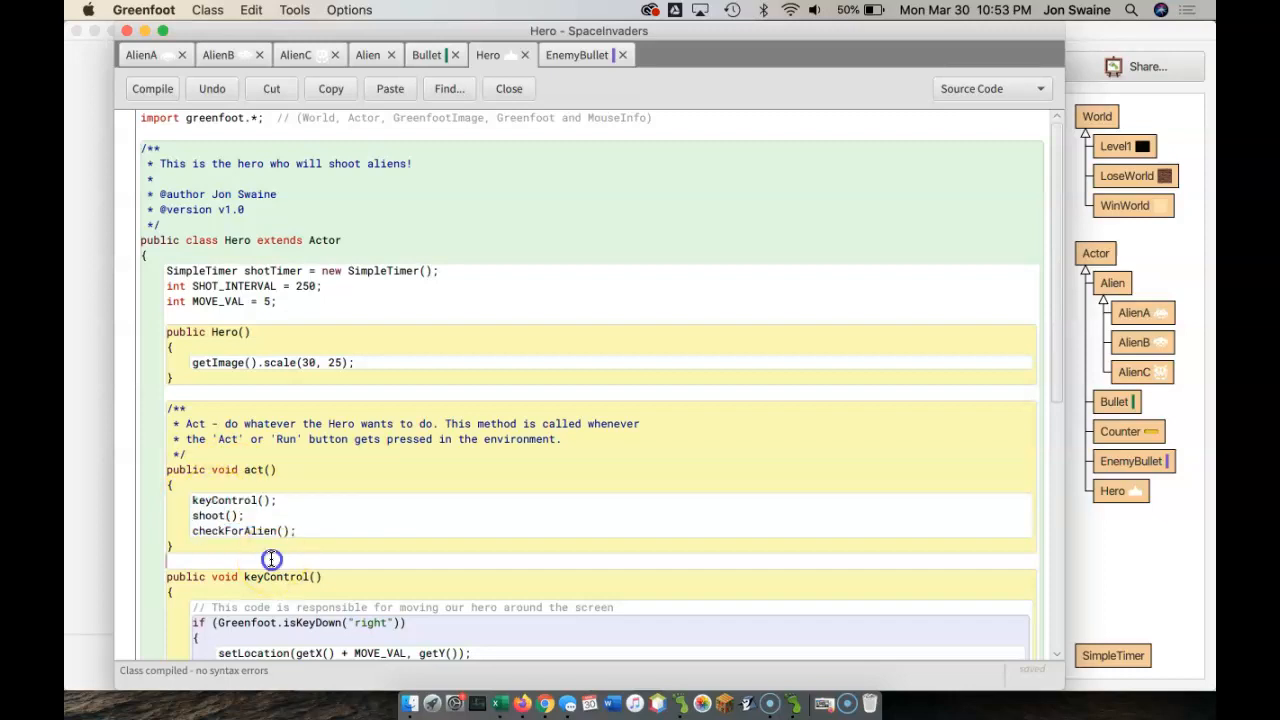
# Rename keyControl and shoot to checkForMove and checkForShoot in act() and their headers.
pyautogui.doubleClick(224, 500)
pyautogui.write('checkForMove')
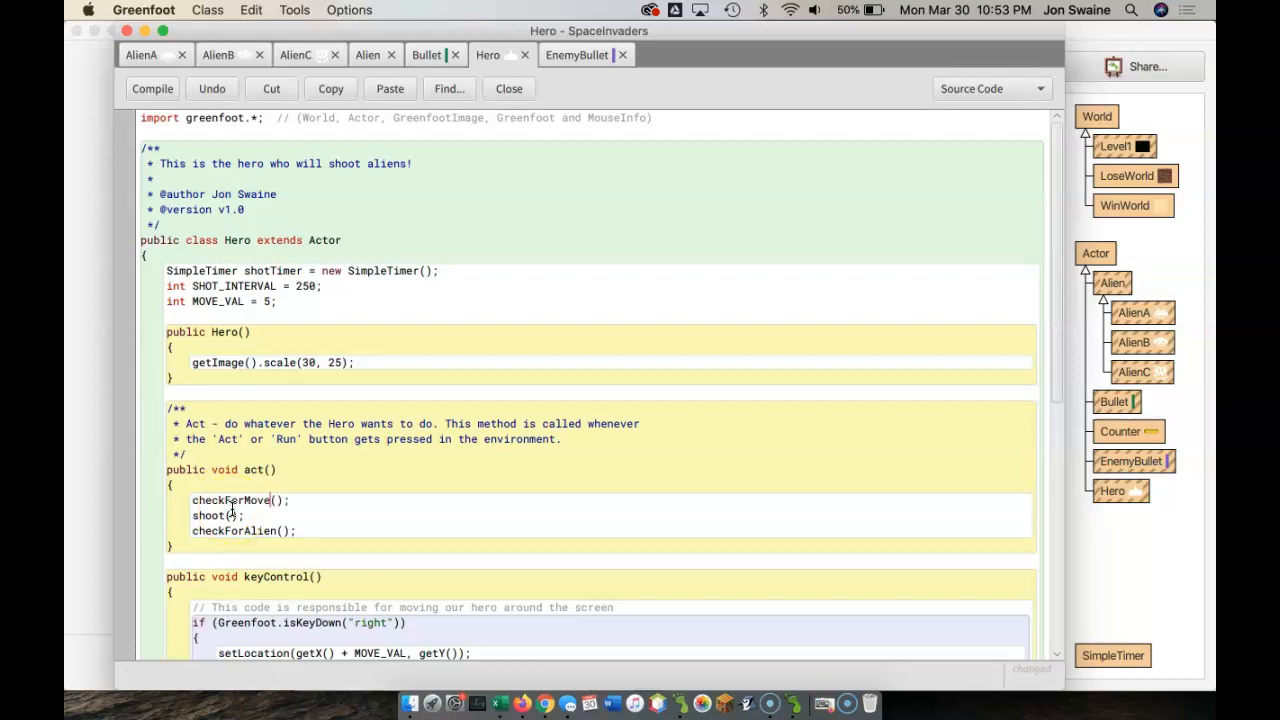
pyautogui.doubleClick(230, 500)
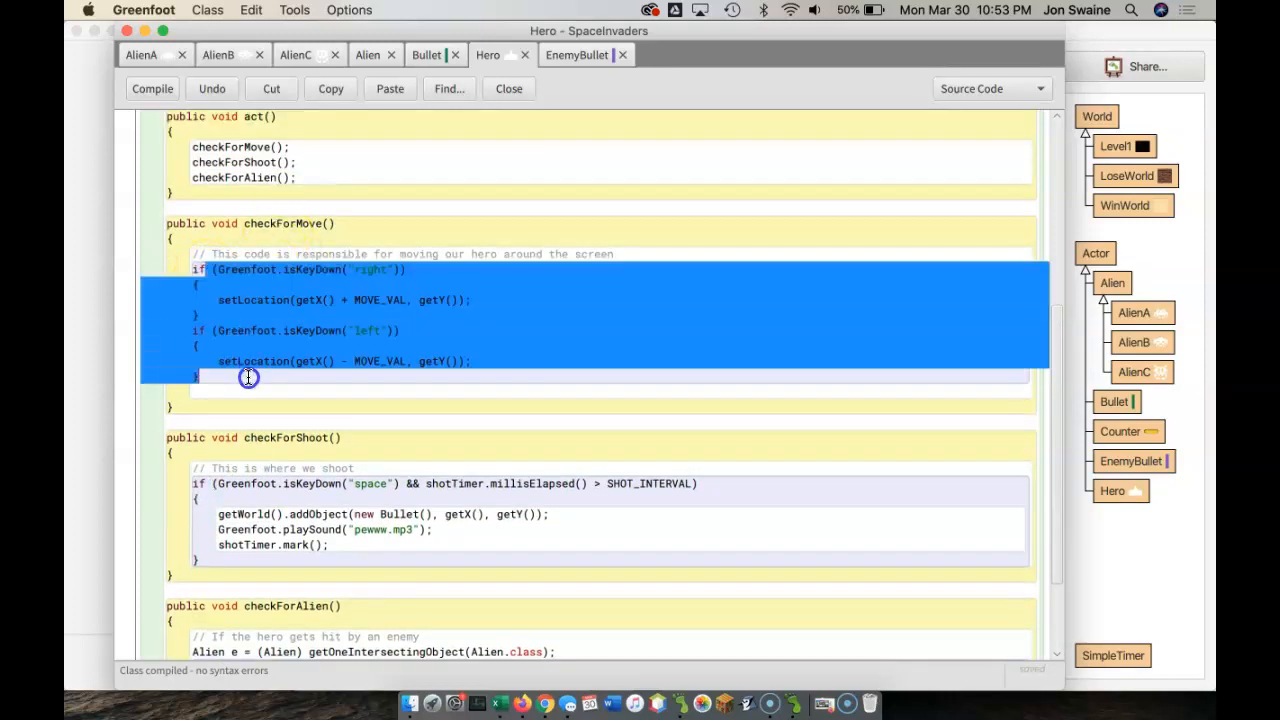
pyautogui.scroll(-3)
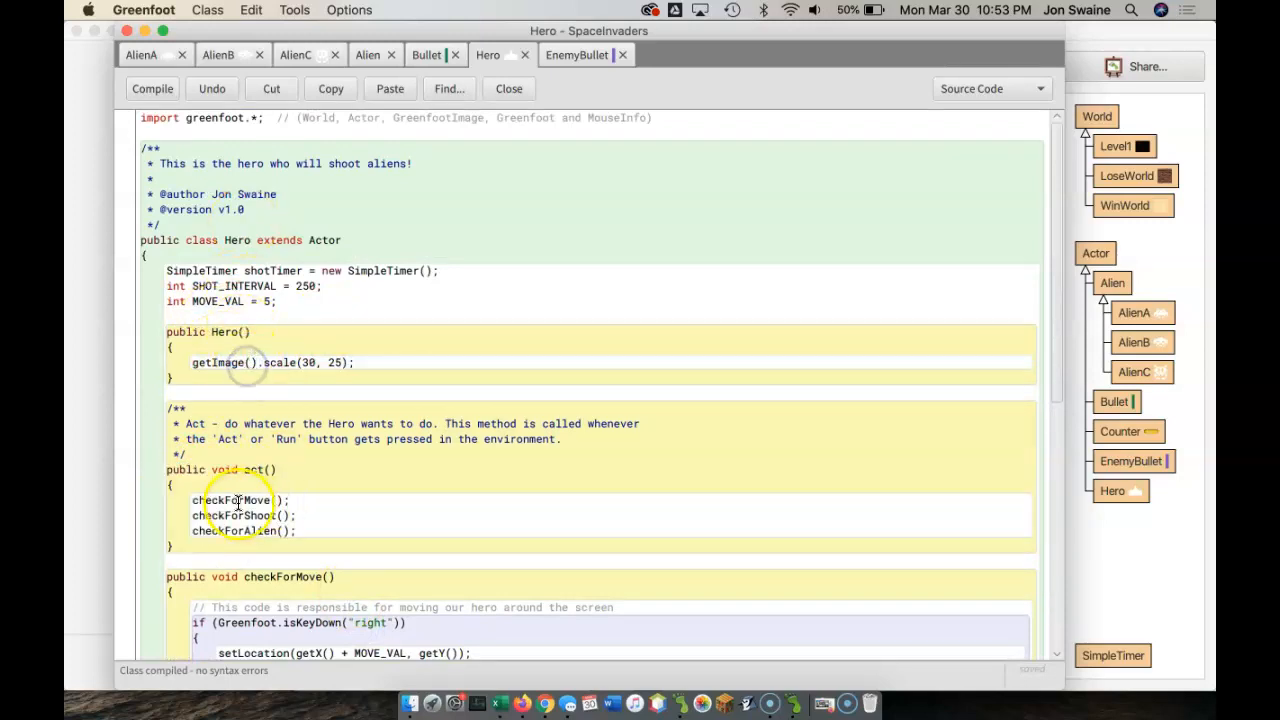
pyautogui.doubleClick(234, 515)
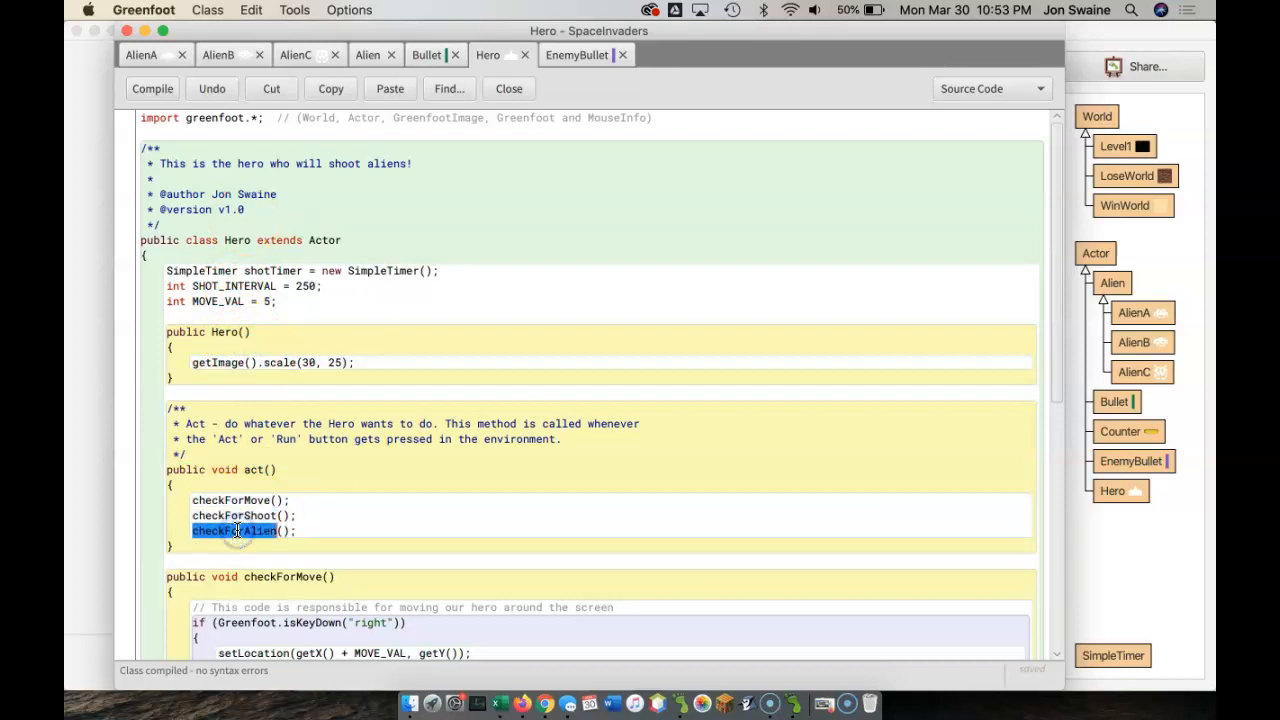
pyautogui.click(300, 535)
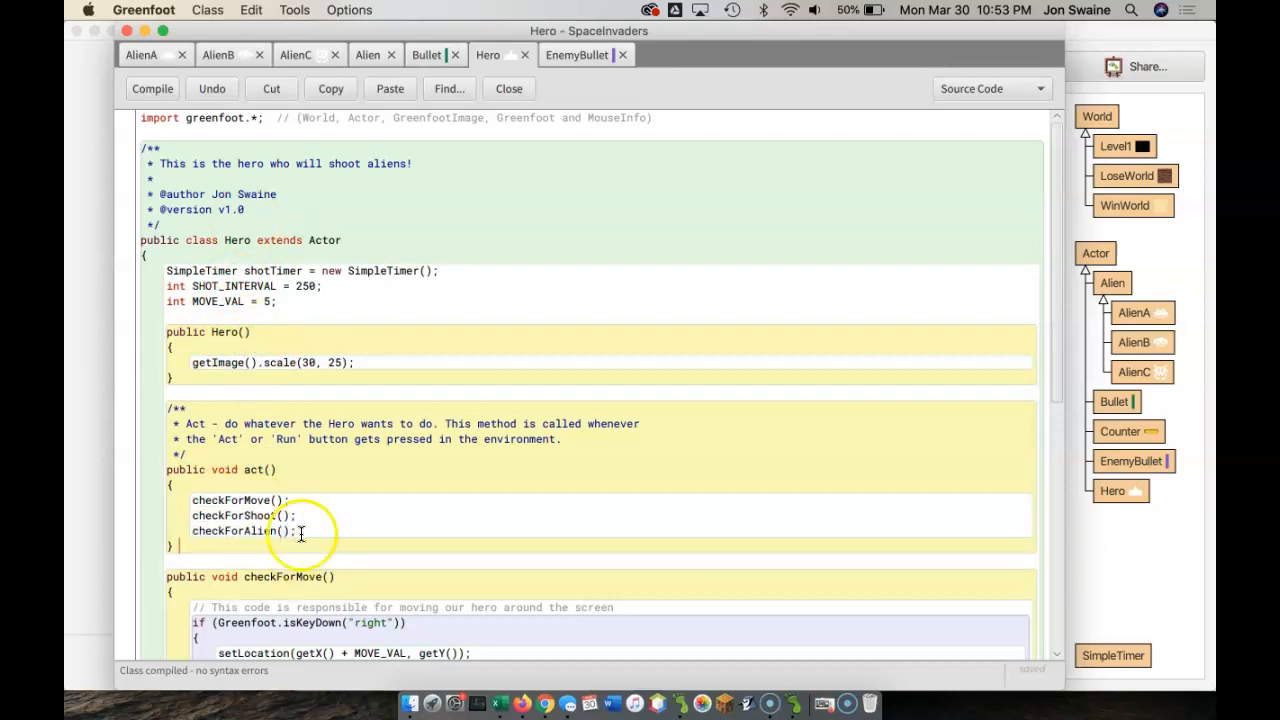
pyautogui.click(508, 88)
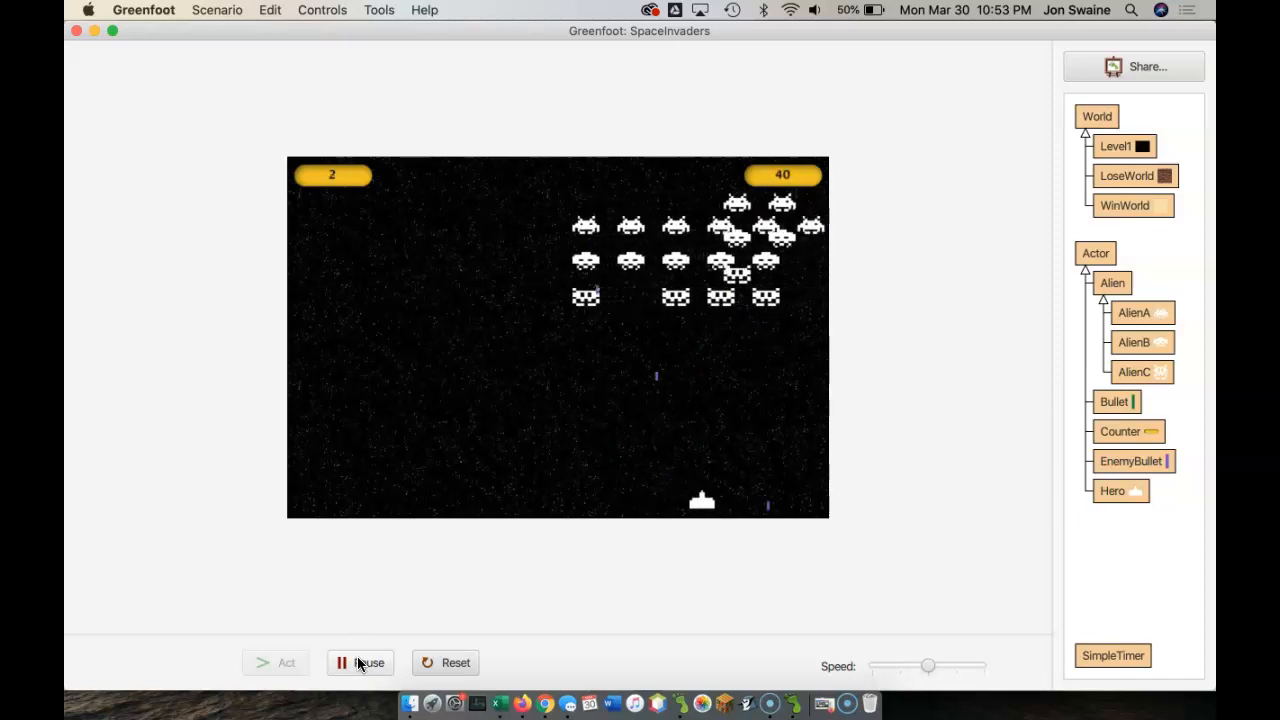
# Pause and reset the game, then reopen the Hero class editor.
pyautogui.click(456, 662)
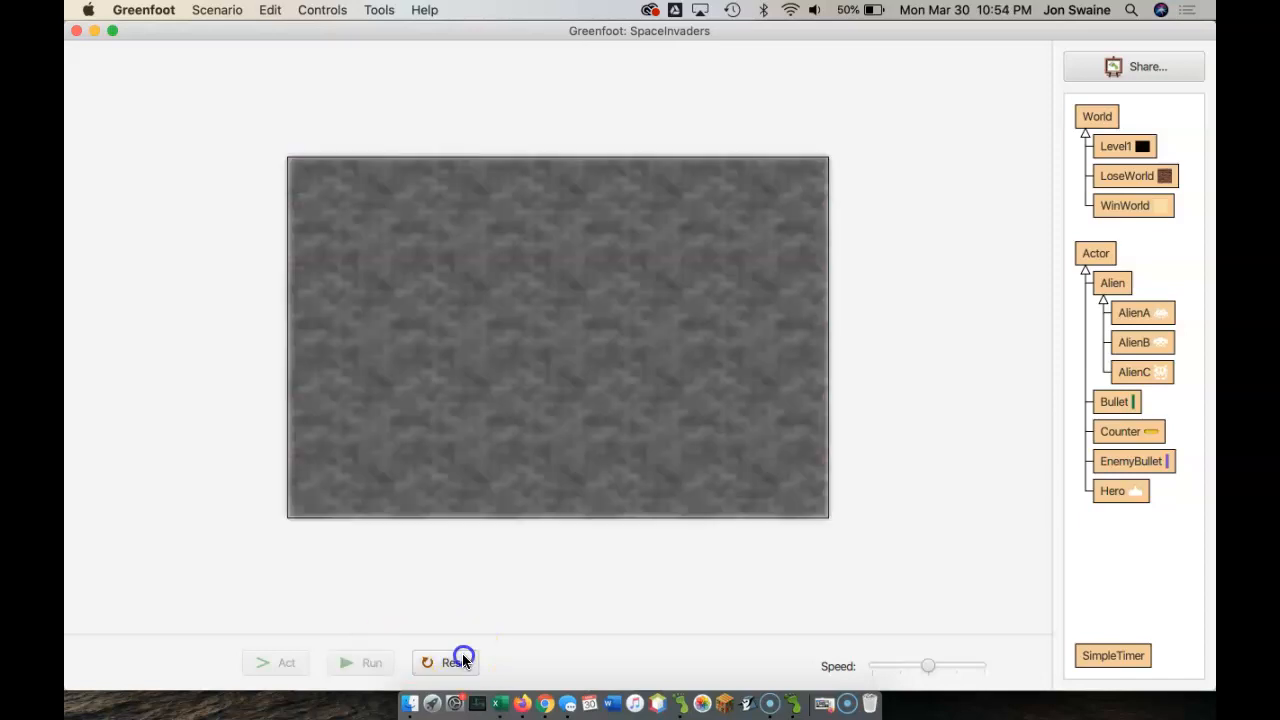
pyautogui.click(456, 662)
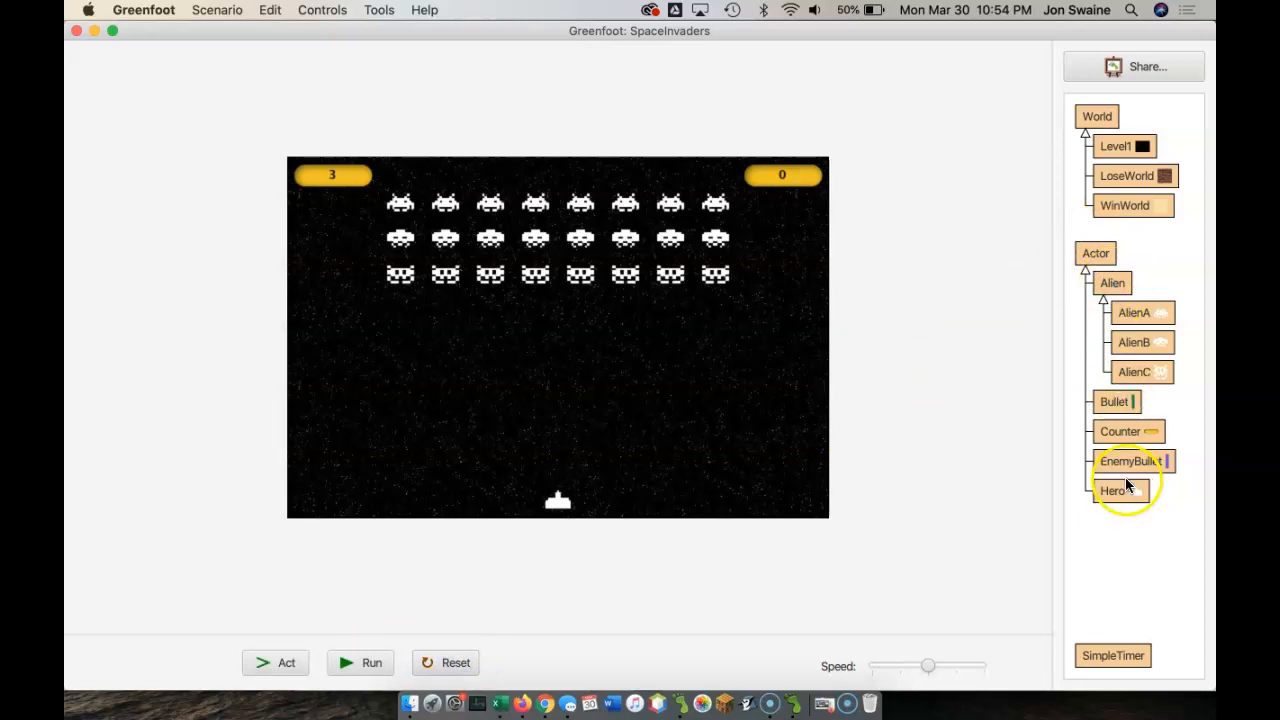
pyautogui.doubleClick(1112, 490)
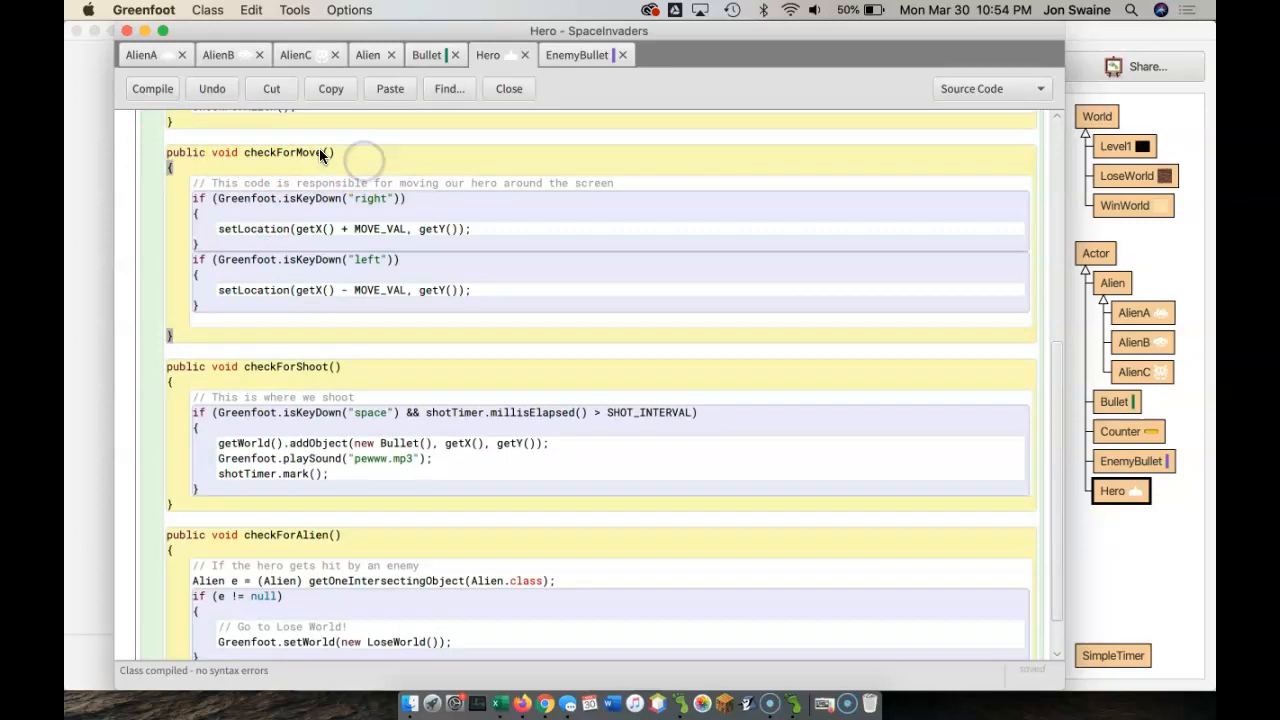
pyautogui.click(325, 152)
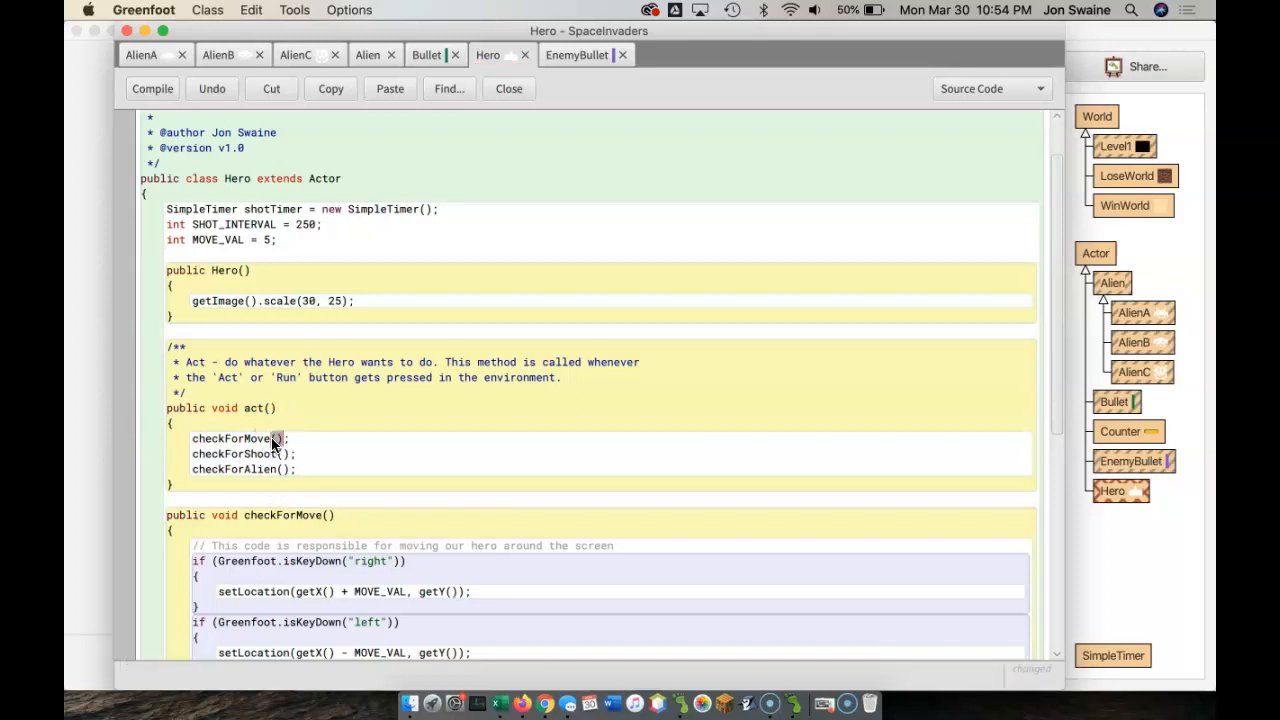
pyautogui.click(152, 88)
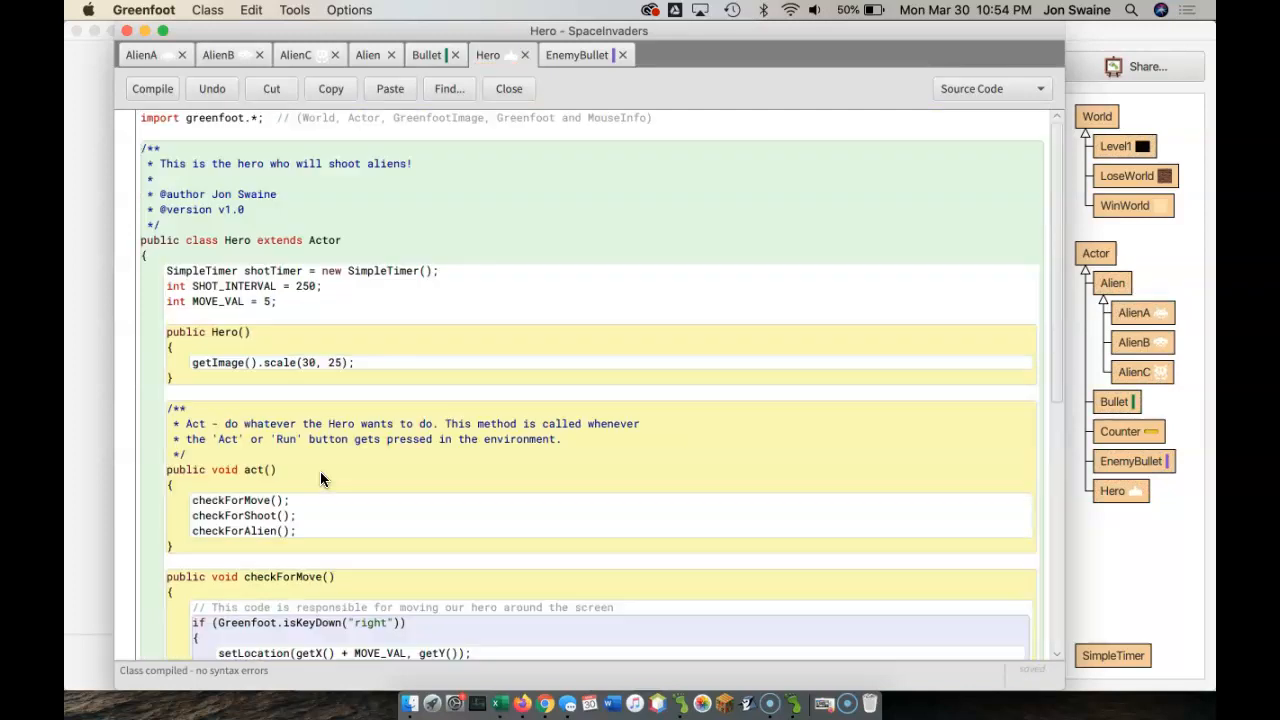
pyautogui.scroll(-3)
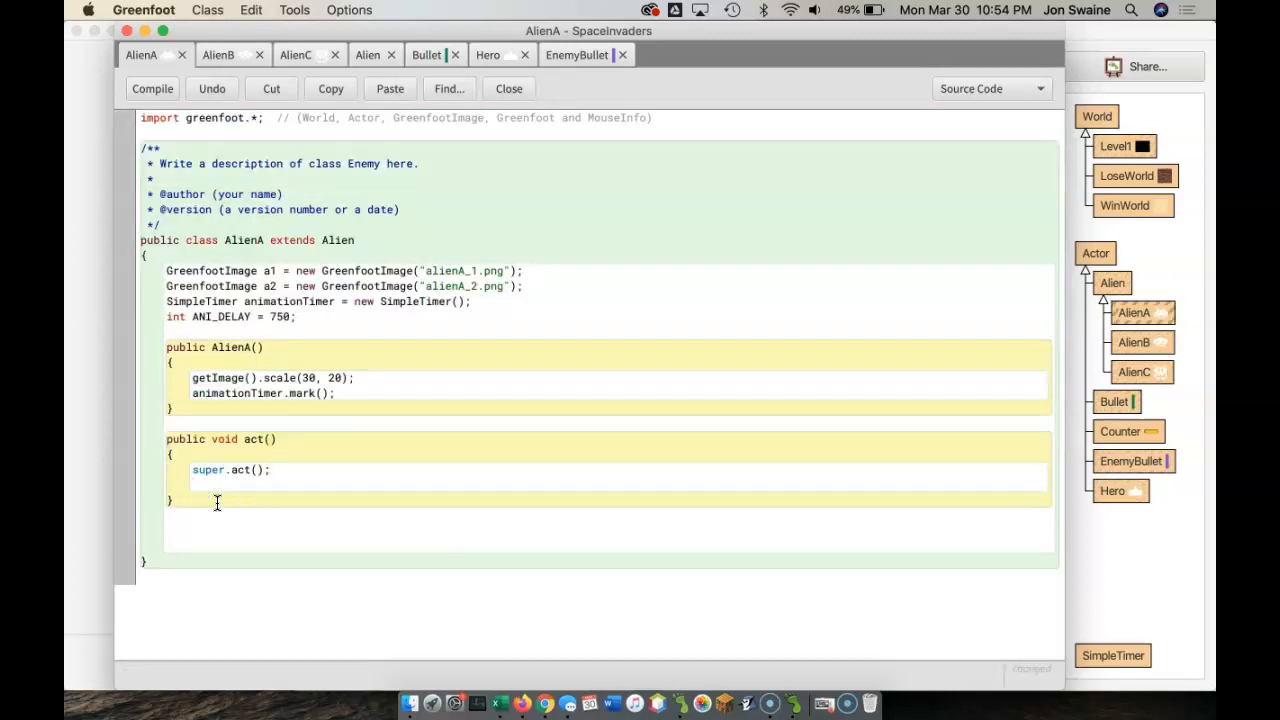
# Write AlienA's animate() with the image-swap timer and add animate(); after super.act().
pyautogui.write('public void anim')
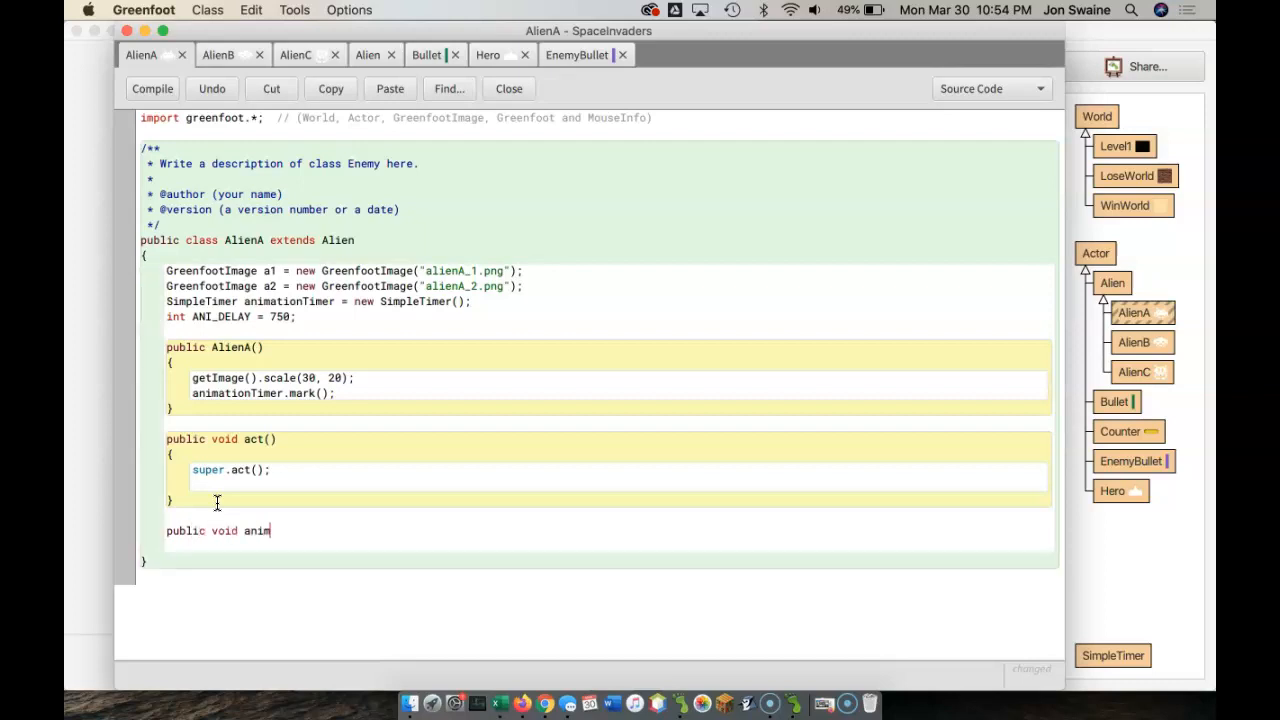
pyautogui.write('ate()')
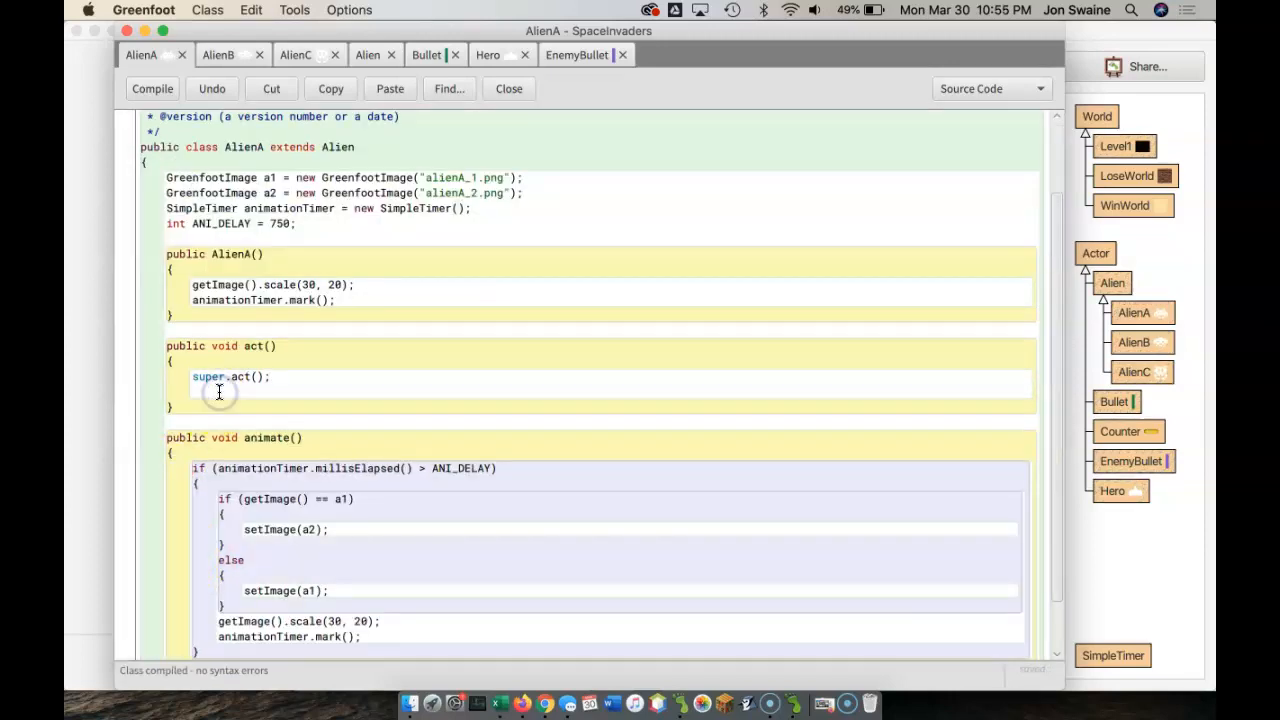
pyautogui.write('animate();')
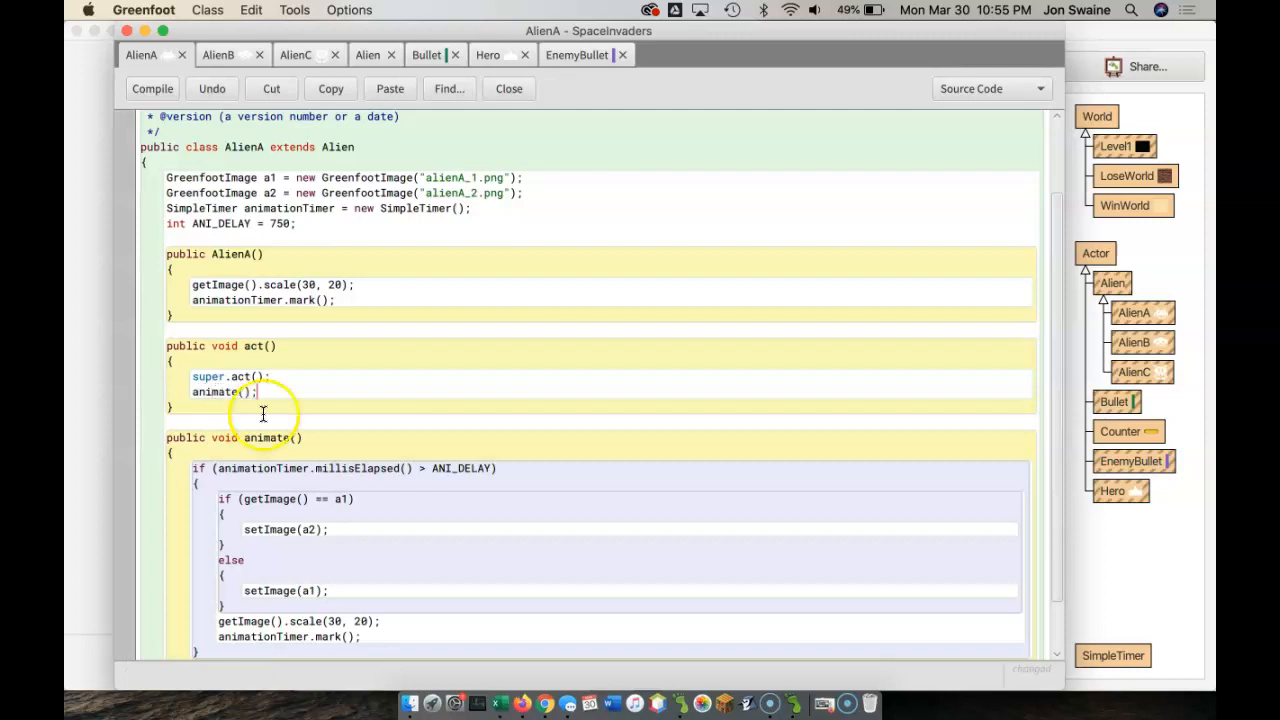
pyautogui.click(152, 88)
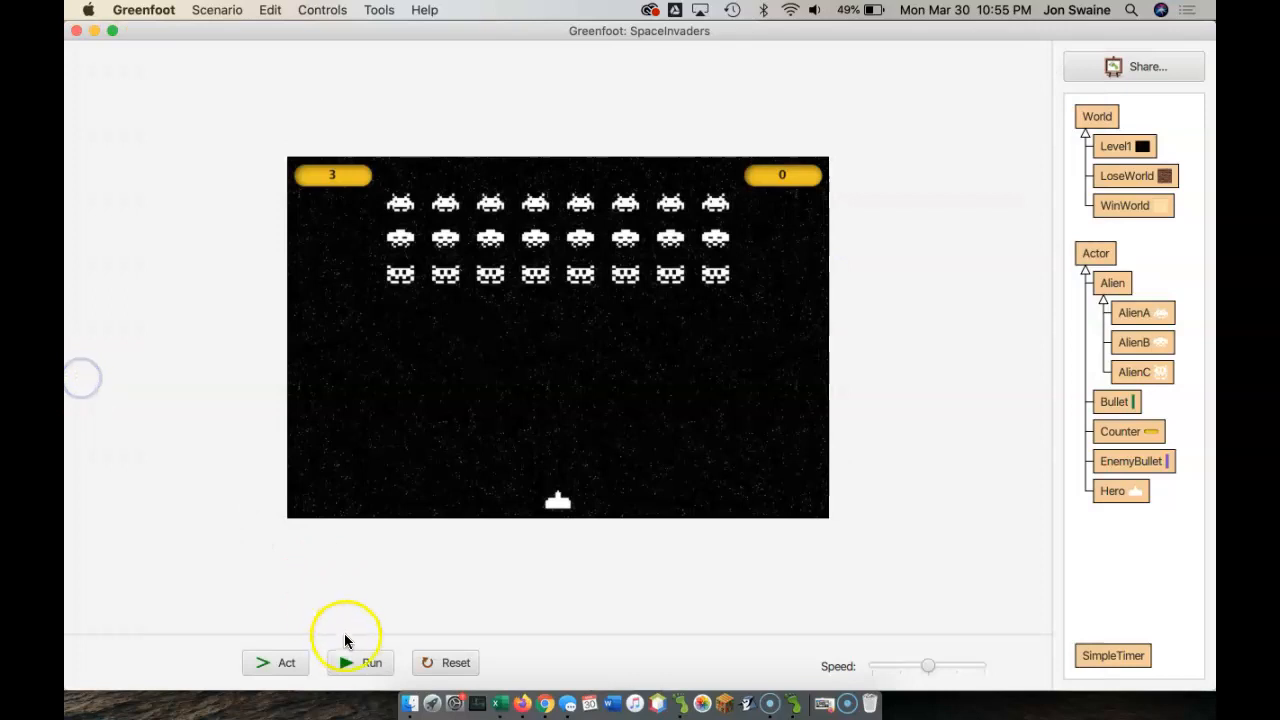
# Run the SpaceInvaders game briefly to watch the alien rows march, then pause it.
pyautogui.click(360, 662)
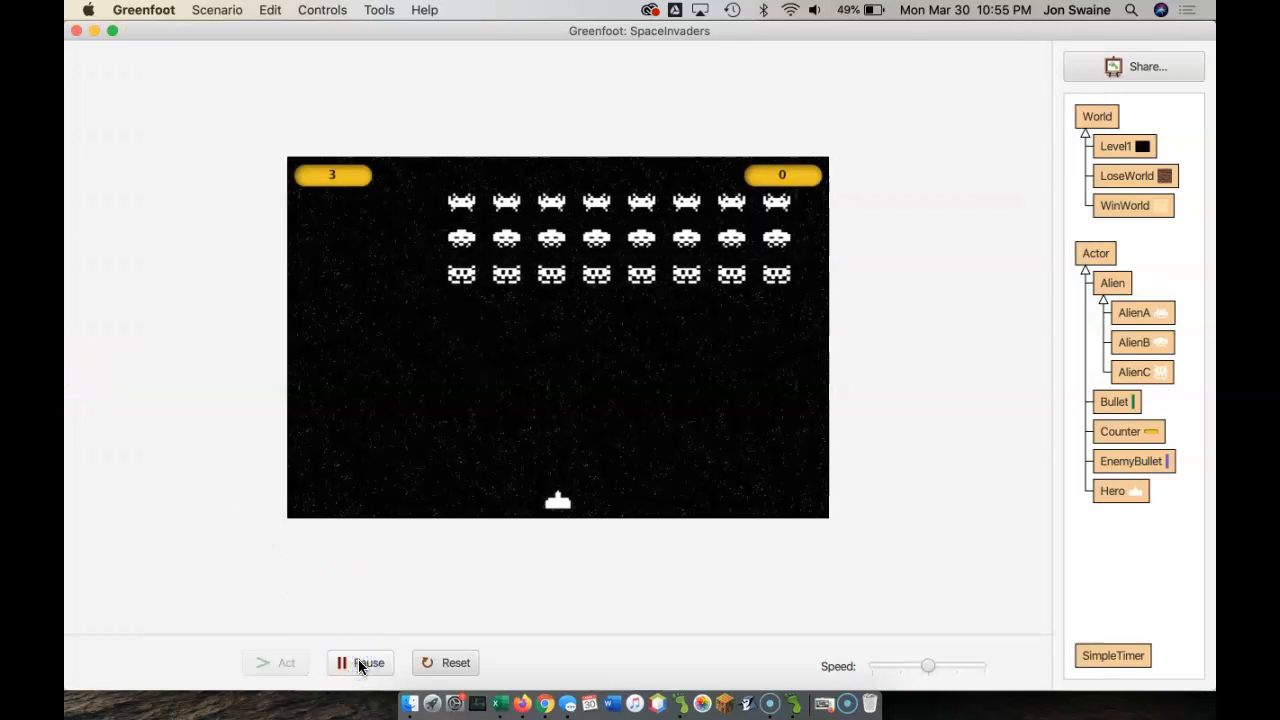
pyautogui.click(360, 662)
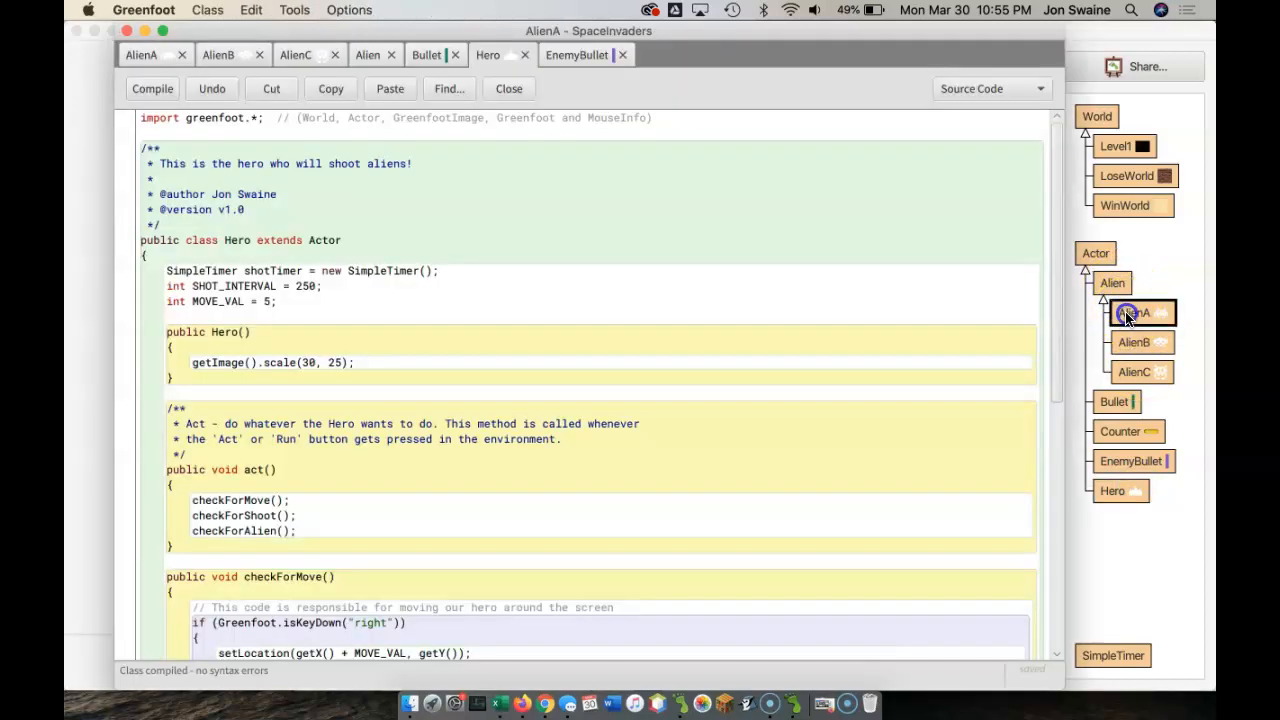
# Show the AlienA class code and select the animate() call in its act() method.
pyautogui.click(140, 54)
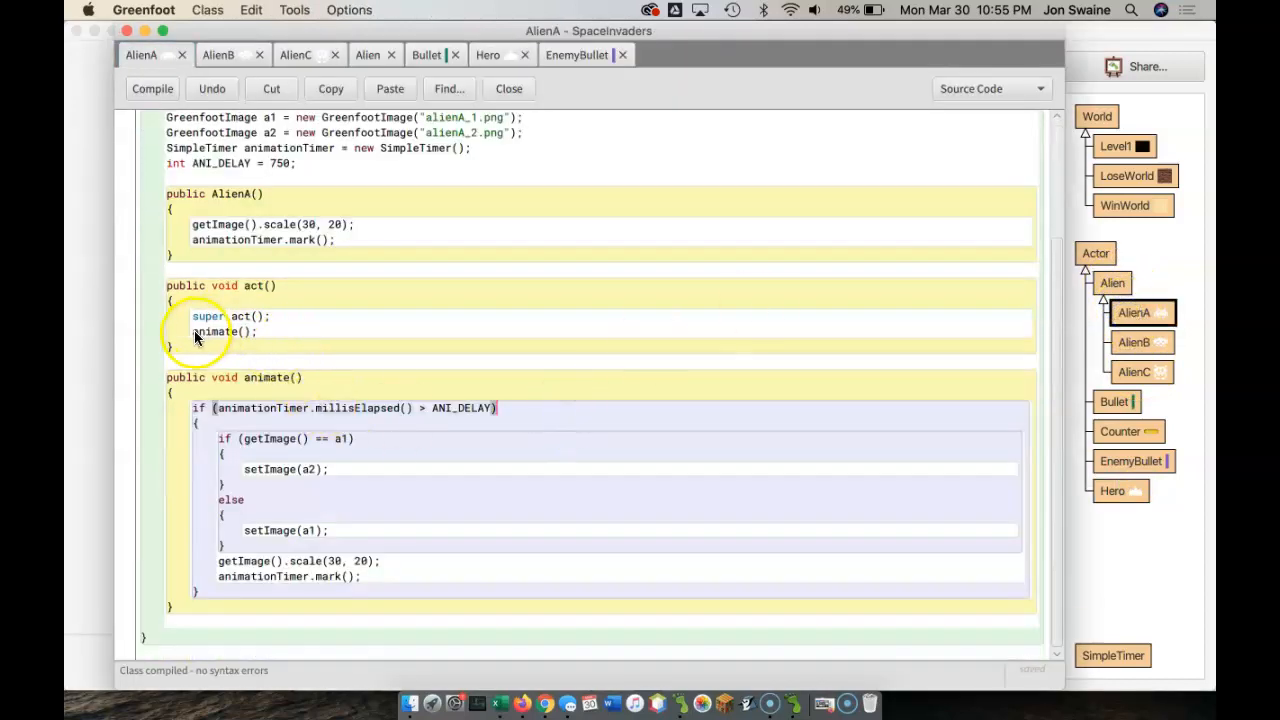
pyautogui.doubleClick(221, 331)
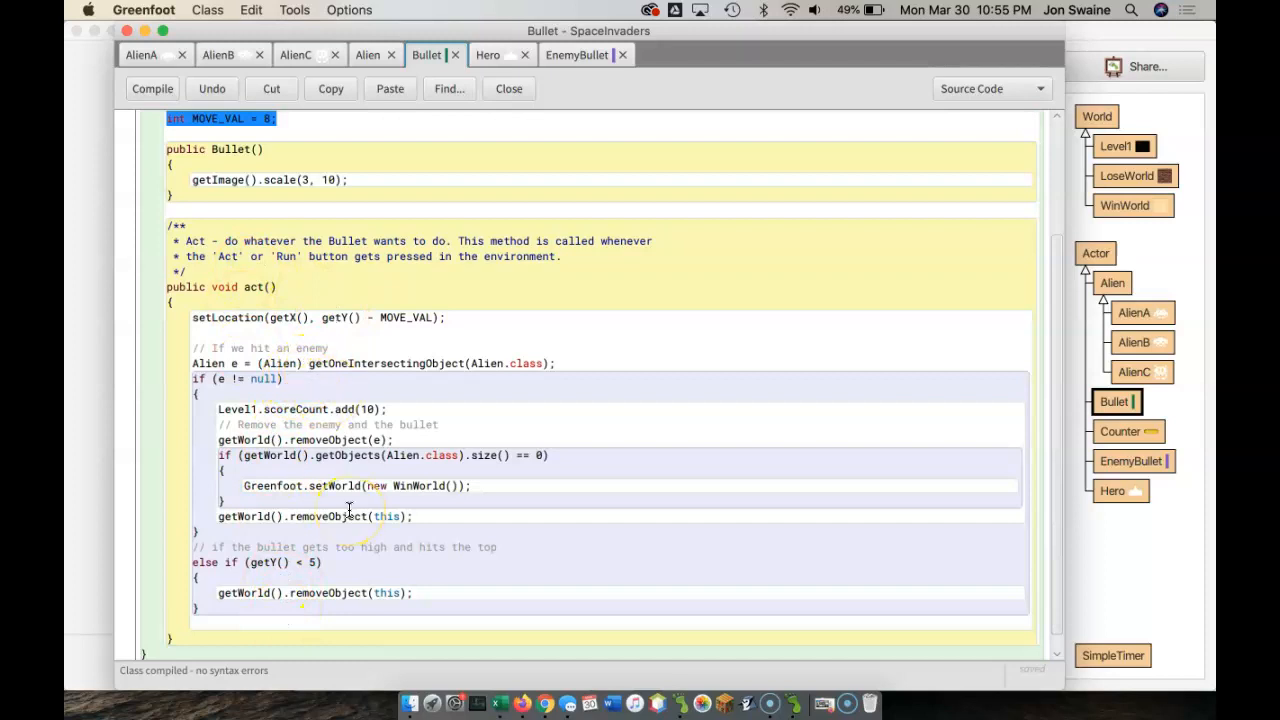
pyautogui.moveTo(330, 570)
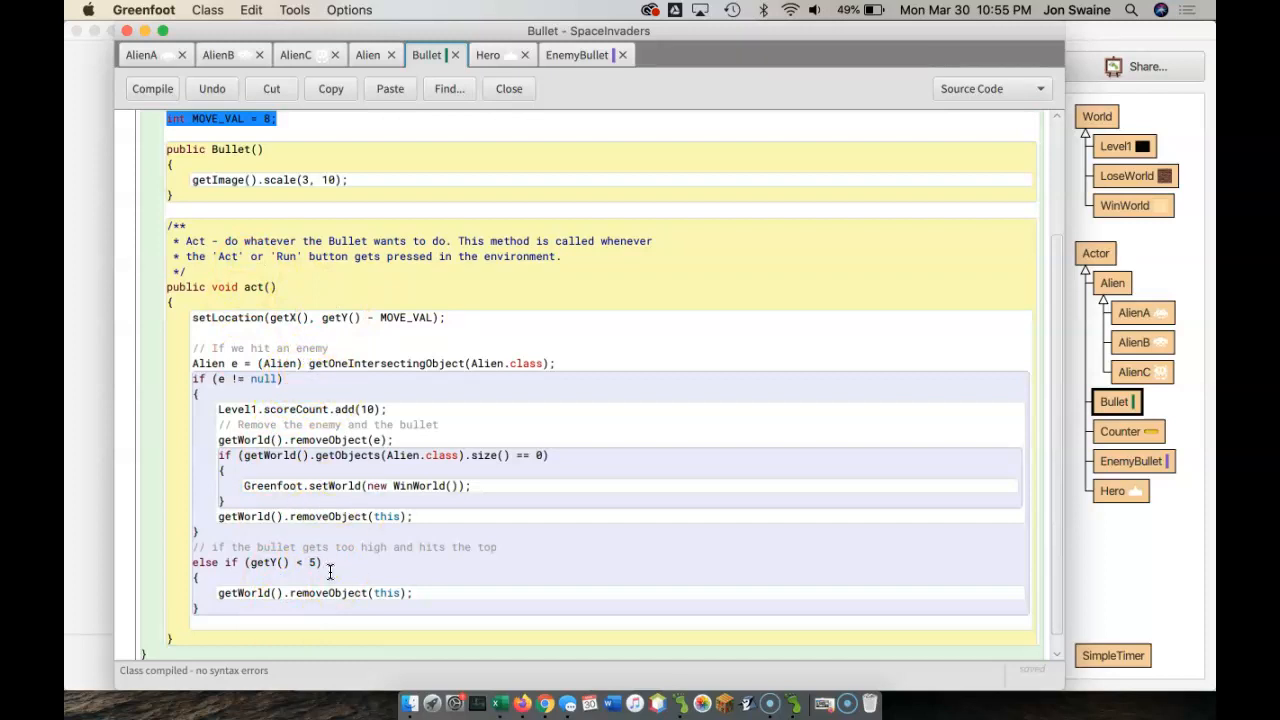
pyautogui.moveTo(480, 387)
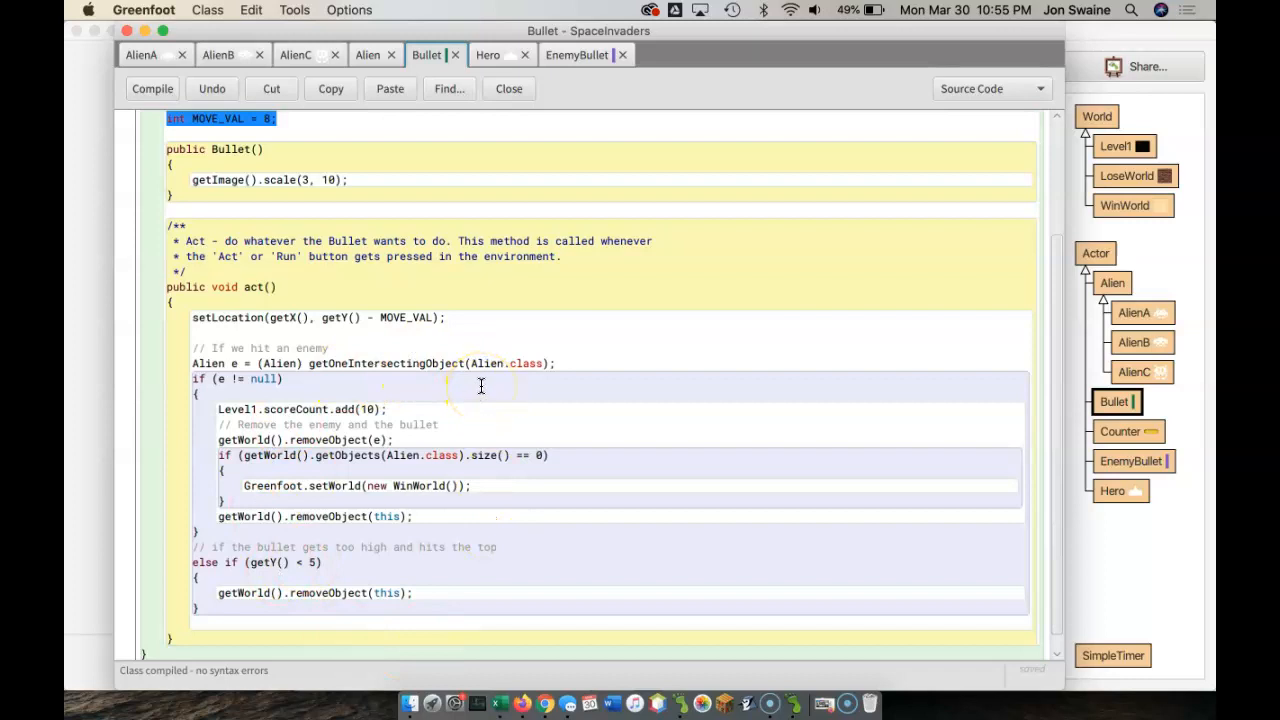
pyautogui.moveTo(600, 363)
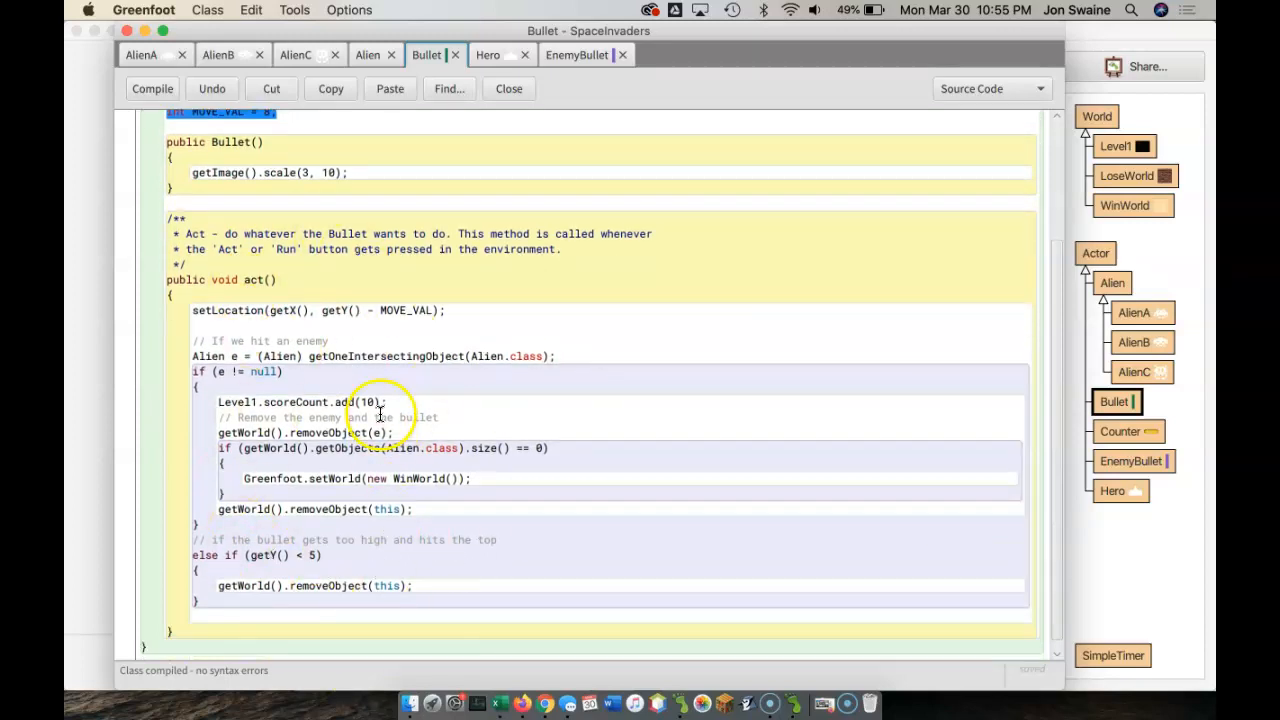
# Review Bullet's act() method, selecting the alien-hit and top-of-screen removal checks.
pyautogui.doubleClick(253, 279)
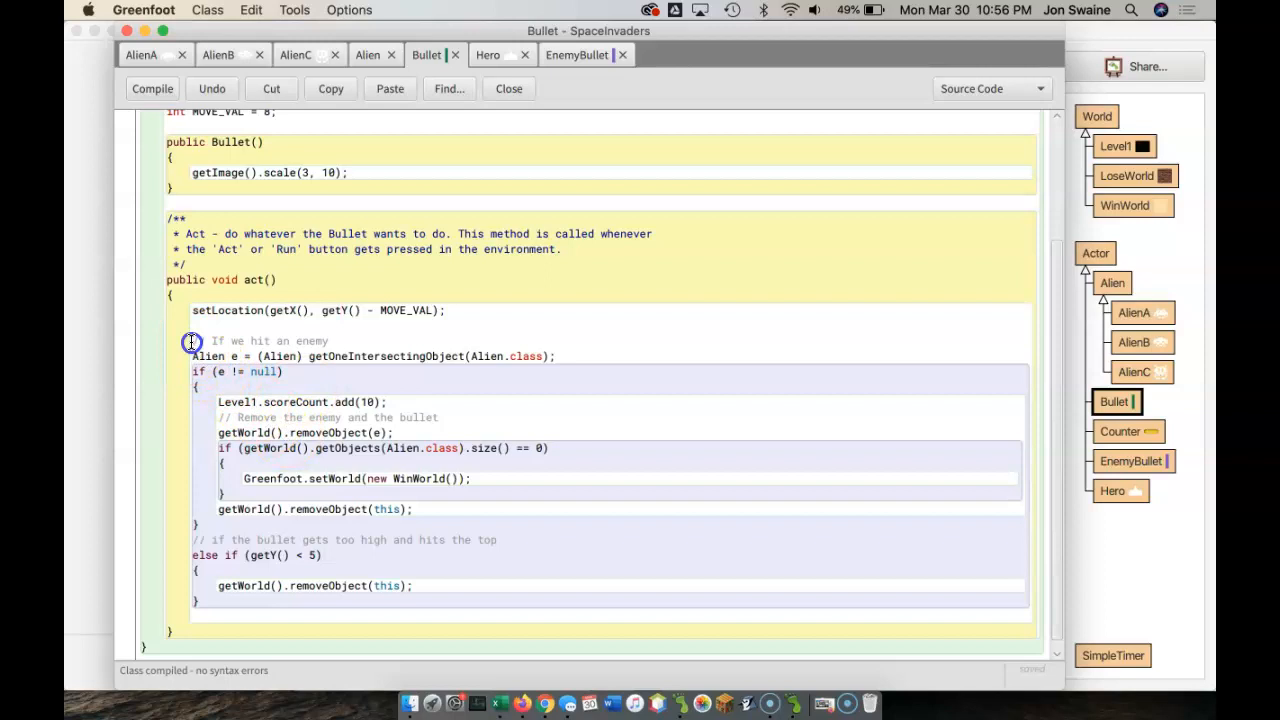
pyautogui.moveTo(193, 341); pyautogui.dragTo(217, 524)
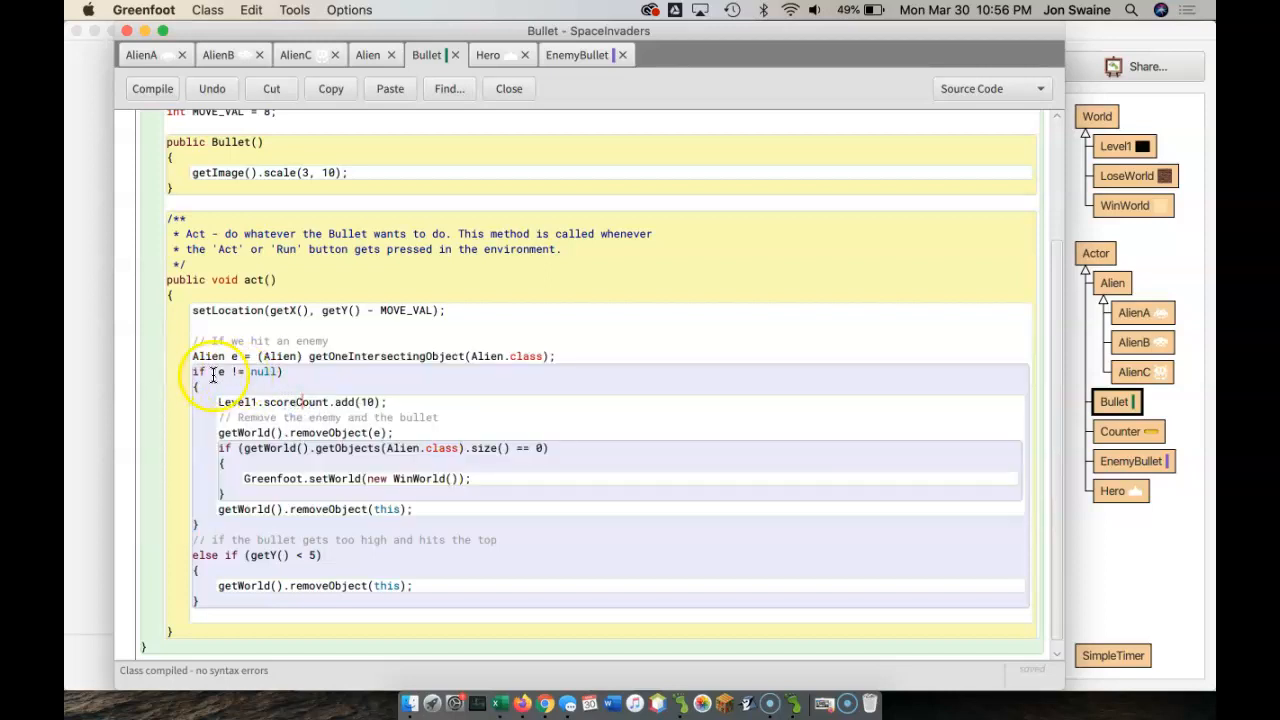
pyautogui.moveTo(200, 371); pyautogui.dragTo(213, 588)
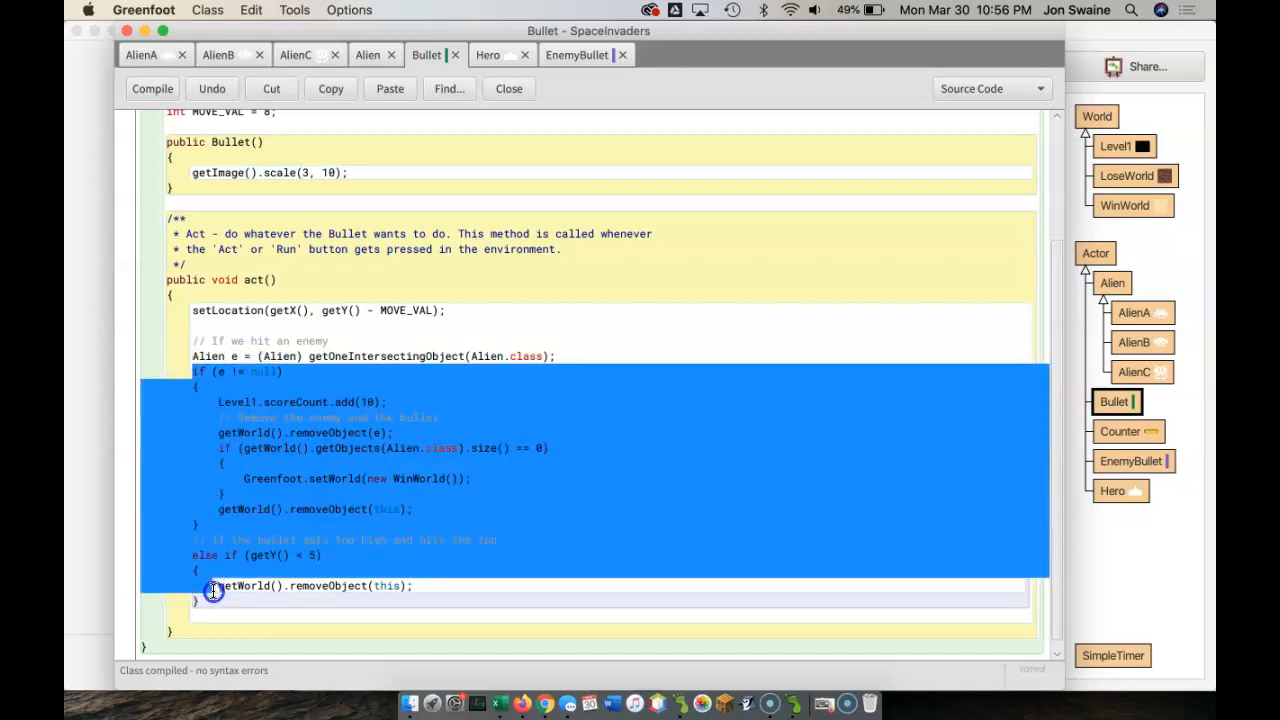
pyautogui.click(473, 411)
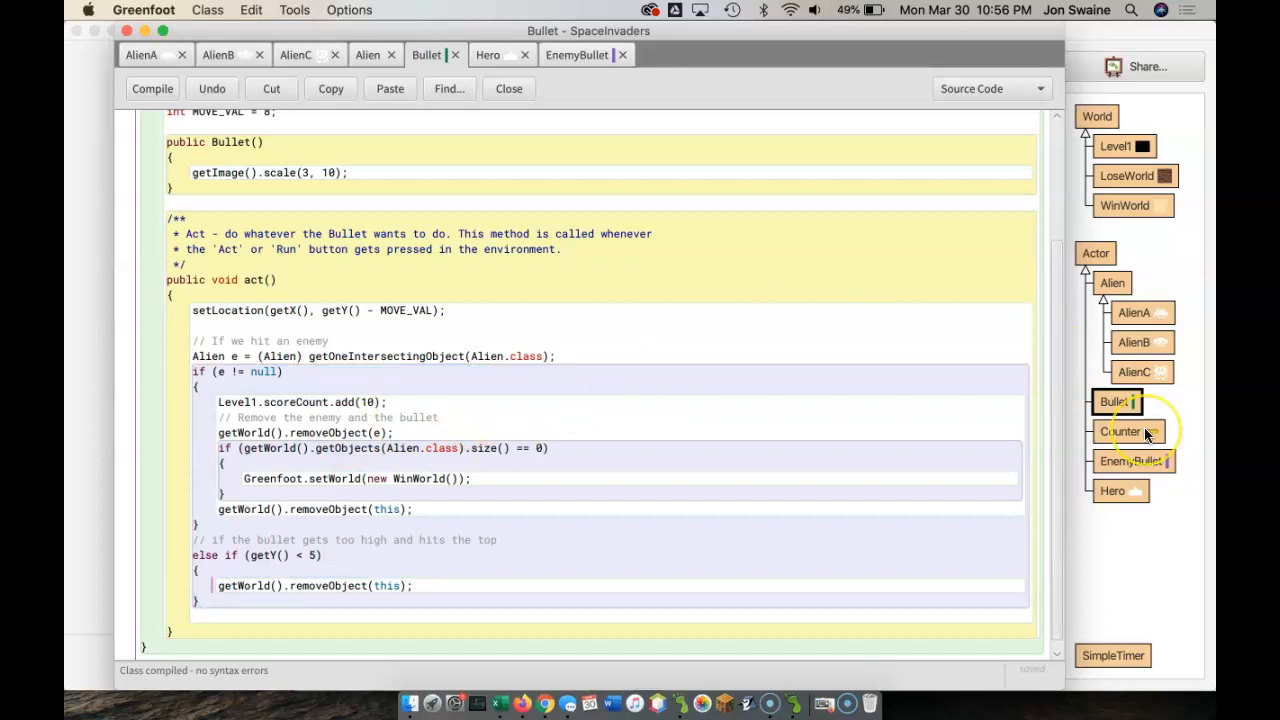
pyautogui.moveTo(1105, 482)
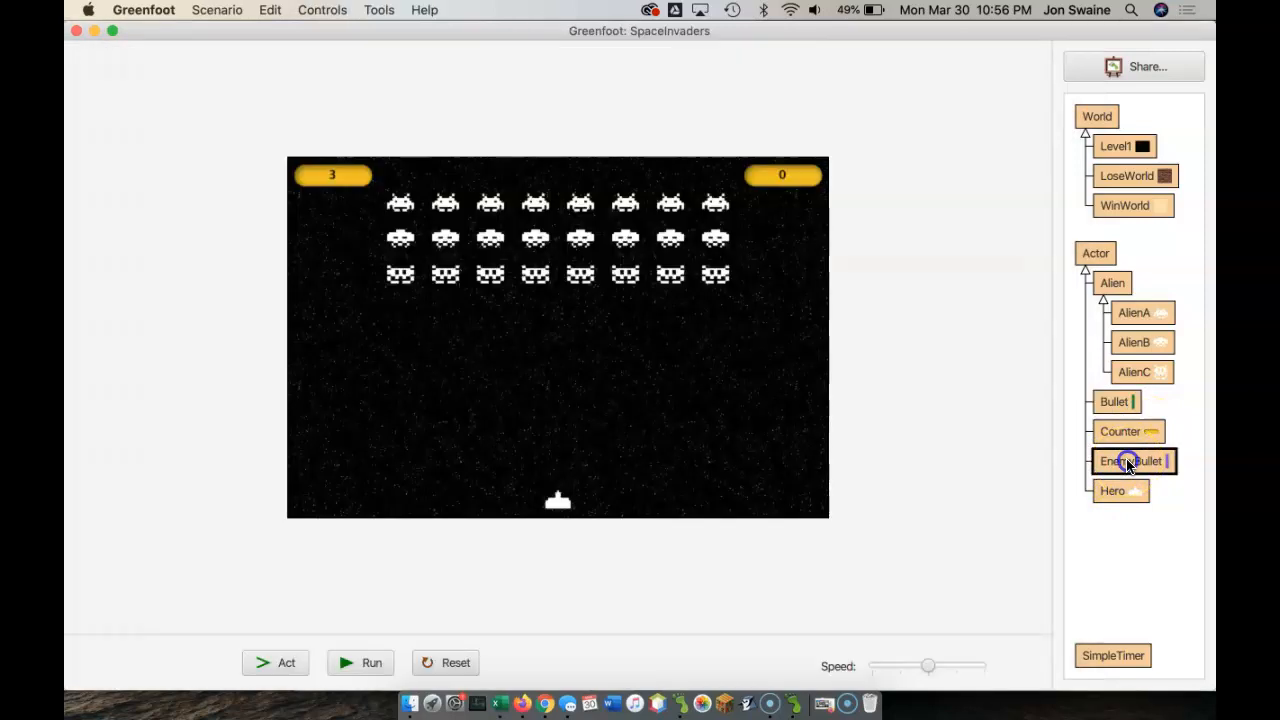
# Open the Alien class source and select the shotTimer firing if-block in act().
pyautogui.doubleClick(1130, 461)
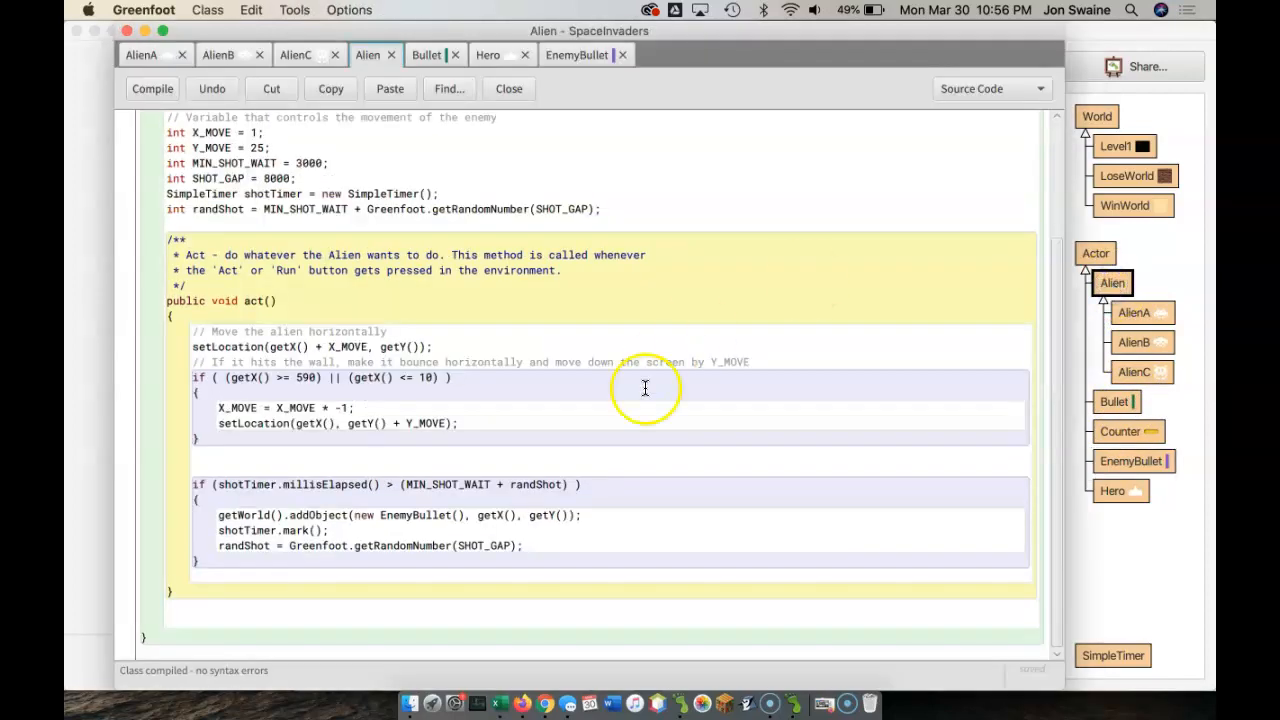
pyautogui.moveTo(195, 484); pyautogui.dragTo(215, 560)
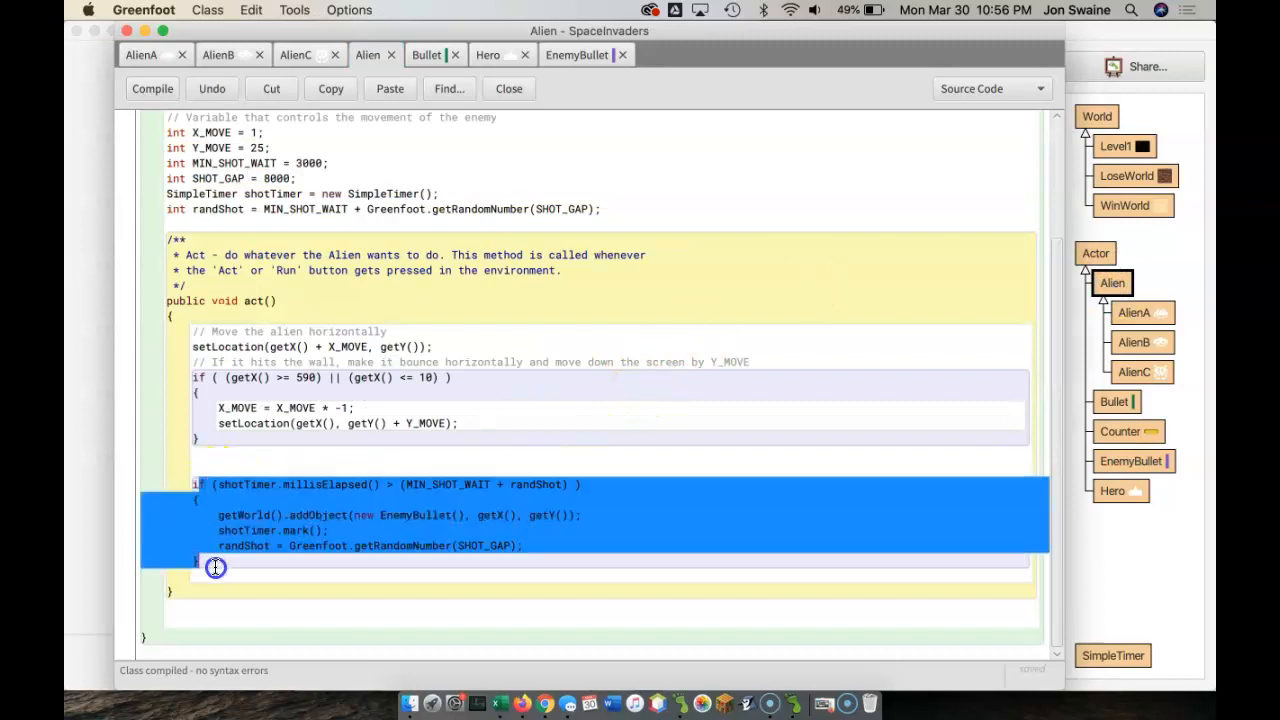
pyautogui.click(280, 502)
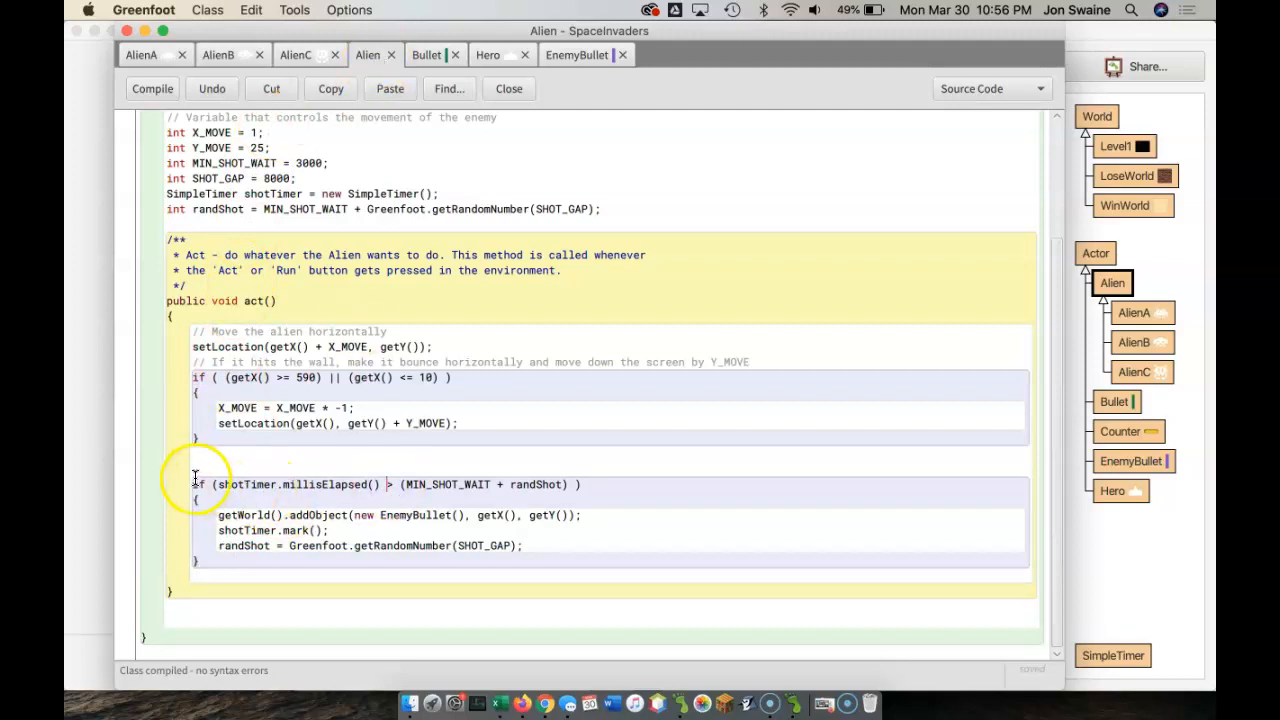
pyautogui.moveTo(192, 484); pyautogui.dragTo(215, 561)
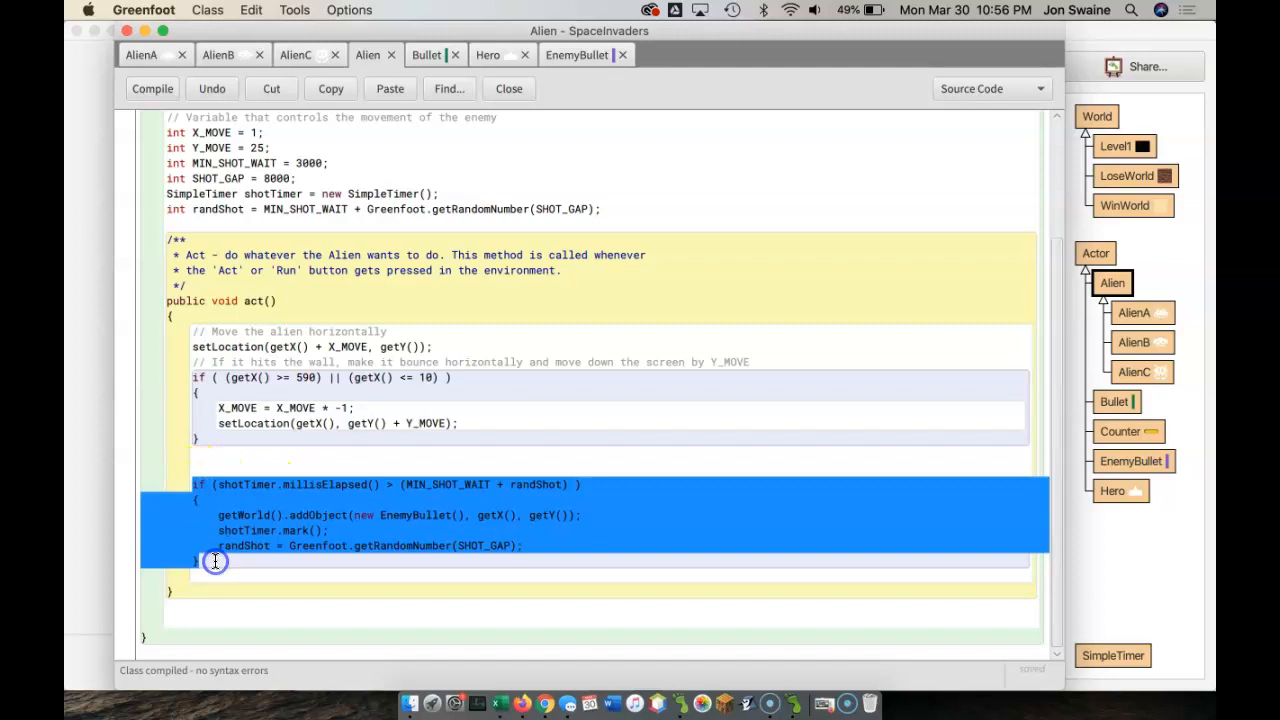
pyautogui.click(240, 515)
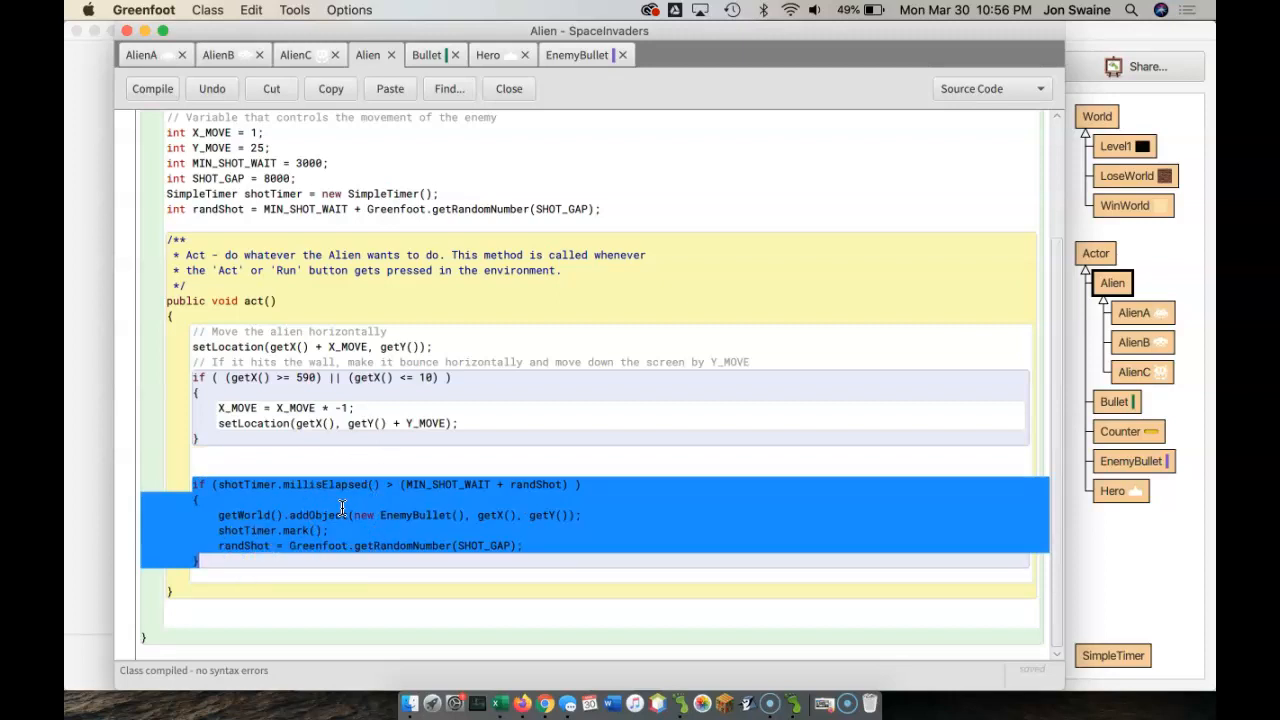
pyautogui.moveTo(410, 505)
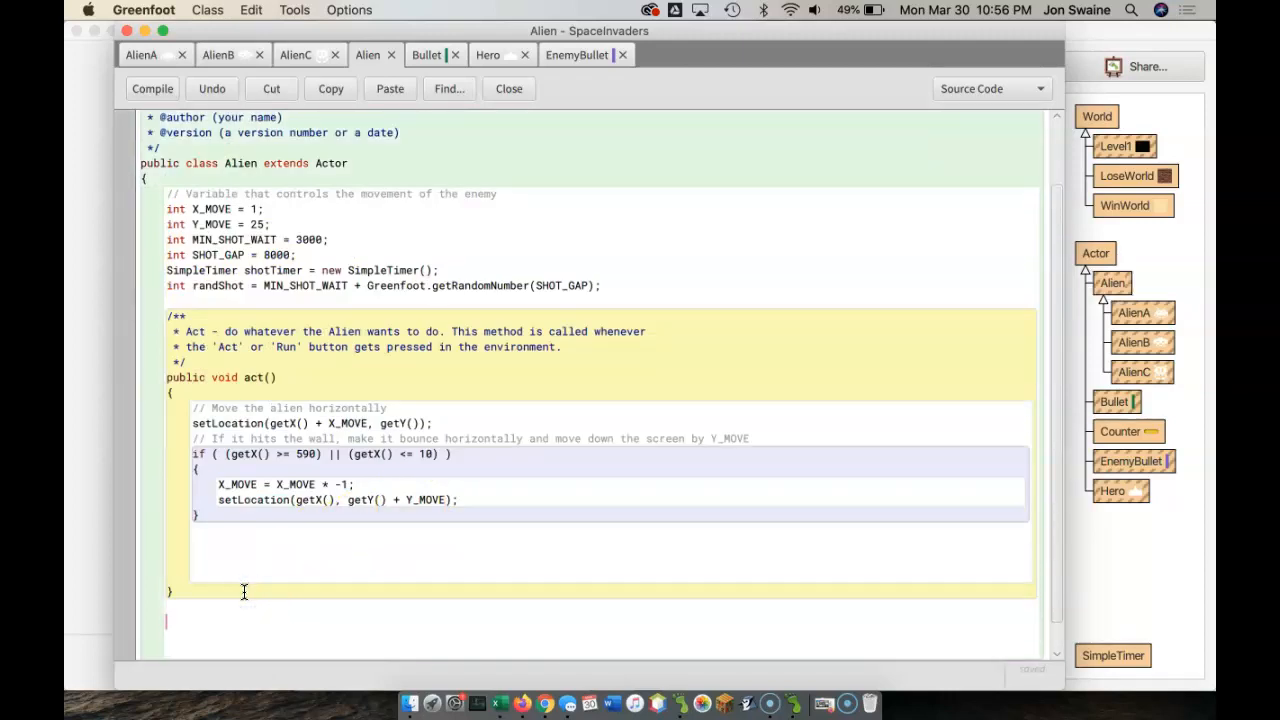
# Add a randomShot() method with the firing code, call it from act(), then select the wall-bounce block.
pyautogui.write('public void')
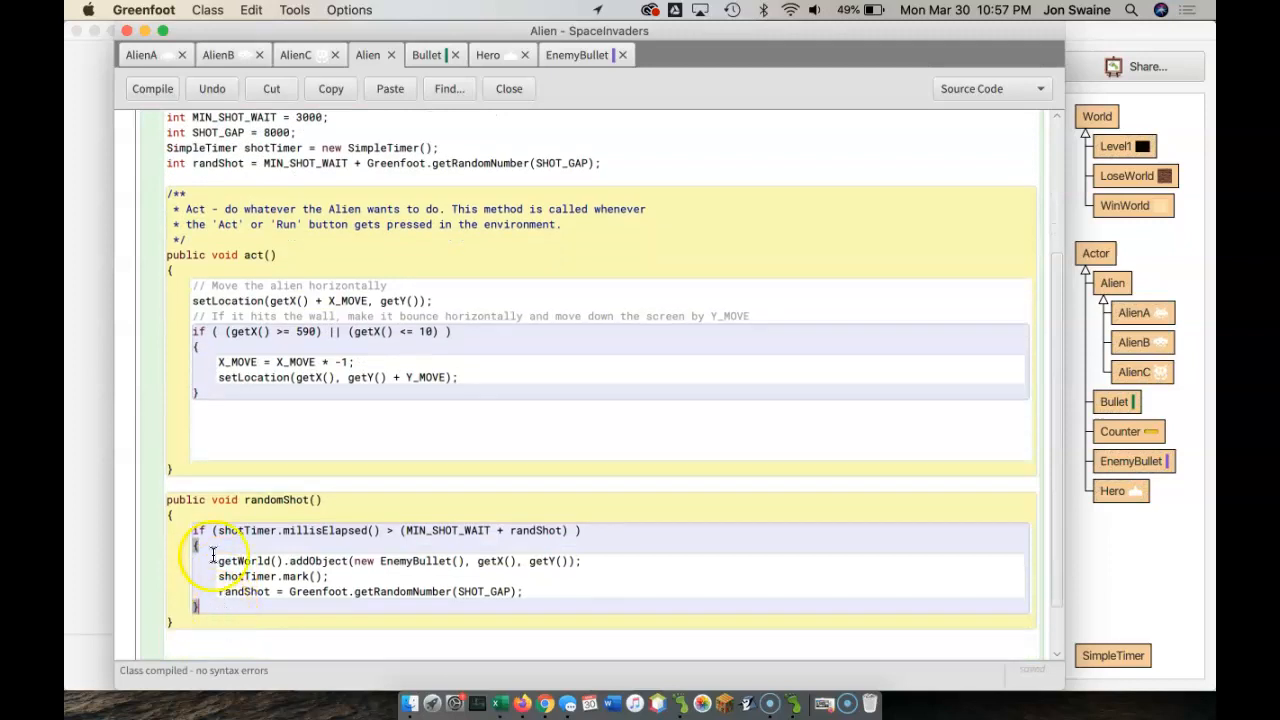
pyautogui.write('random')
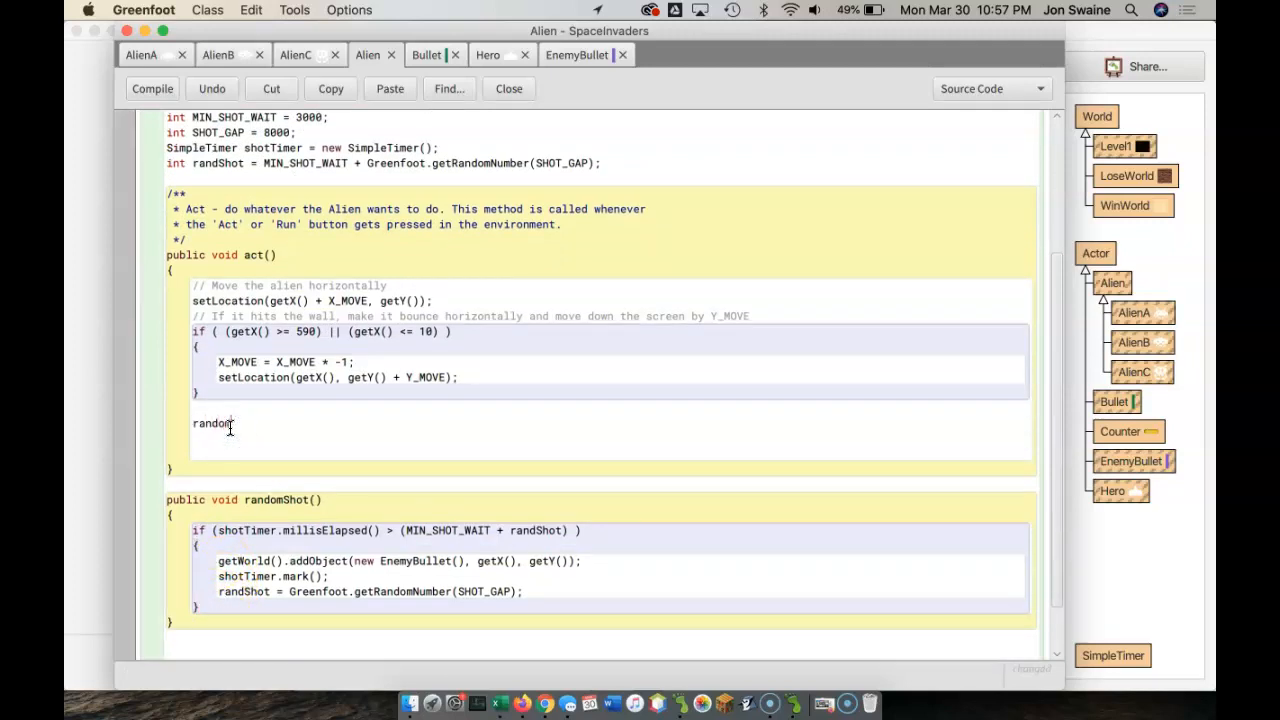
pyautogui.write('Shot()')
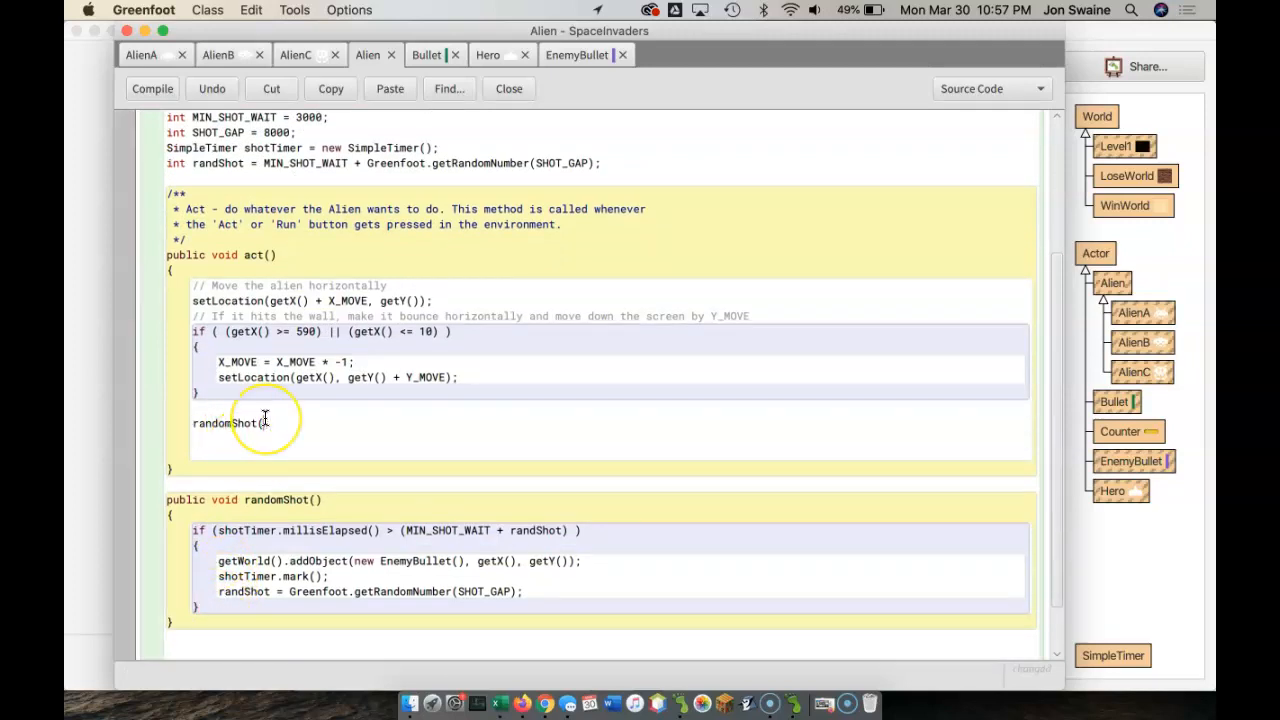
pyautogui.write('();')
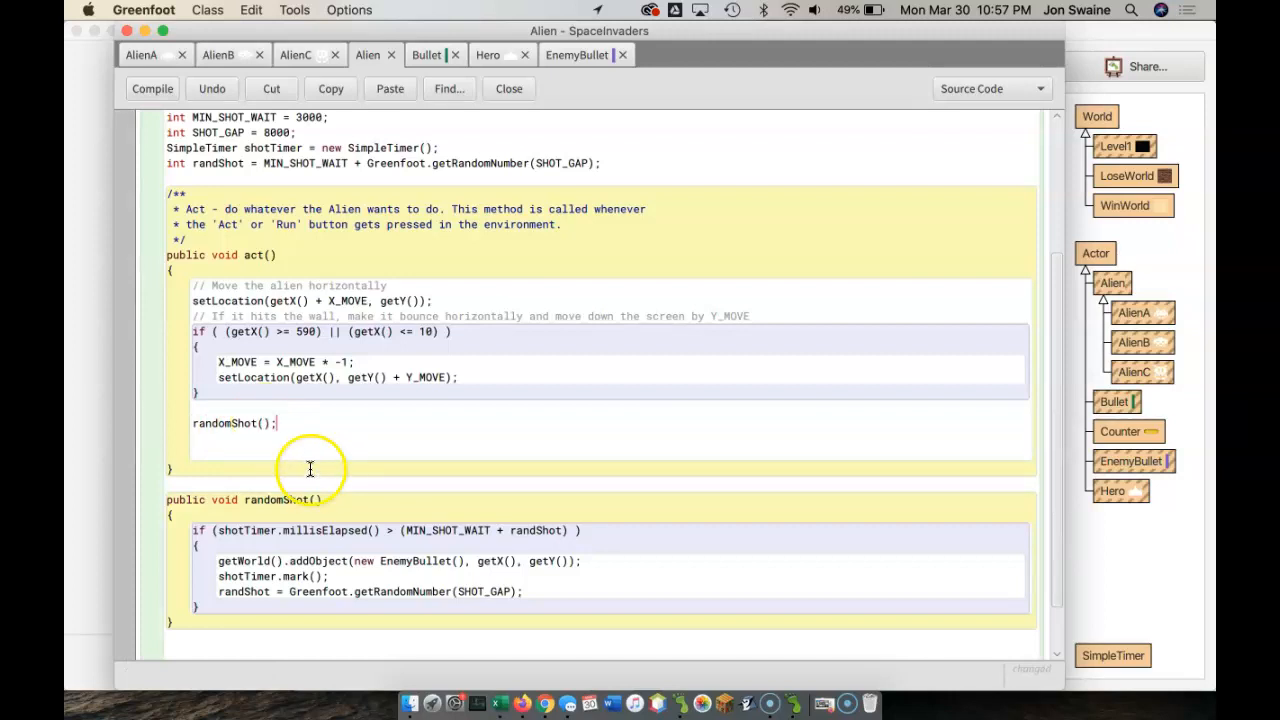
pyautogui.click(152, 88)
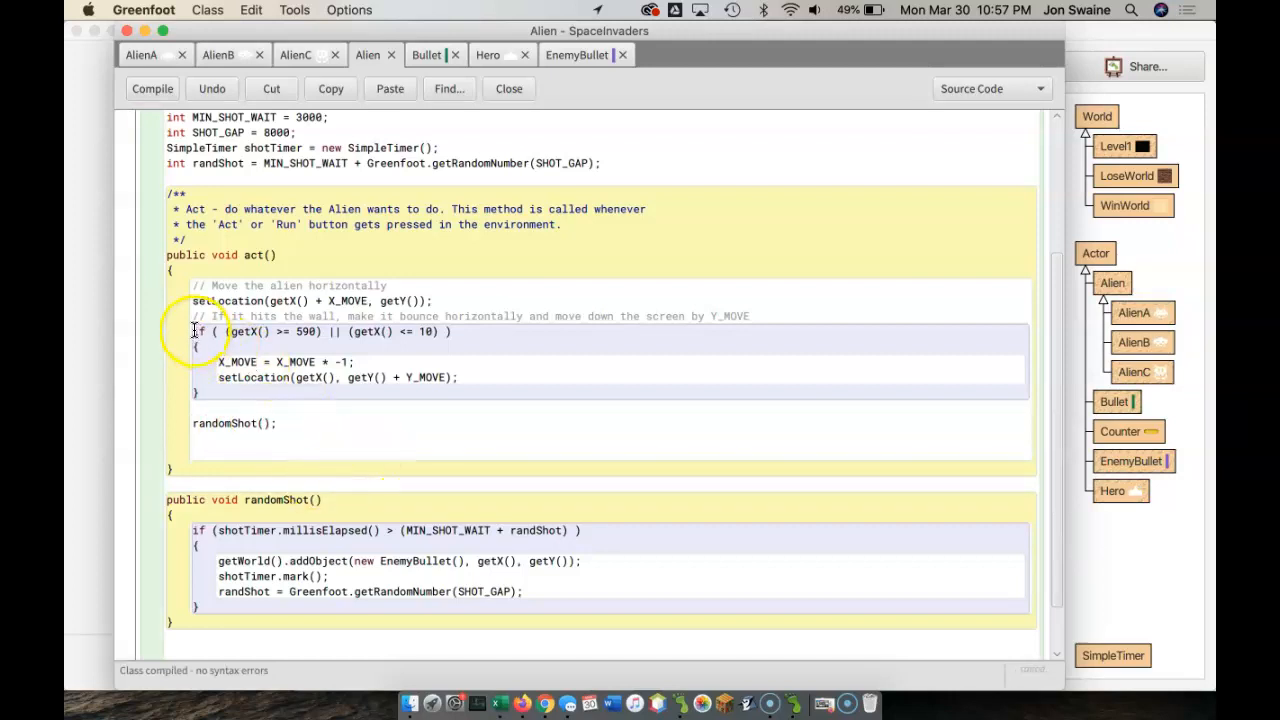
pyautogui.moveTo(197, 331); pyautogui.dragTo(216, 395)
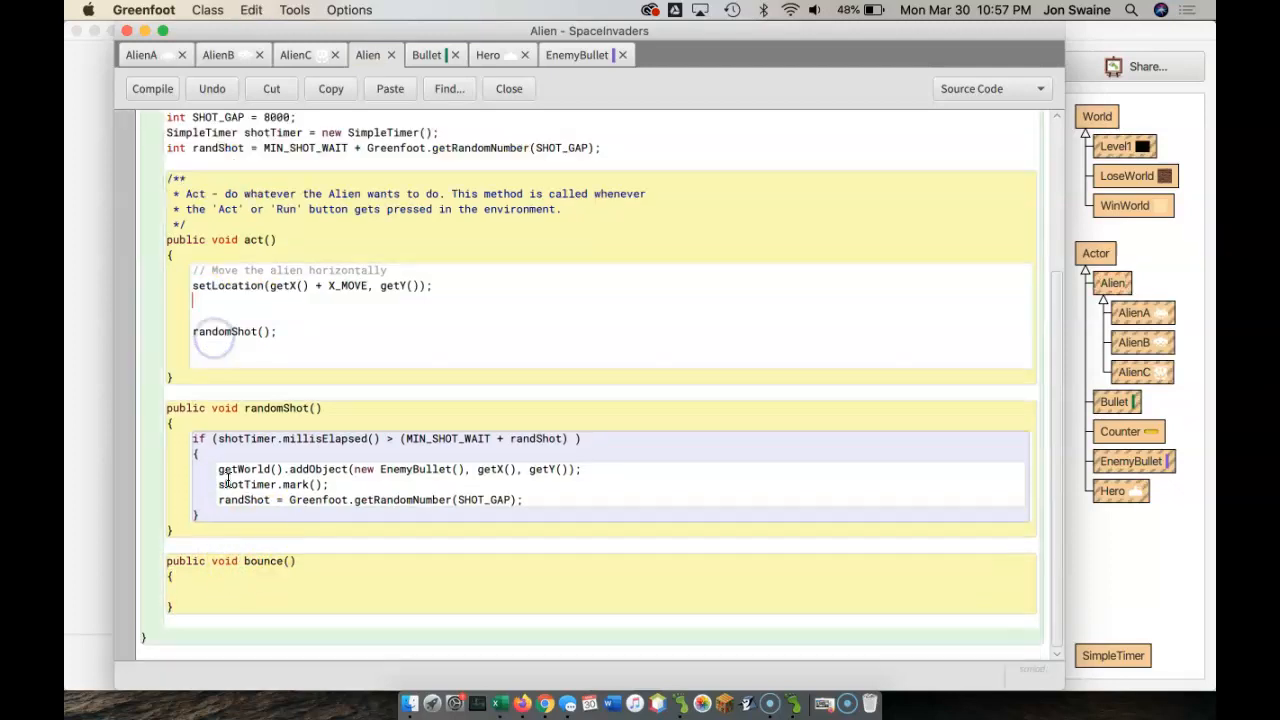
# Put the wall check in bounce(), call bounce() from act(), remove the blank line, and run the game.
pyautogui.click(199, 590)
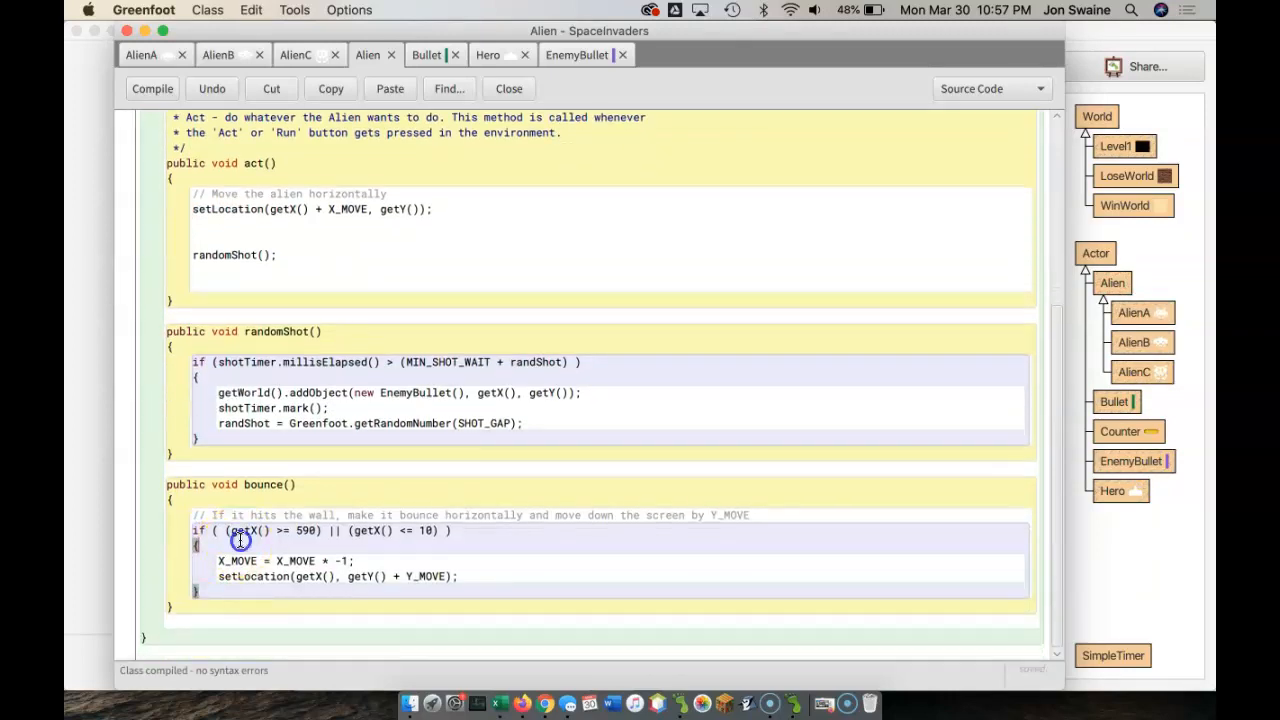
pyautogui.write('bo')
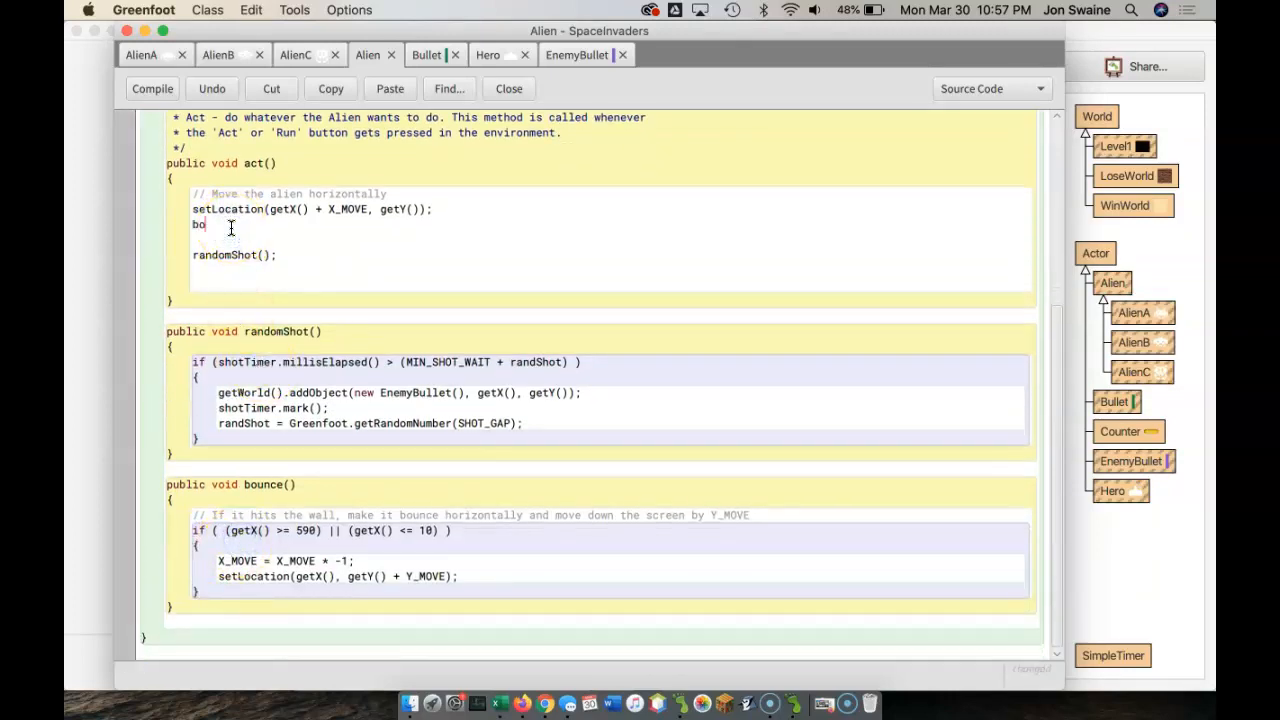
pyautogui.write('unce();')
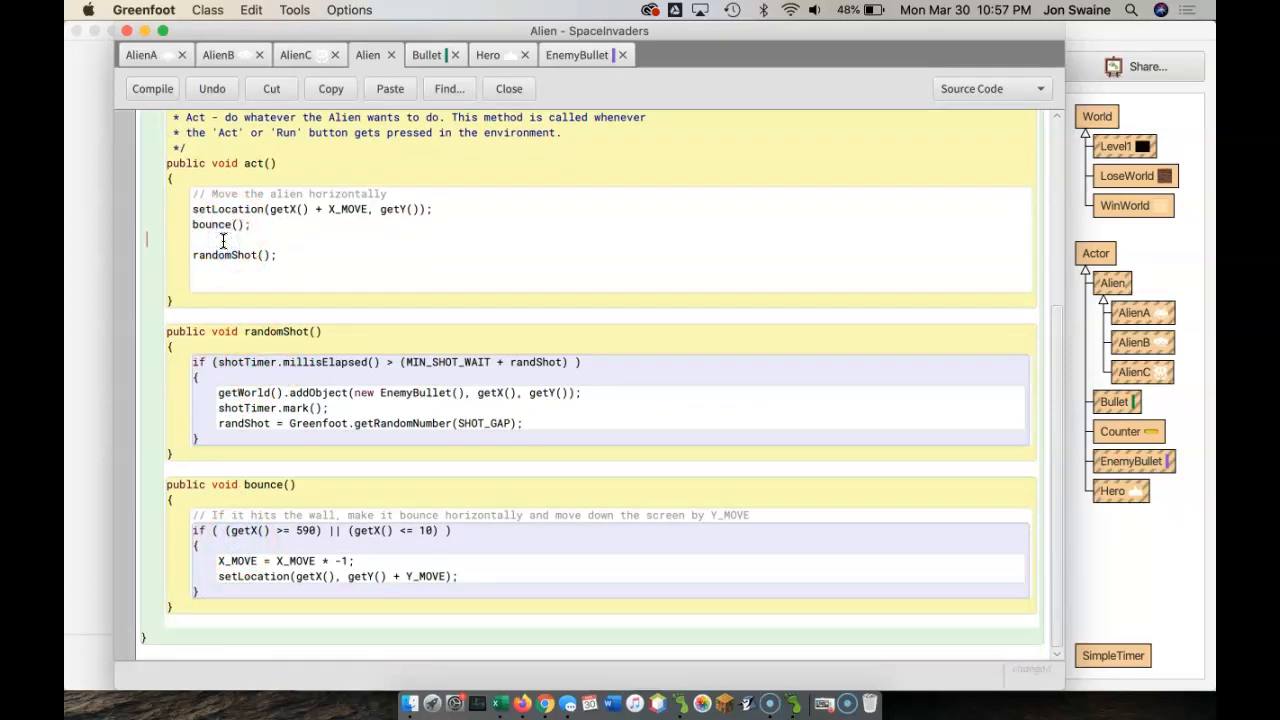
pyautogui.click(152, 88)
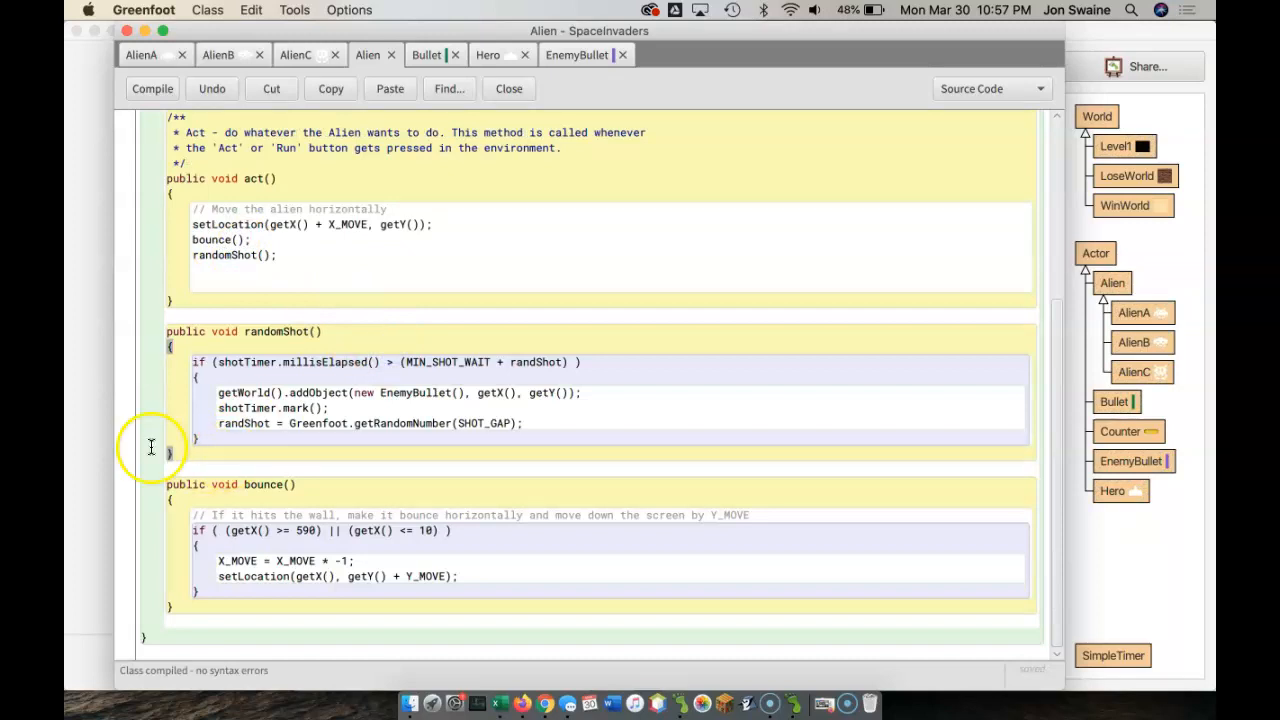
pyautogui.click(351, 662)
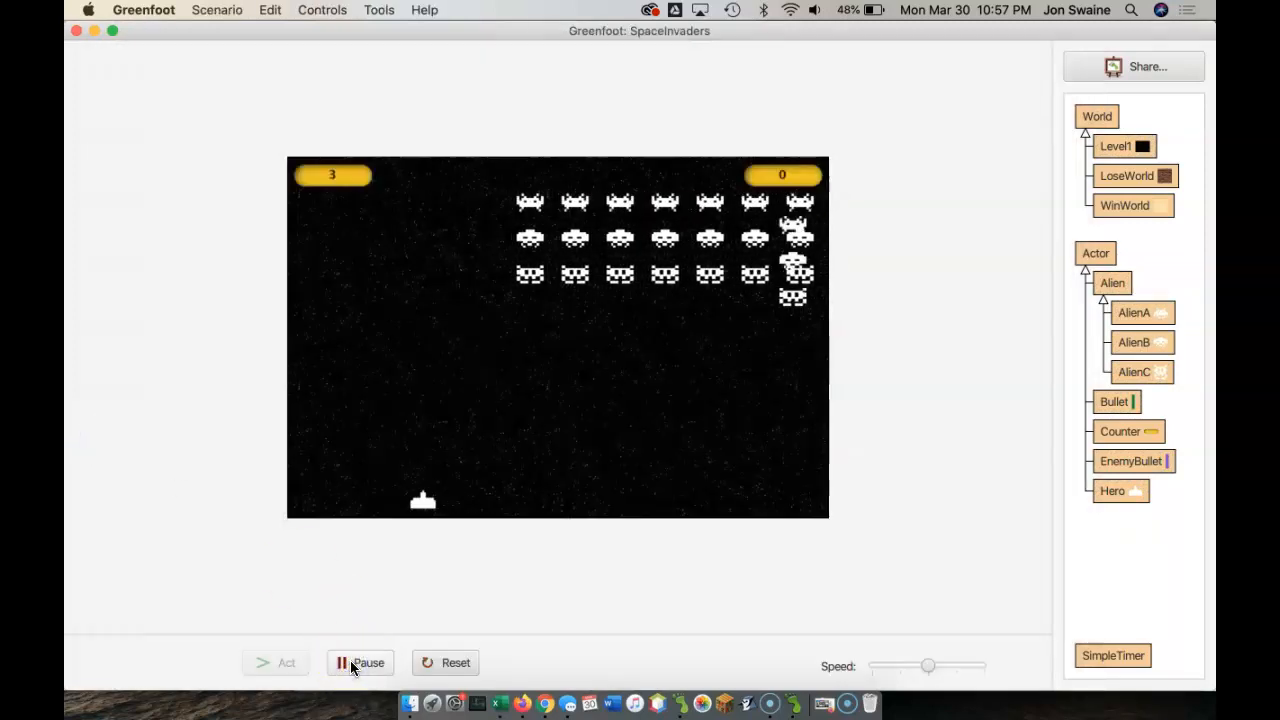
# Reset the game to its starting formation and reopen the Hero class source.
pyautogui.click(360, 662)
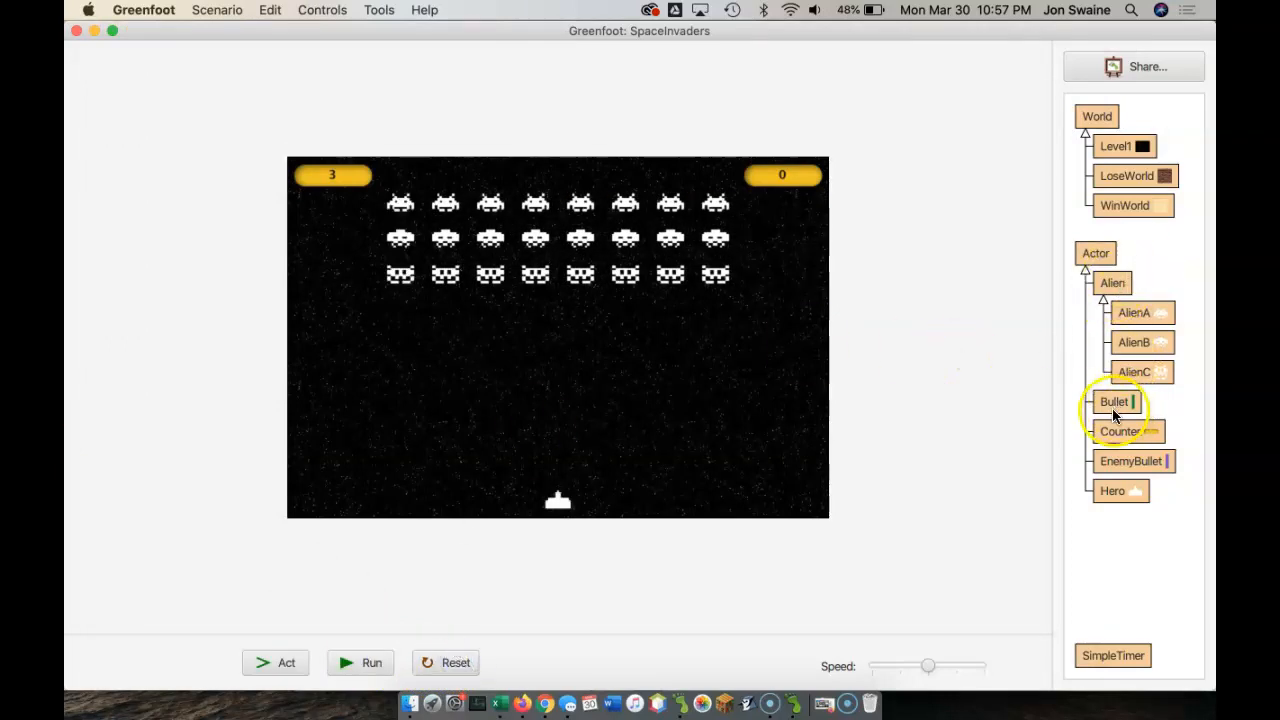
pyautogui.doubleClick(1112, 490)
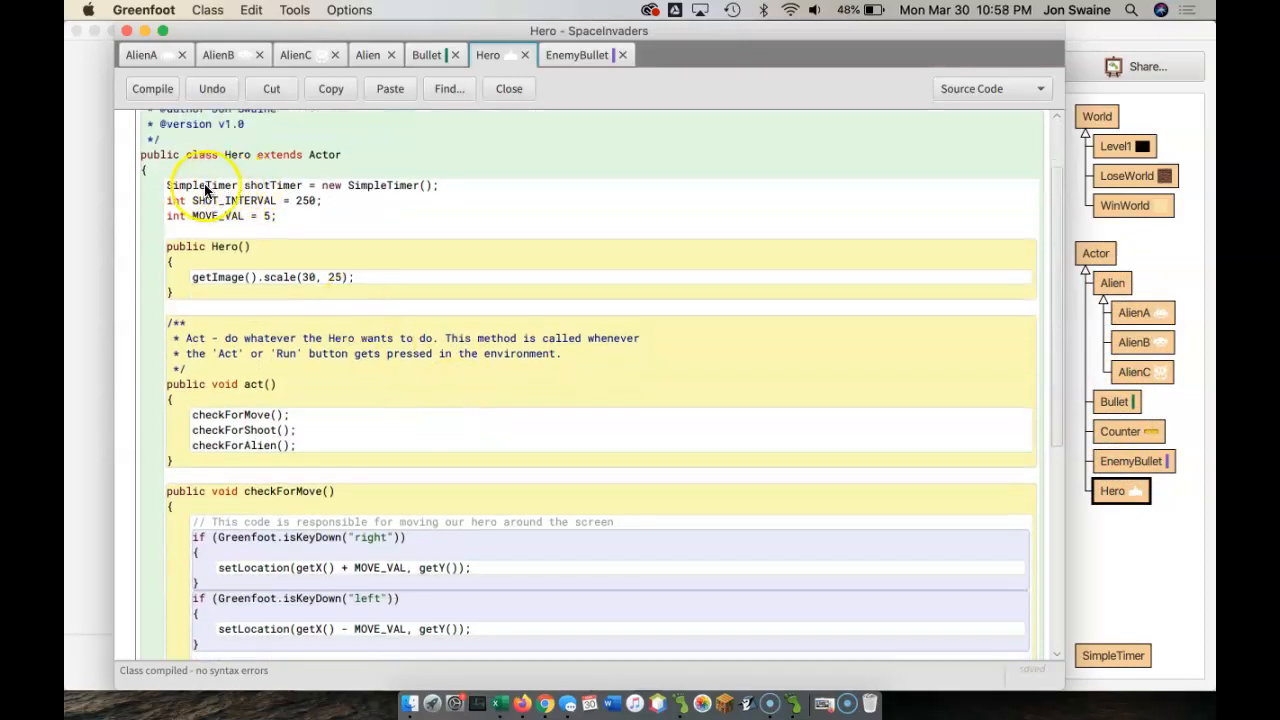
pyautogui.moveTo(170, 185); pyautogui.dragTo(298, 216)
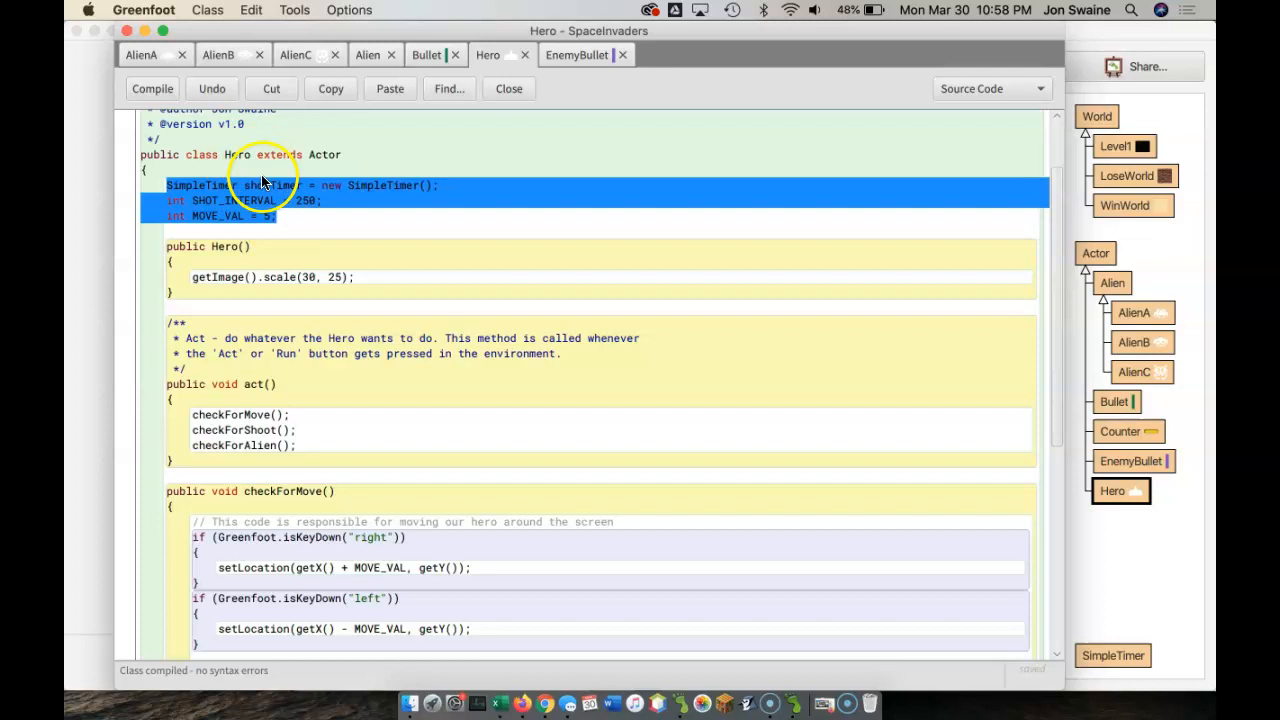
pyautogui.moveTo(237, 205)
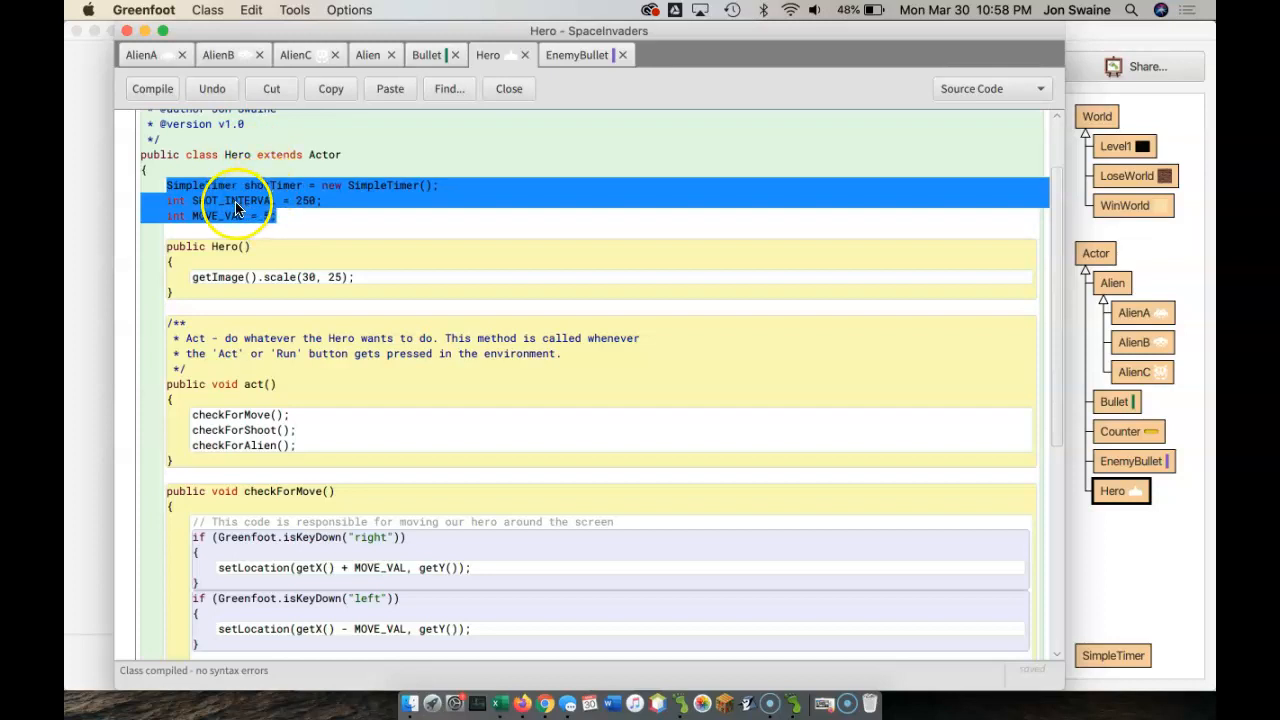
pyautogui.doubleClick(217, 216)
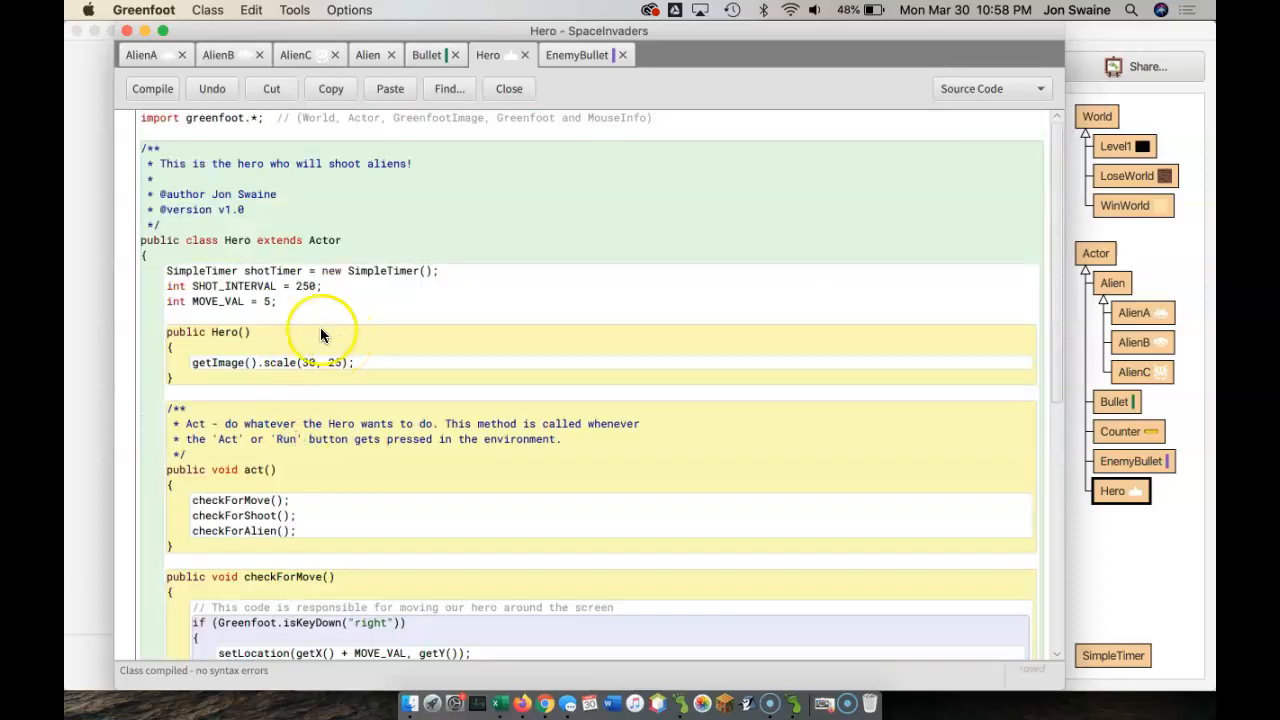
pyautogui.moveTo(166, 271); pyautogui.dragTo(283, 301)
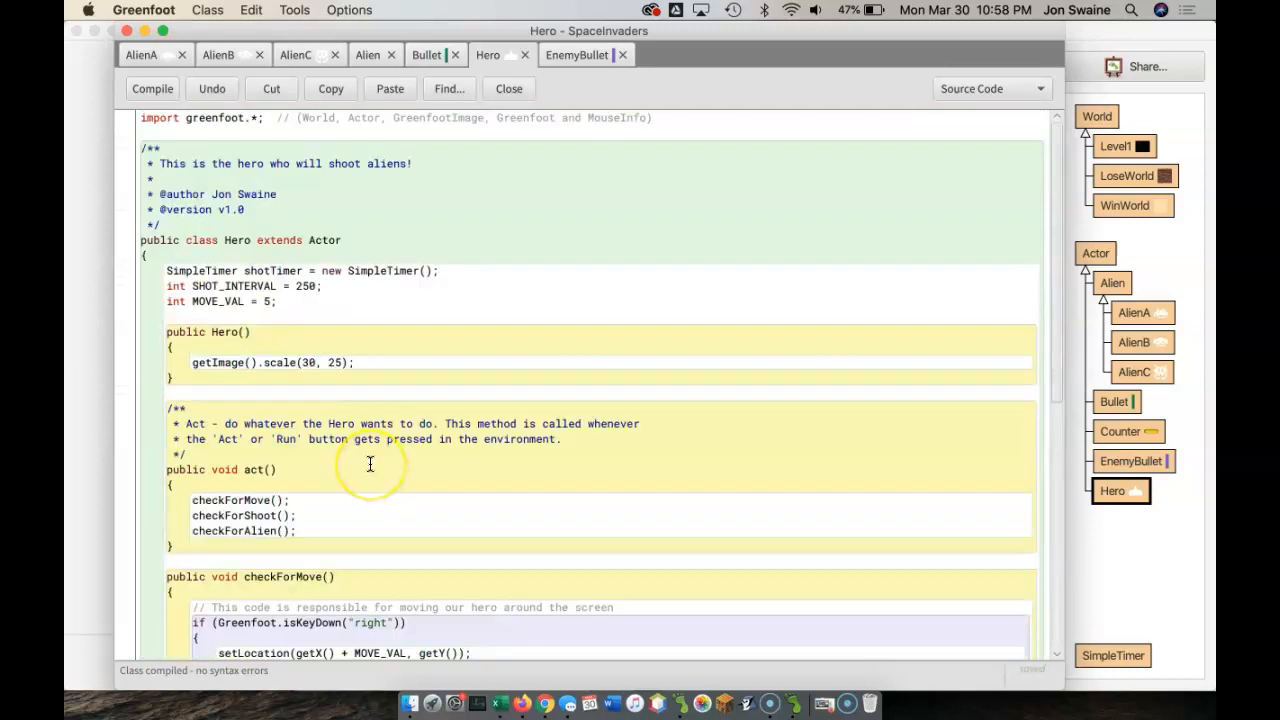
pyautogui.scroll(-3)
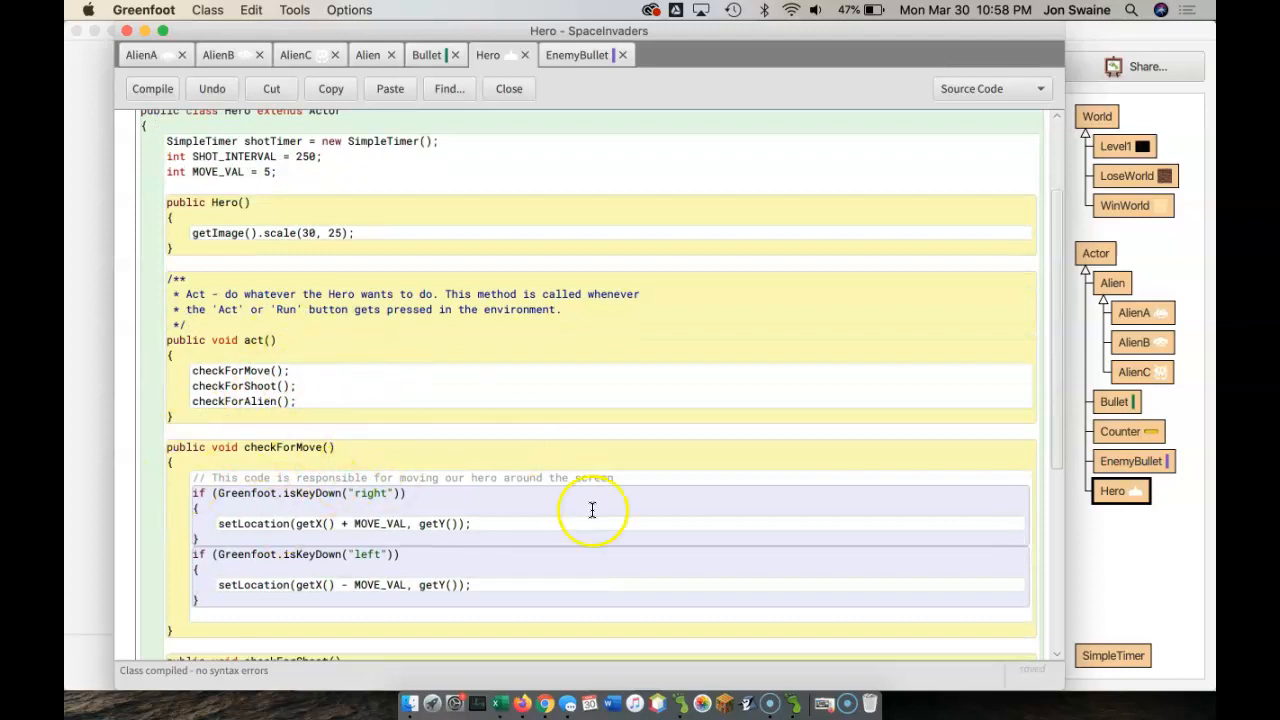
pyautogui.moveTo(113, 612)
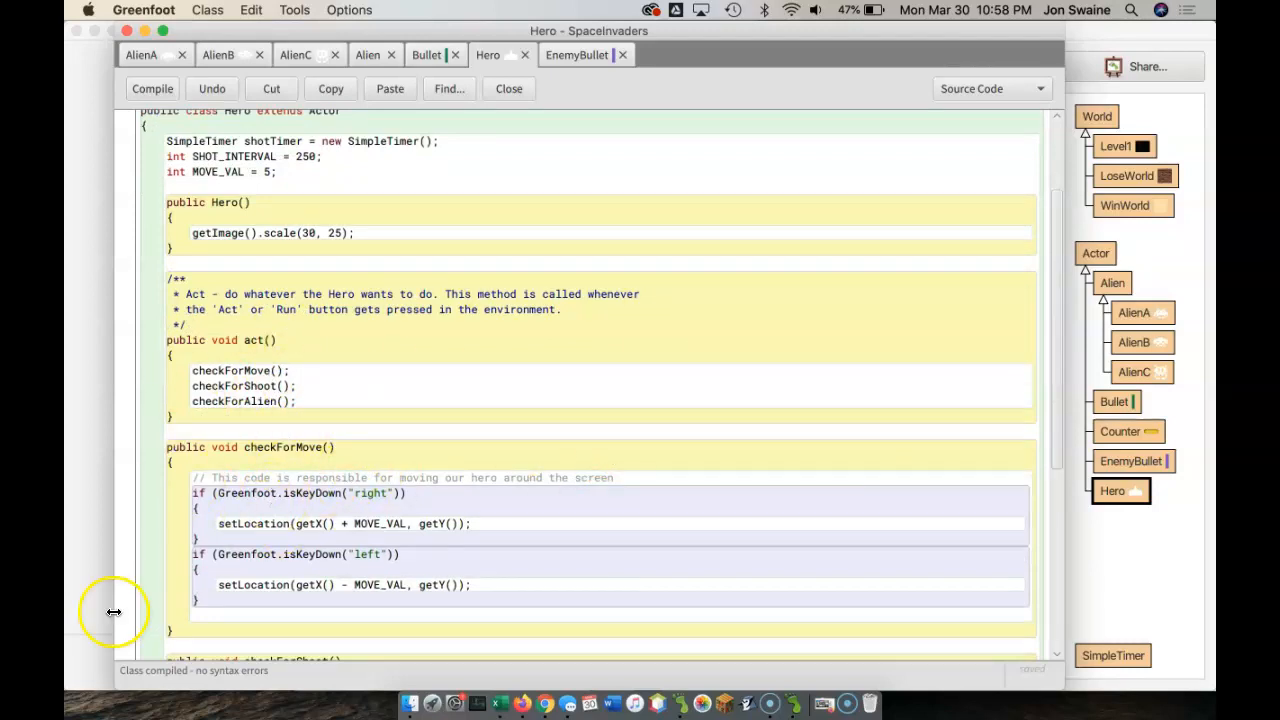